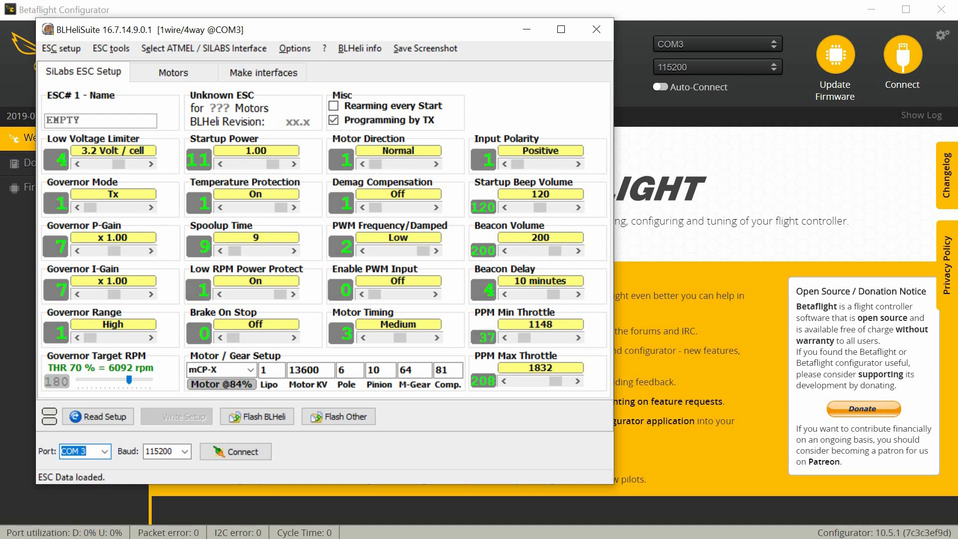
mouse_move(235, 451)
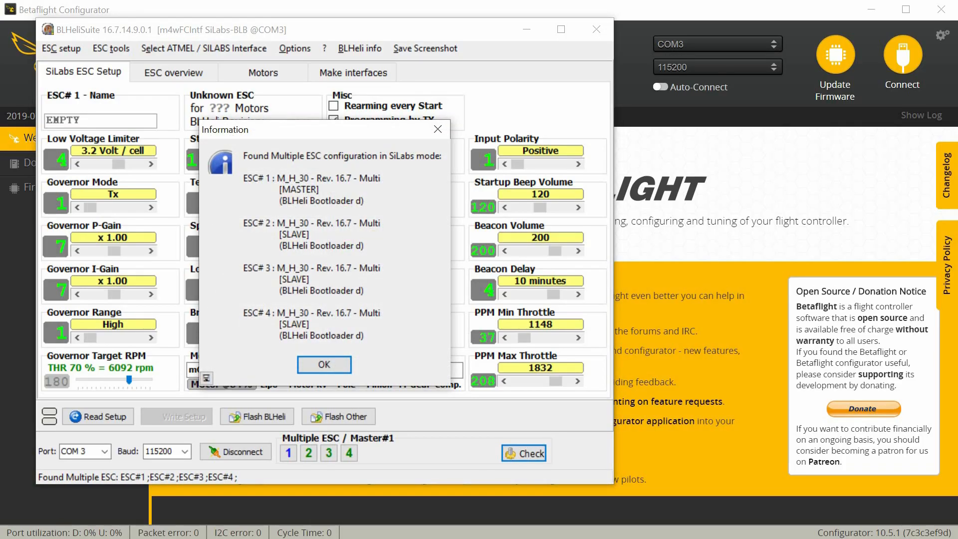
mouse_move(366, 191)
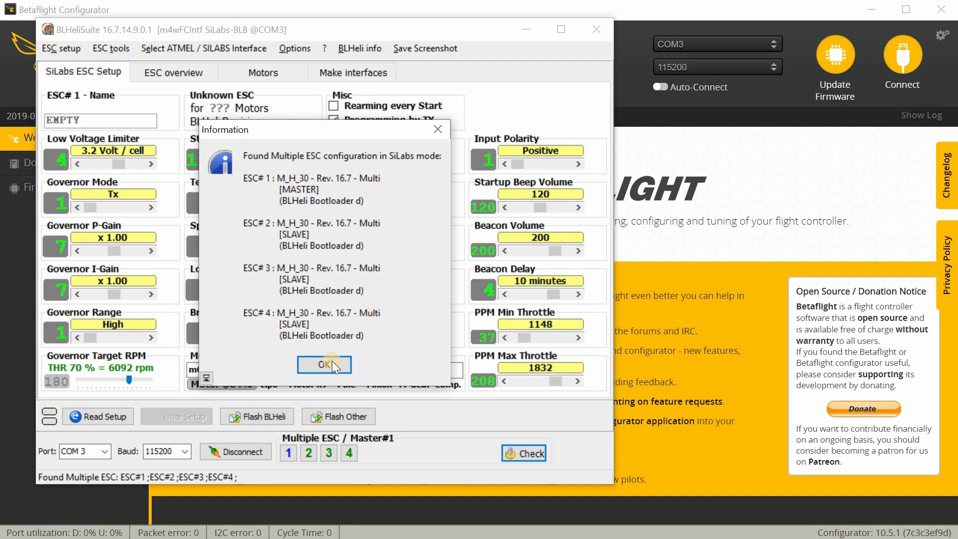
- Acknowledge the dialog listing the four detected BLHeli 16.7 ESCs
click(324, 364)
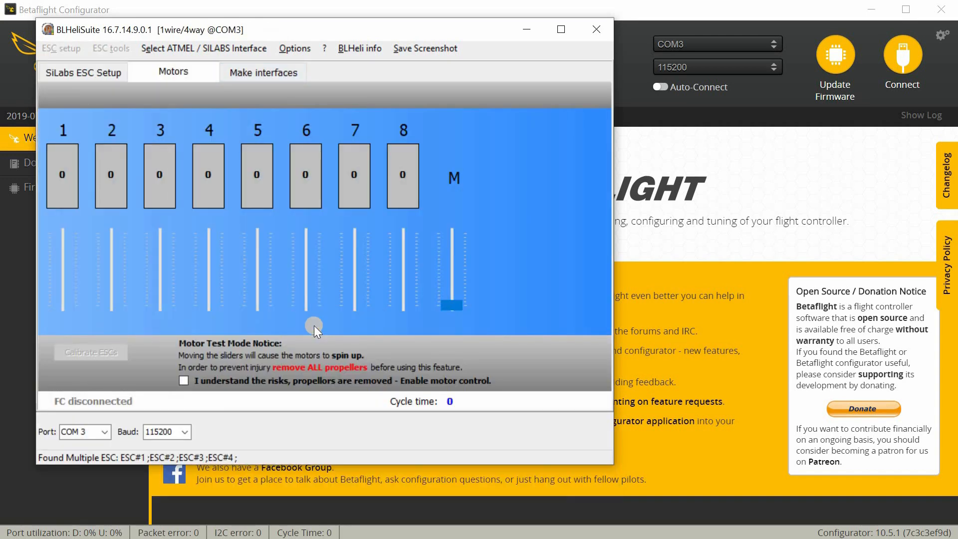
mouse_move(205, 379)
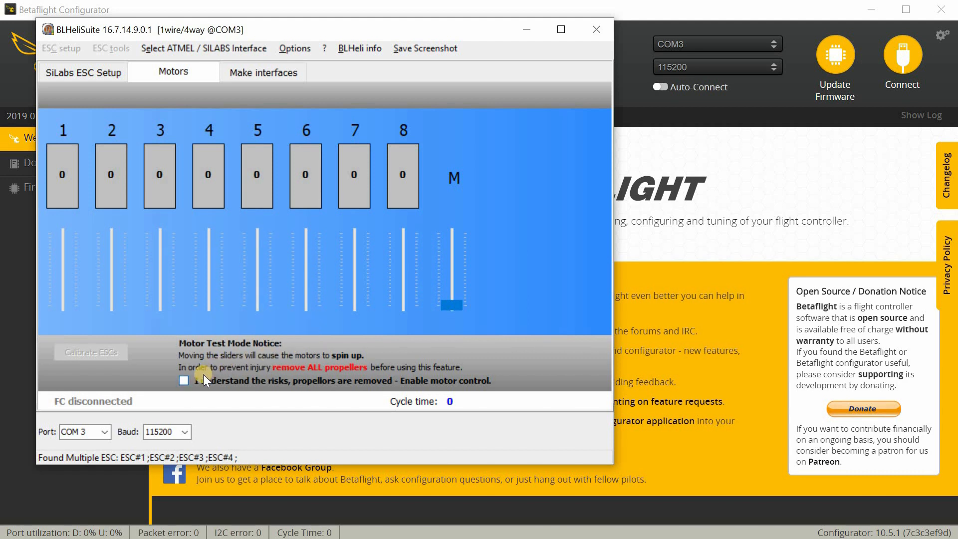
- Tick 'I understand the risks' on the Motors tab to enable motor control
click(184, 380)
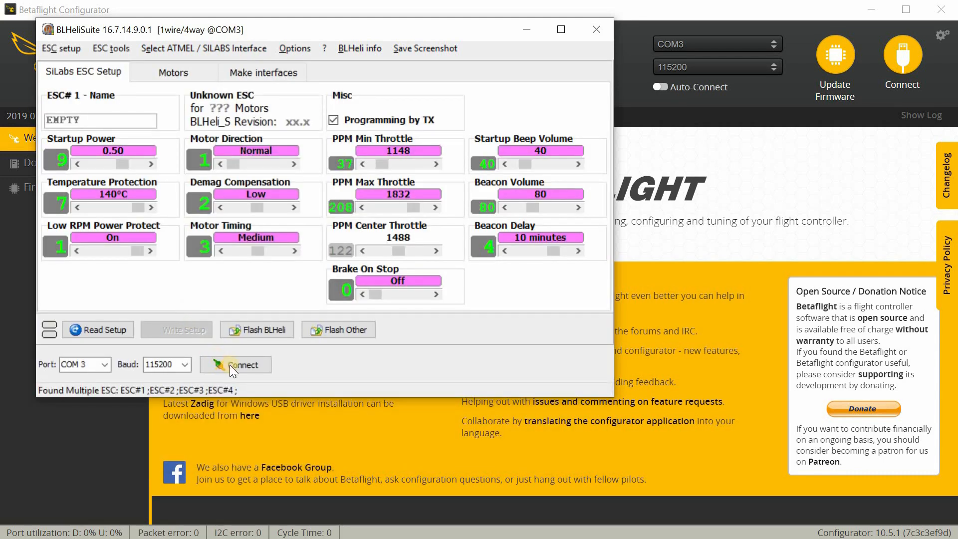
- Reconnect to the ESCs and check that all four are detected
click(235, 364)
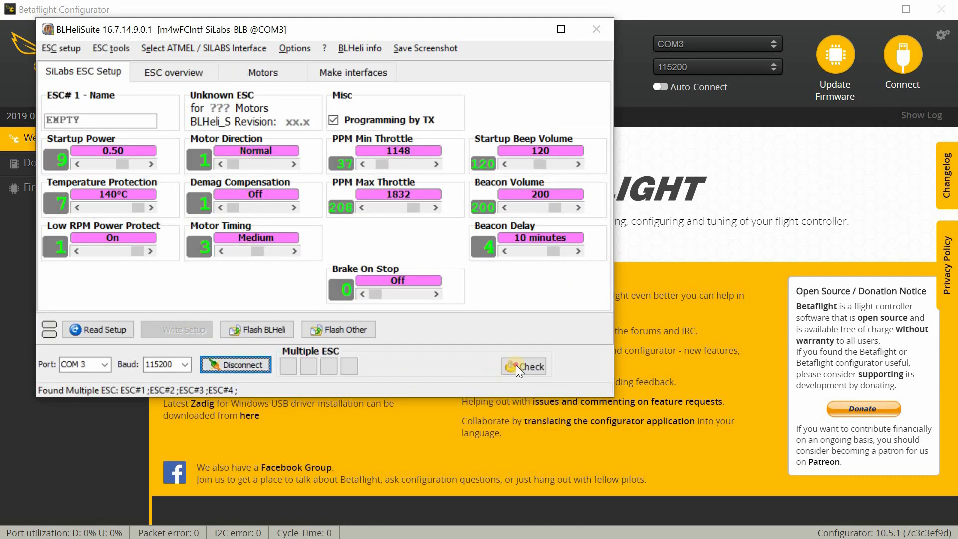
click(523, 366)
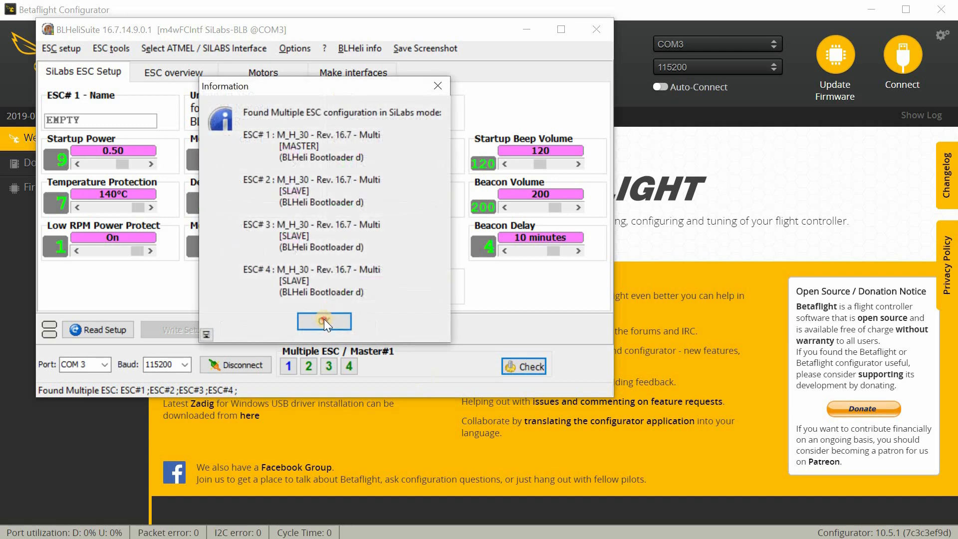
click(324, 321)
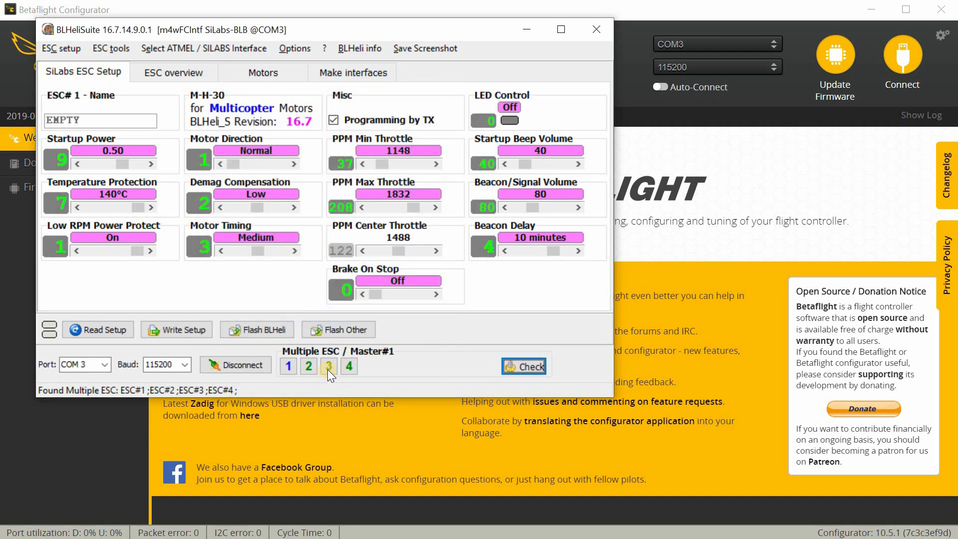
- Select ESC 3 alone, set Motor Direction to Reversed, and write the setup
click(329, 365)
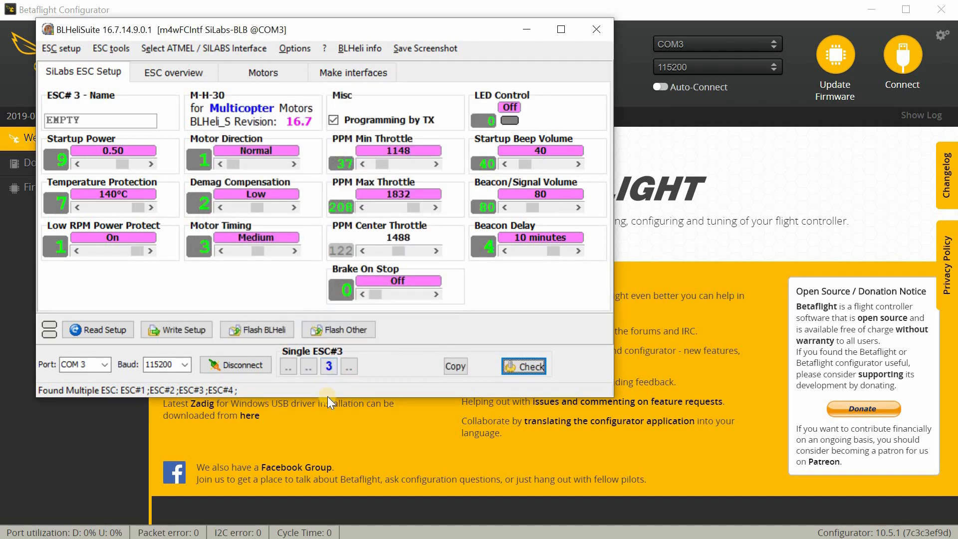
mouse_move(254, 166)
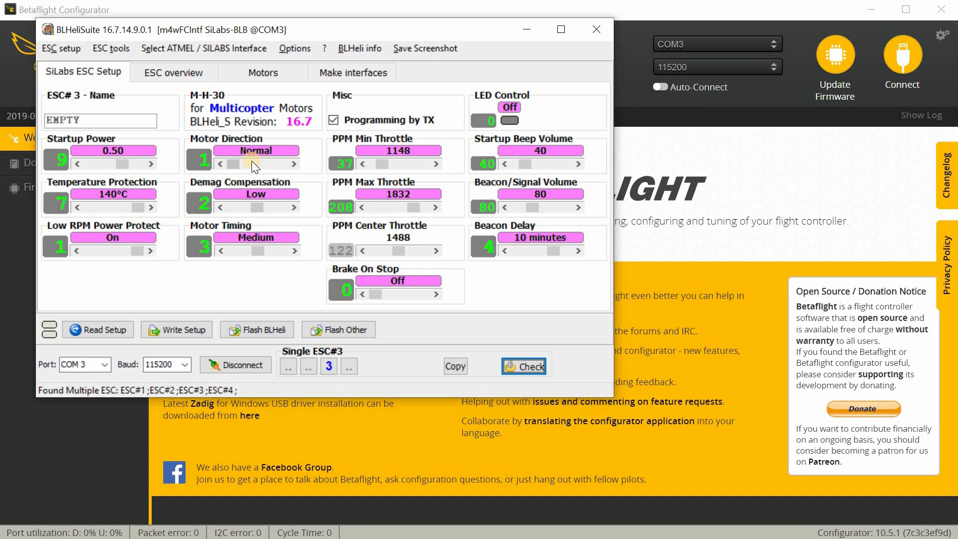
click(293, 159)
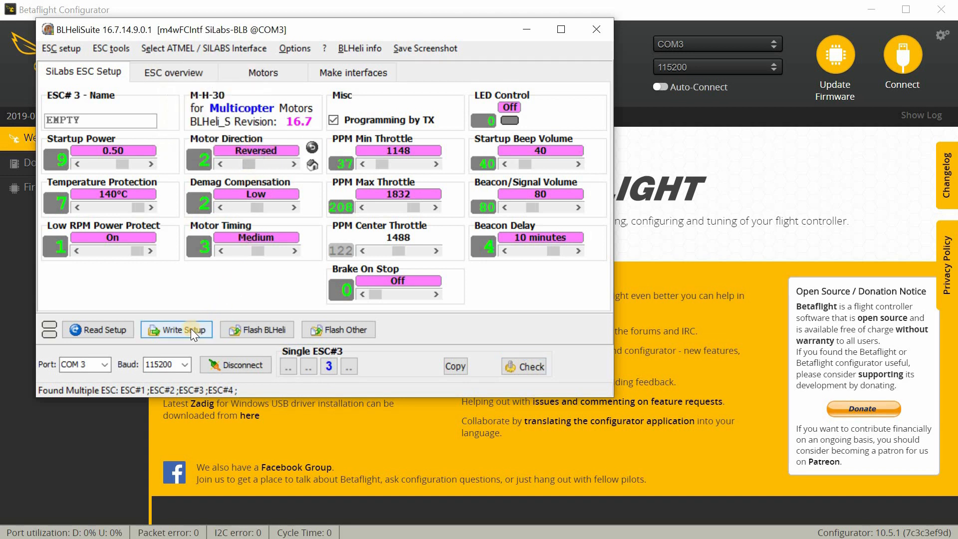
click(176, 329)
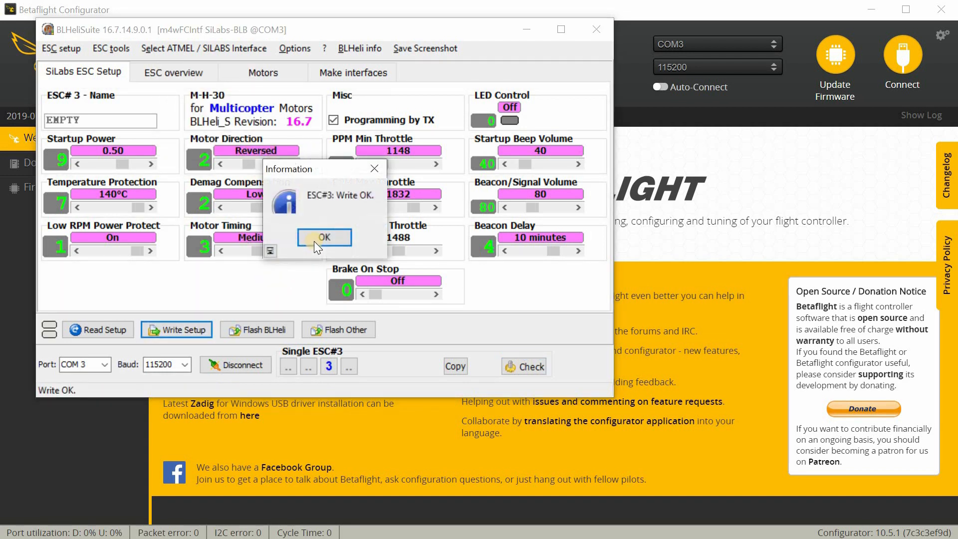
click(323, 237)
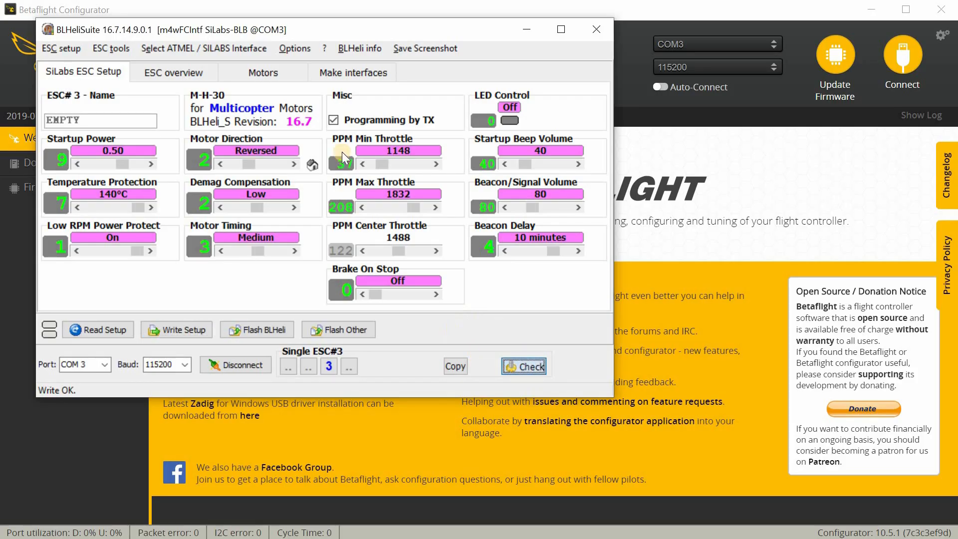
- Re-check the ESCs to confirm ESC 3 is reversed, then enable motor control
click(97, 329)
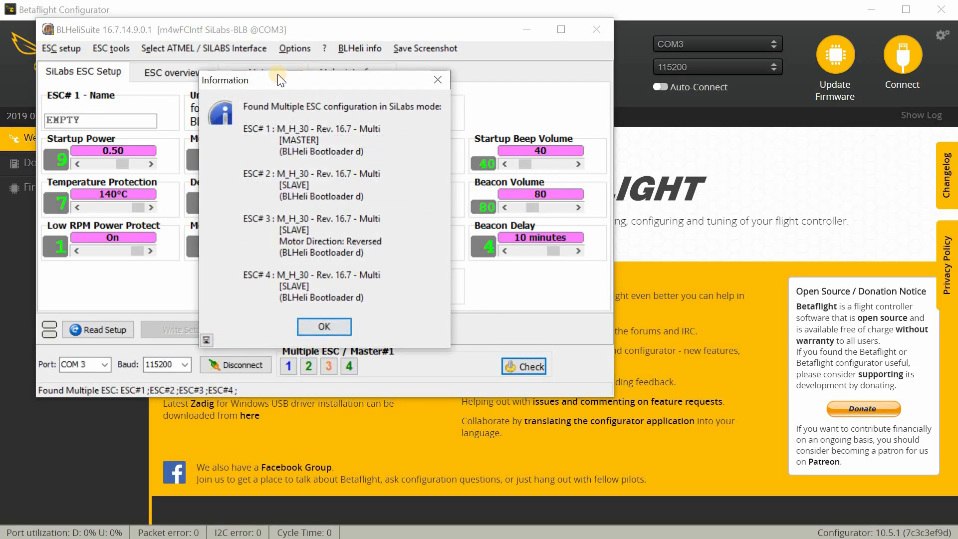
click(323, 327)
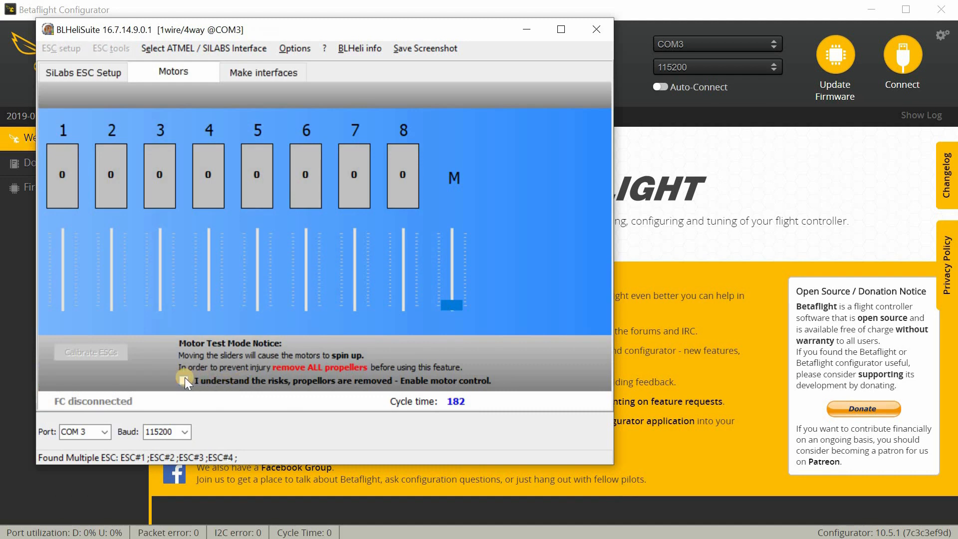
click(184, 381)
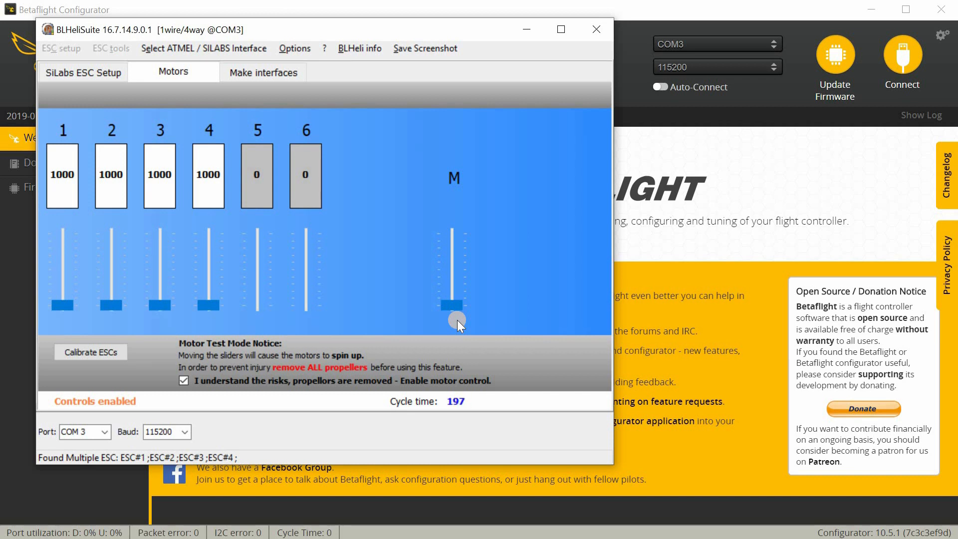
mouse_move(583, 43)
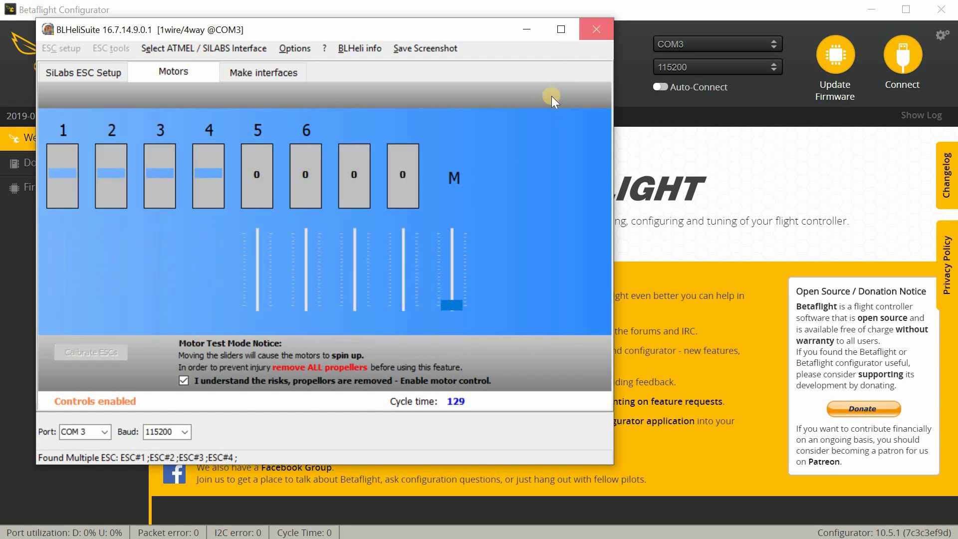
- Close the BLHeliSuite window
click(595, 29)
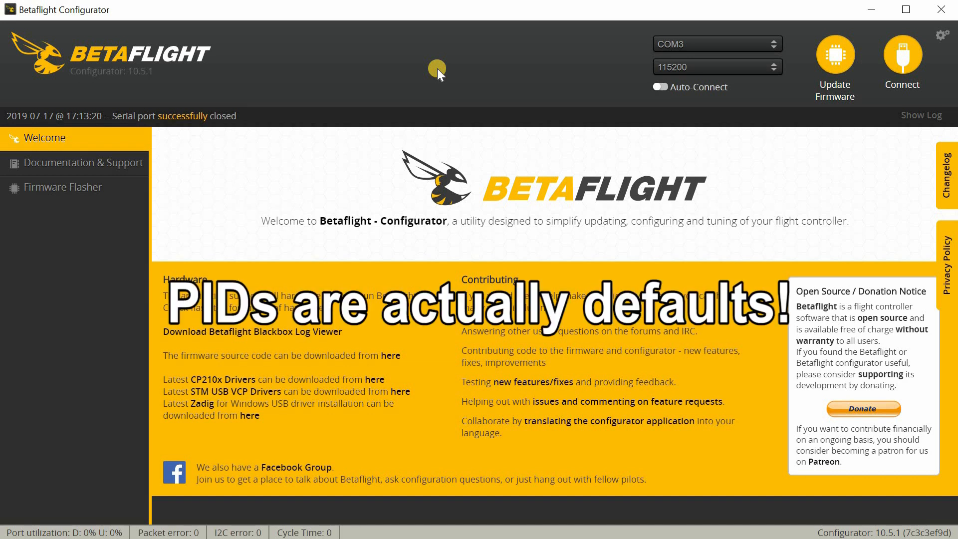
mouse_move(849, 101)
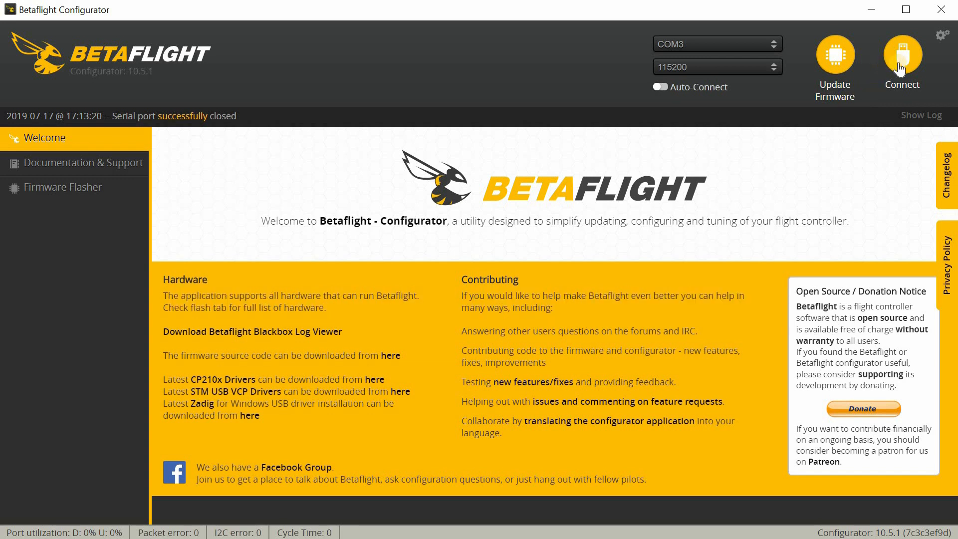
mouse_move(853, 143)
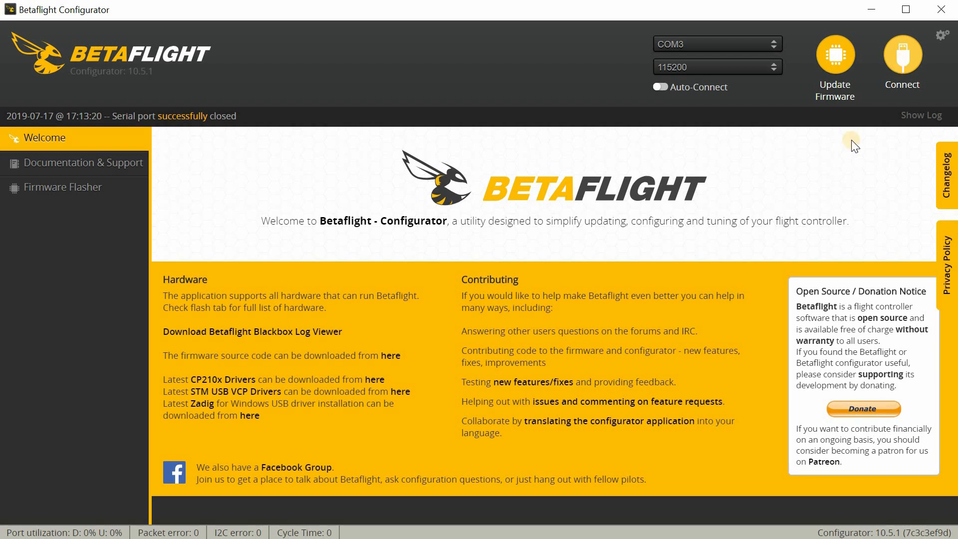
- Connect to the MATEKF405 and show the Configuration tab's System configuration section
click(901, 57)
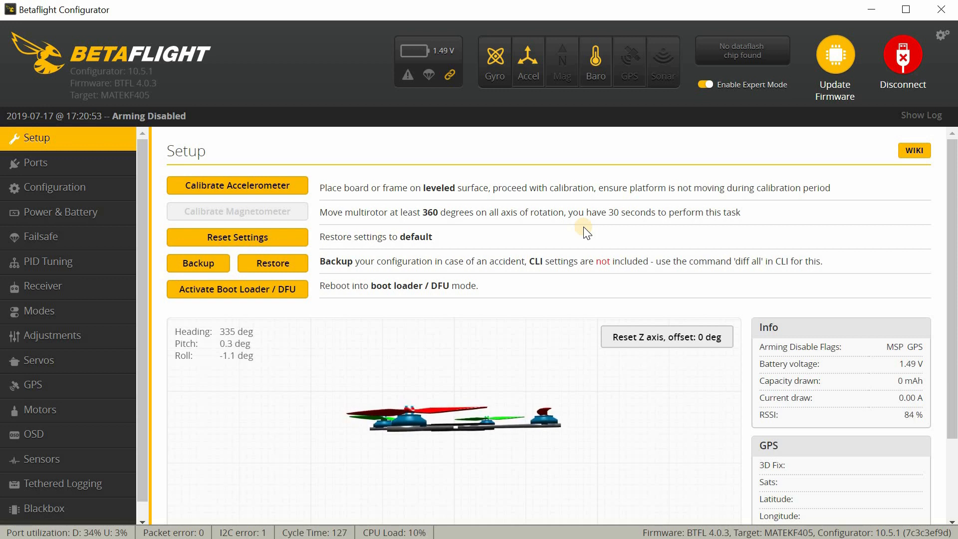
mouse_move(191, 245)
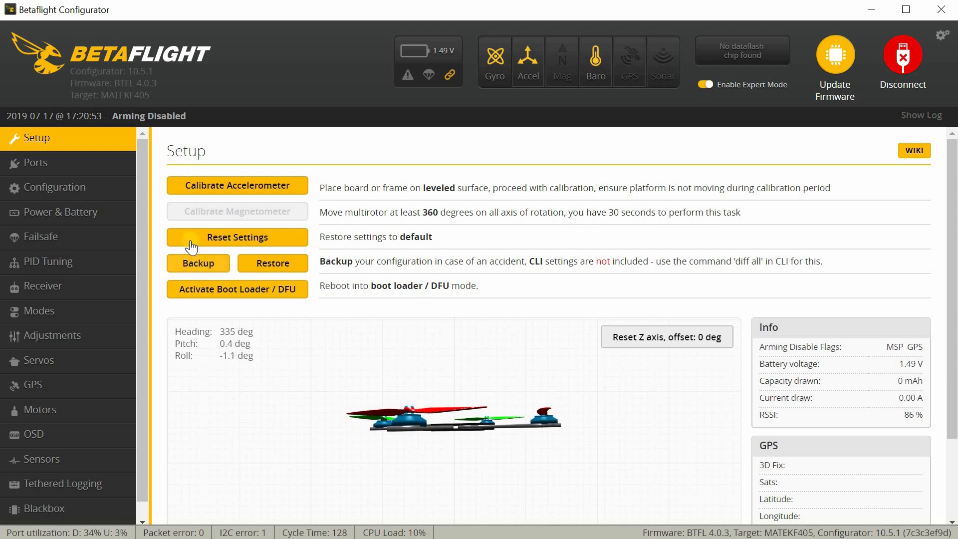
mouse_move(72, 165)
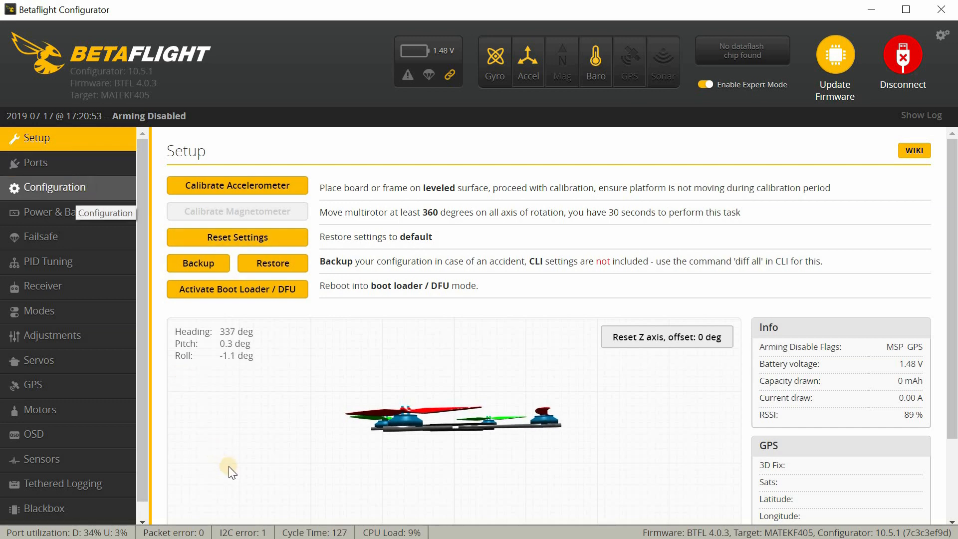
click(56, 187)
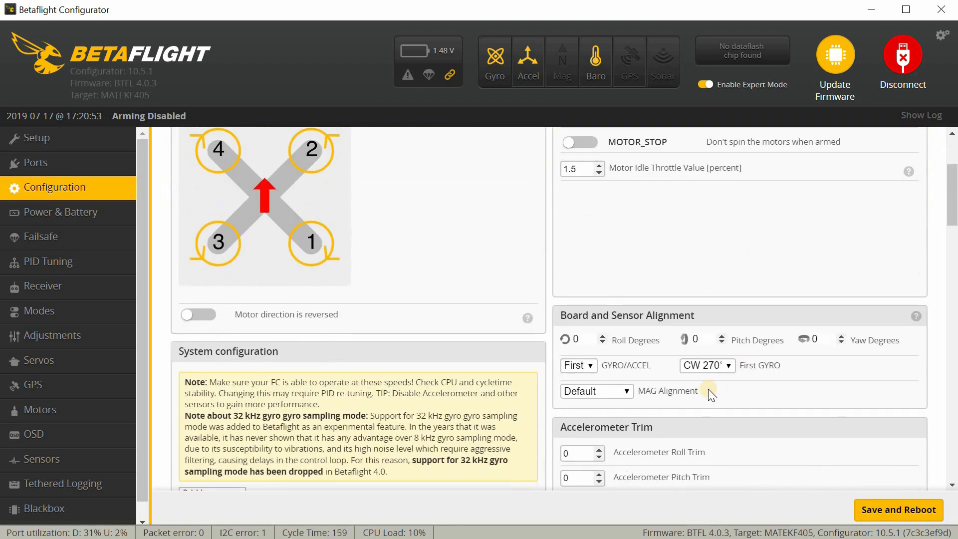
mouse_move(788, 384)
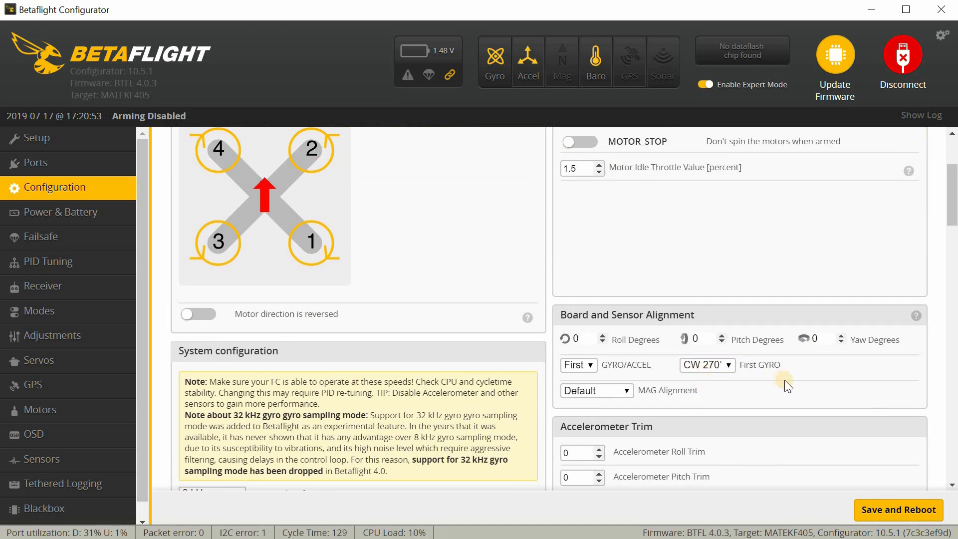
scroll(down, 3)
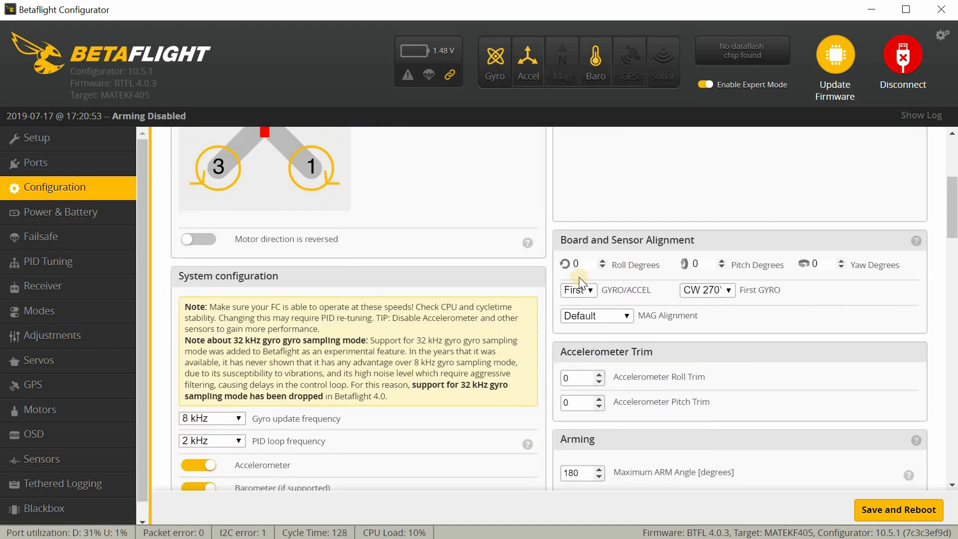
mouse_move(602, 311)
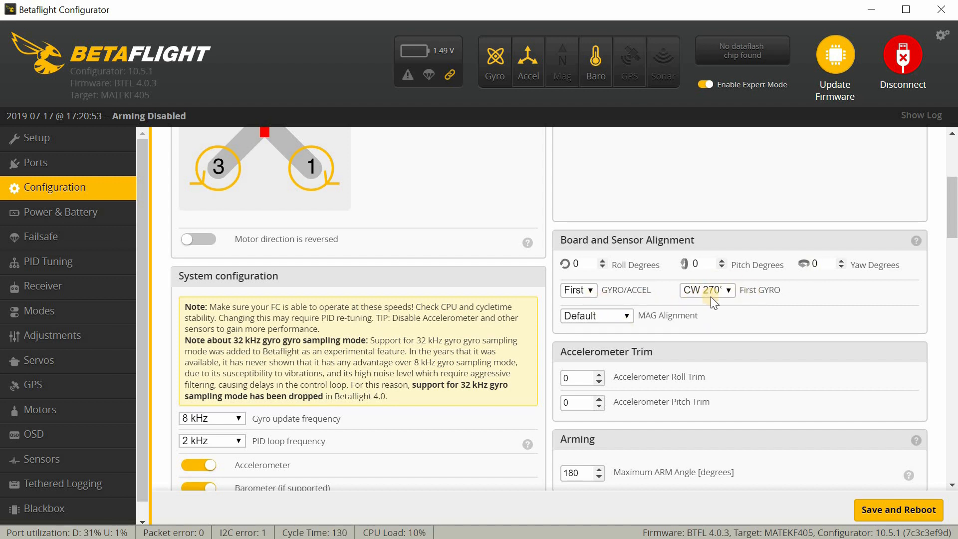
mouse_move(559, 263)
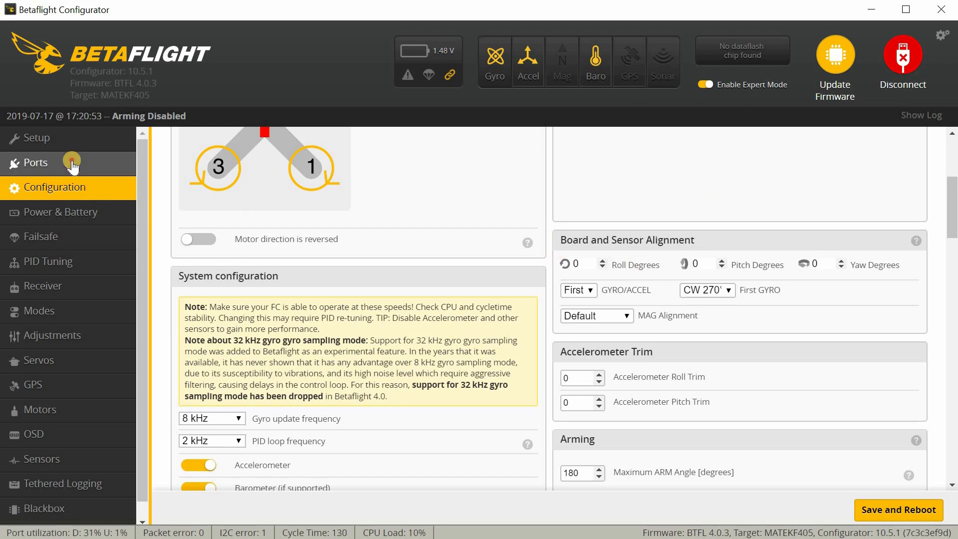
- On the Ports tab, enable Serial RX on UART2 and keep TBS SmartAudio VTX on UART3
click(36, 163)
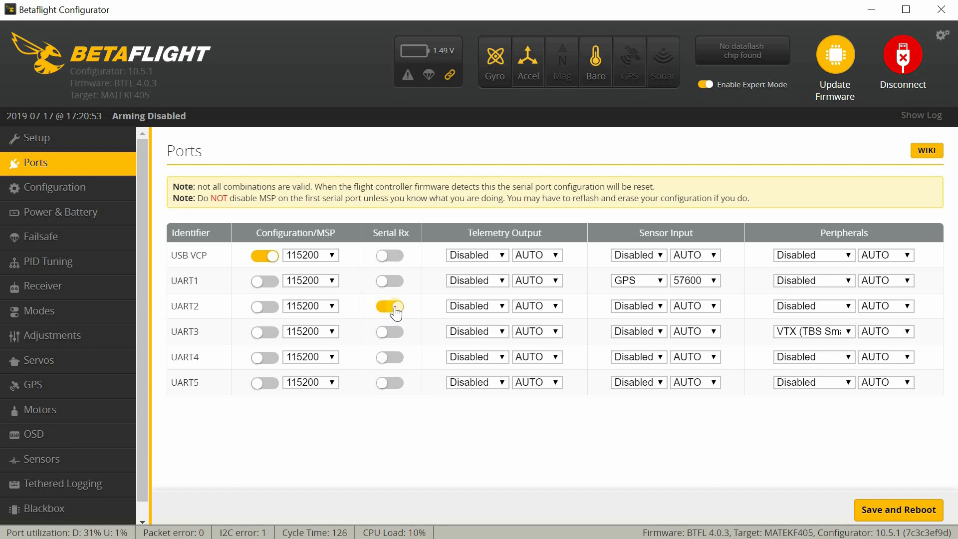
click(389, 305)
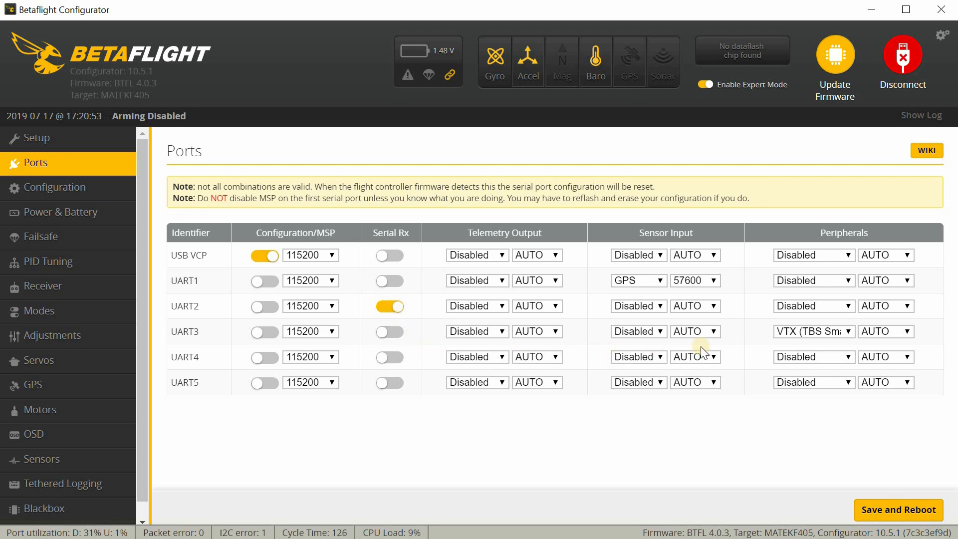
mouse_move(802, 343)
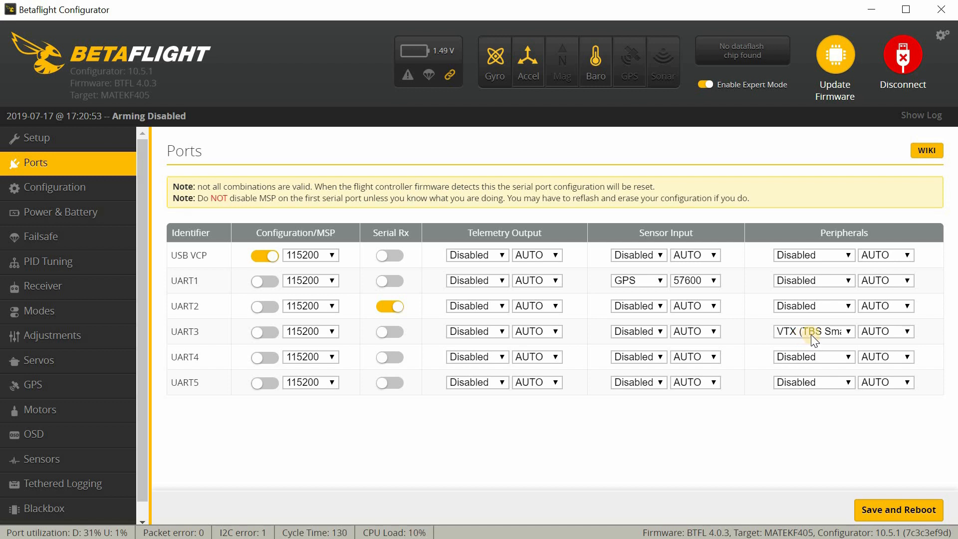
mouse_move(843, 337)
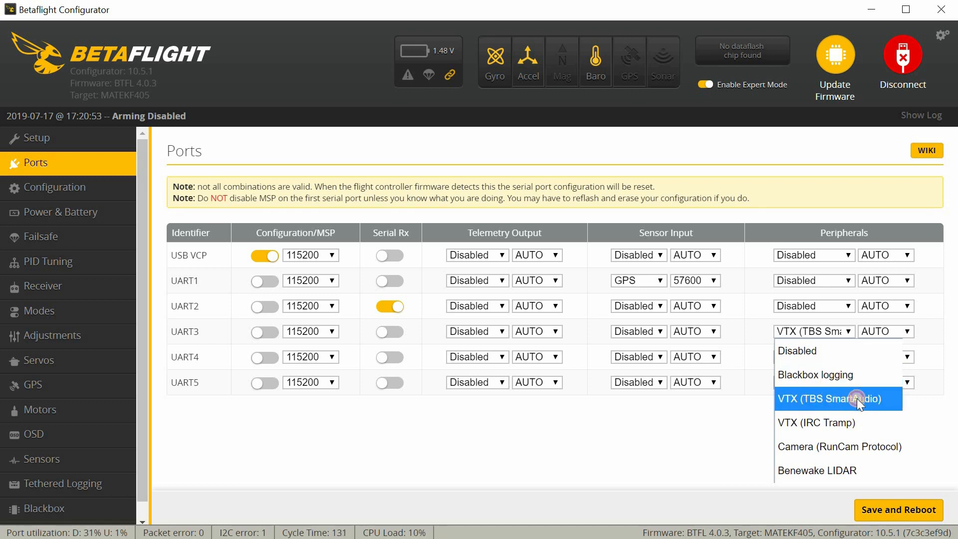
click(833, 400)
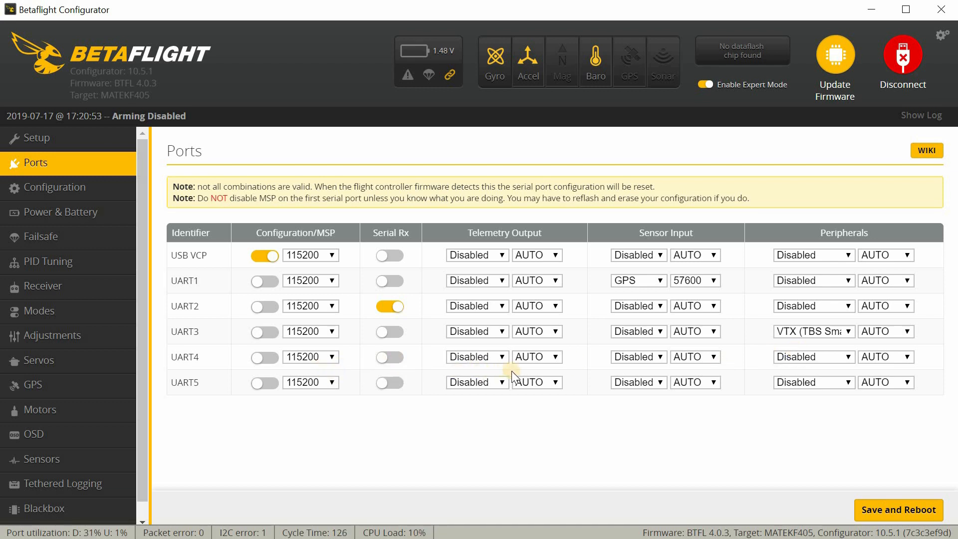
mouse_move(461, 403)
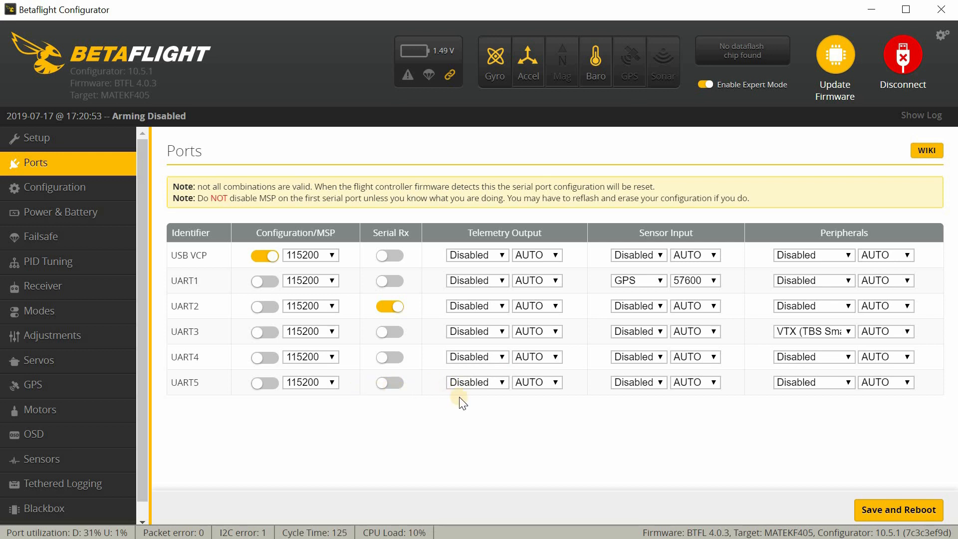
mouse_move(591, 402)
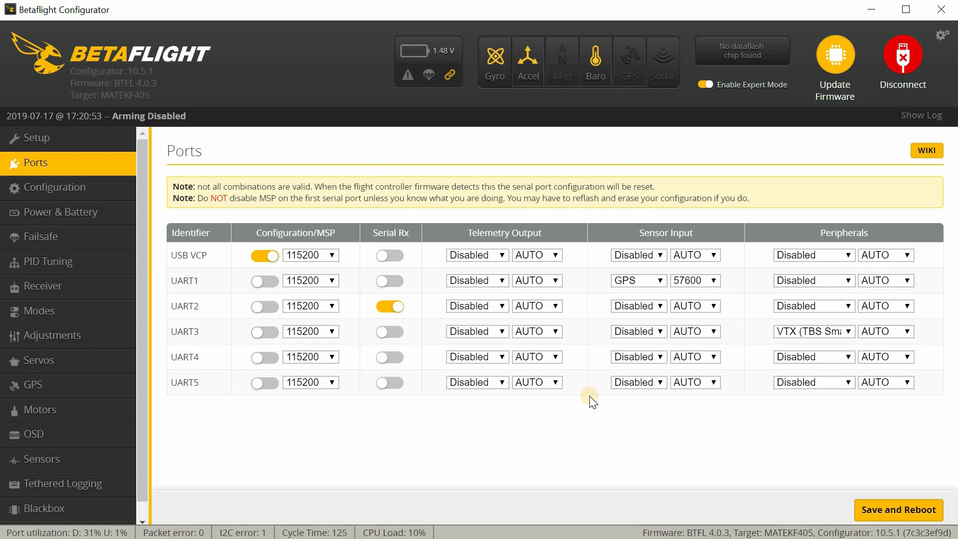
mouse_move(482, 402)
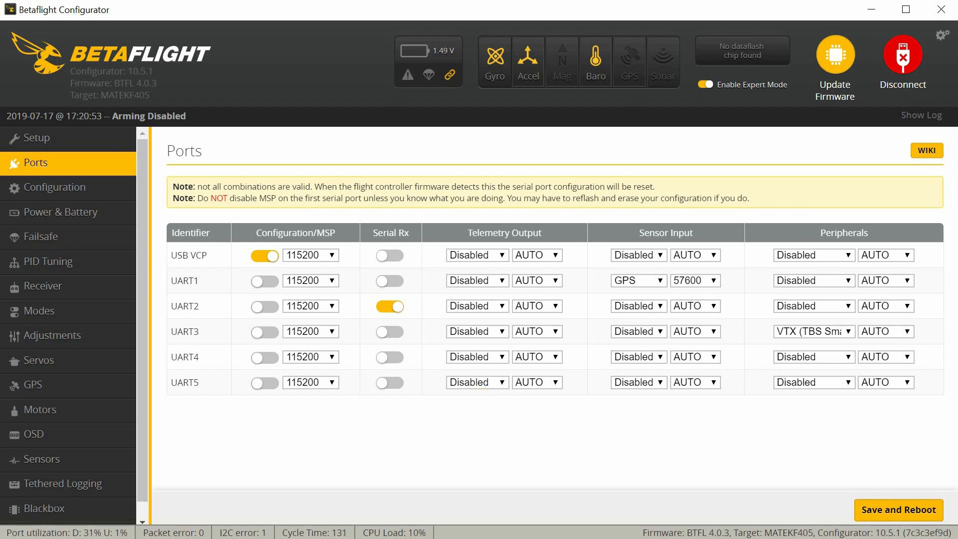
- Back on Configuration, scroll to System configuration and confirm the accelerometer is enabled
click(55, 187)
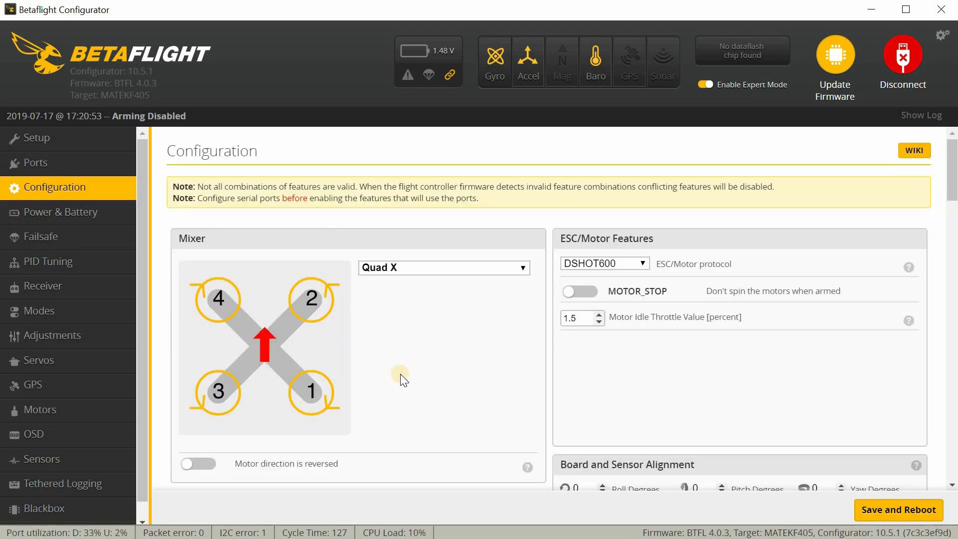
mouse_move(411, 416)
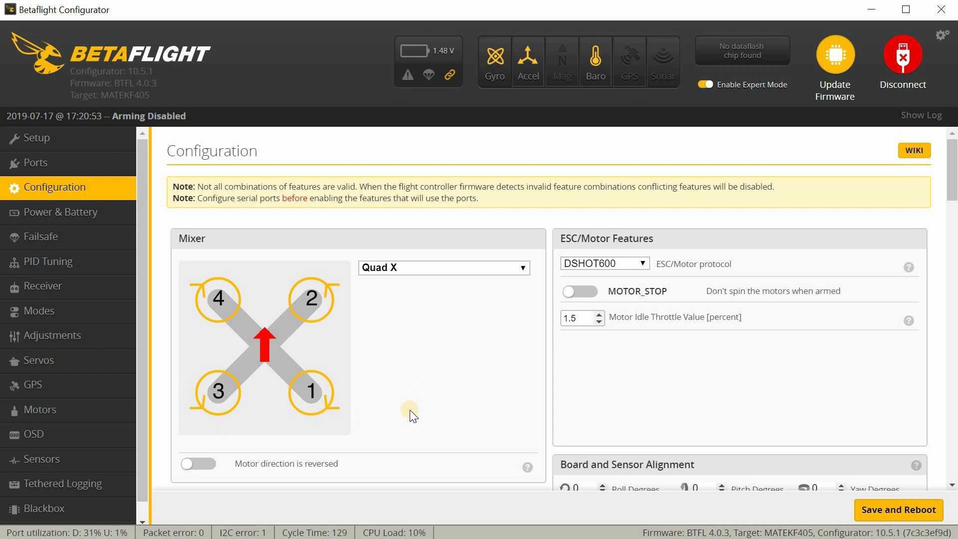
mouse_move(449, 408)
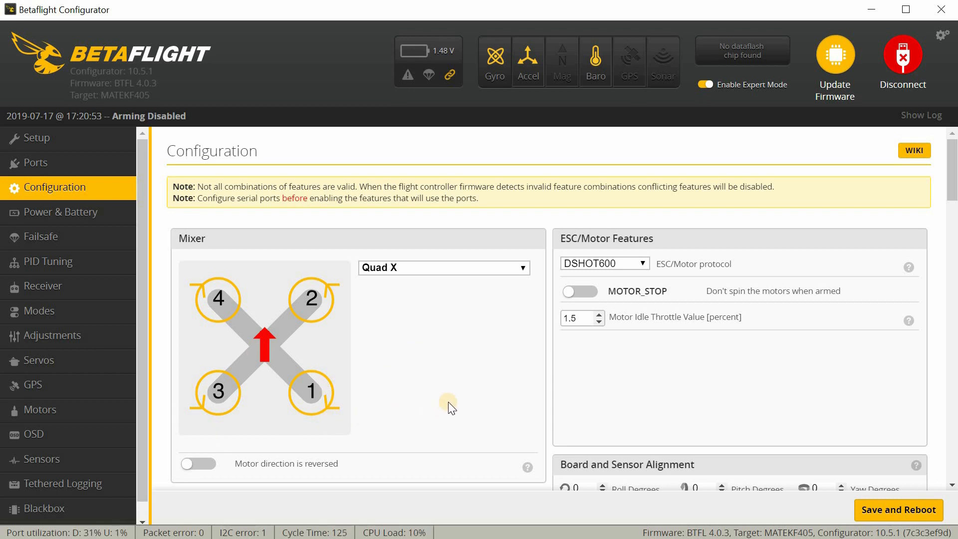
mouse_move(574, 419)
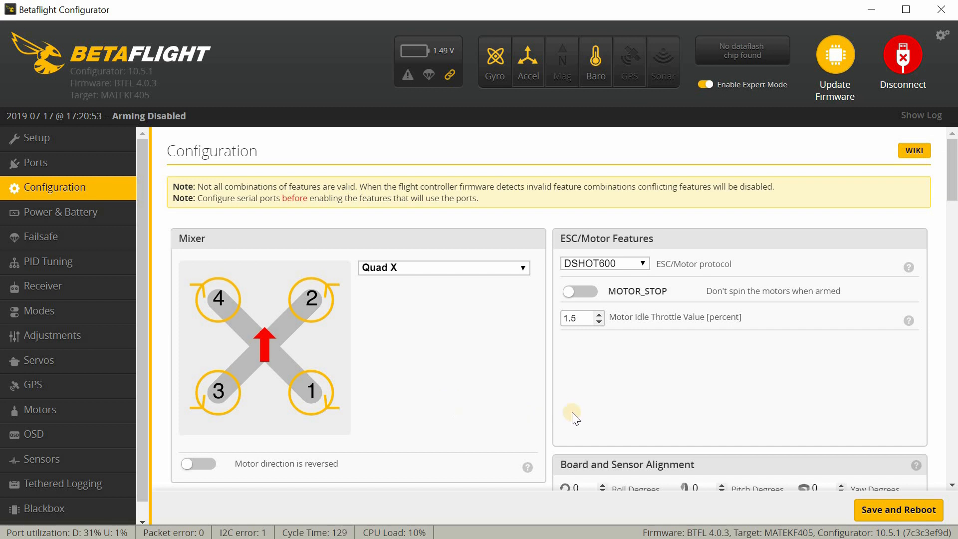
mouse_move(598, 340)
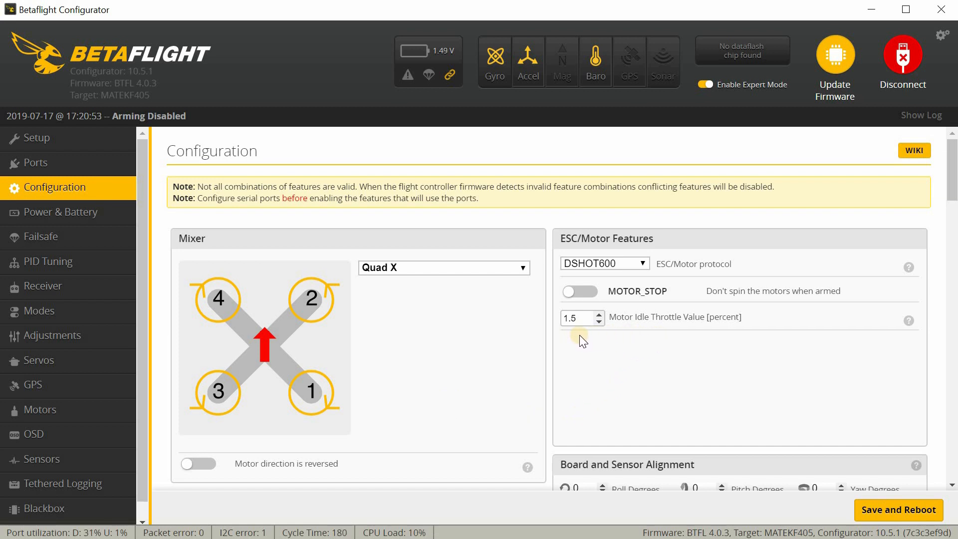
mouse_move(609, 346)
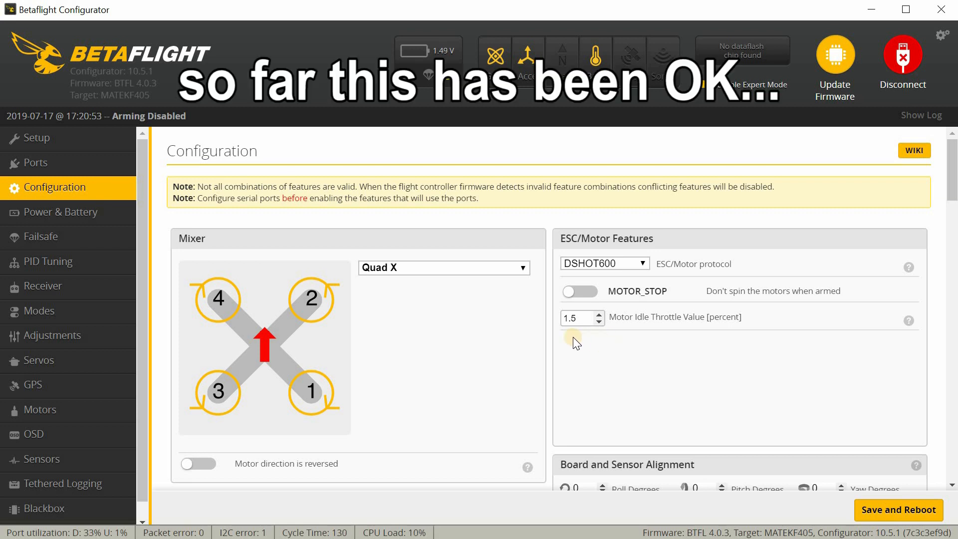
mouse_move(629, 337)
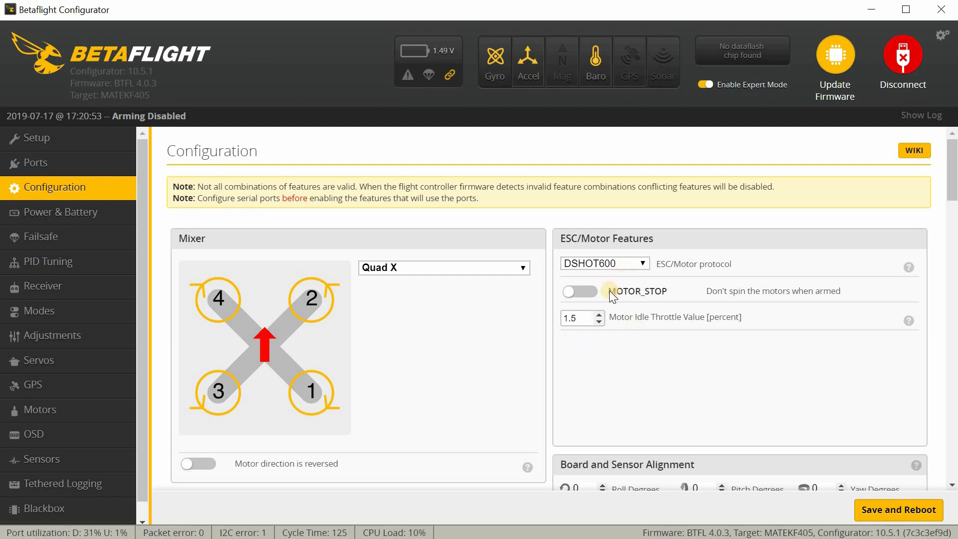
mouse_move(662, 356)
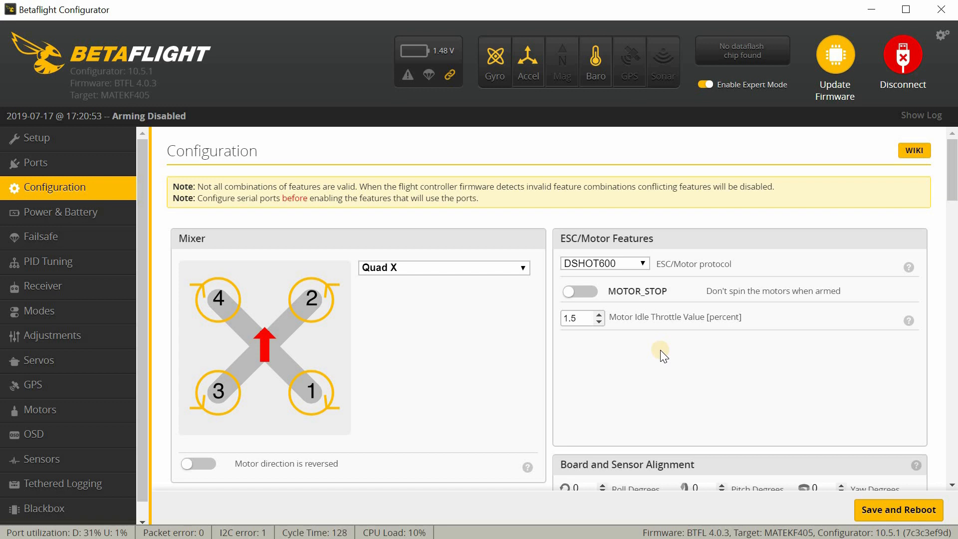
mouse_move(730, 185)
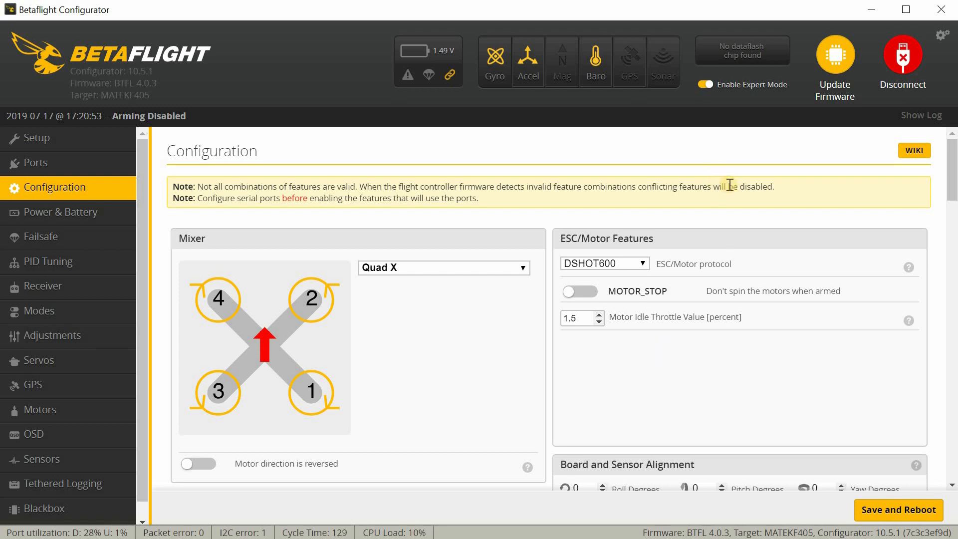
mouse_move(630, 356)
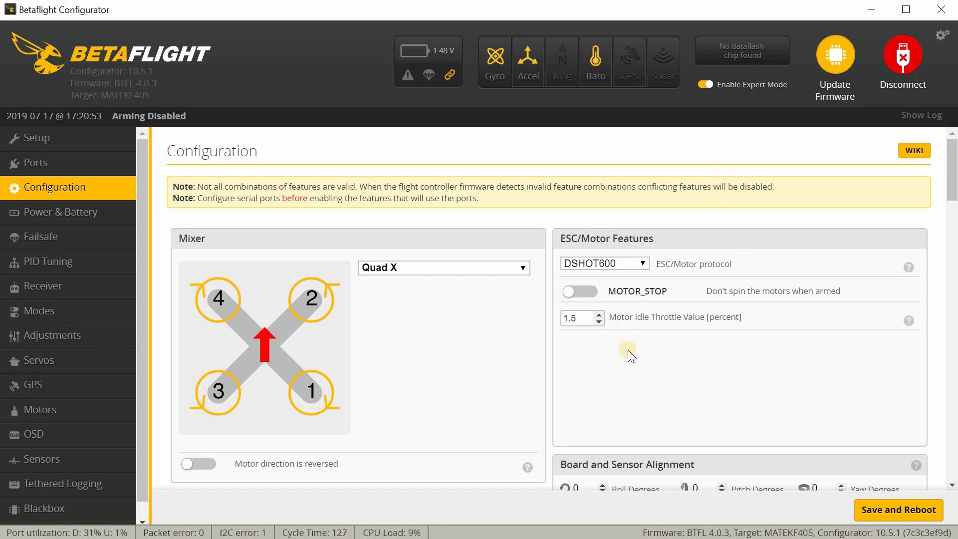
scroll(down, 3)
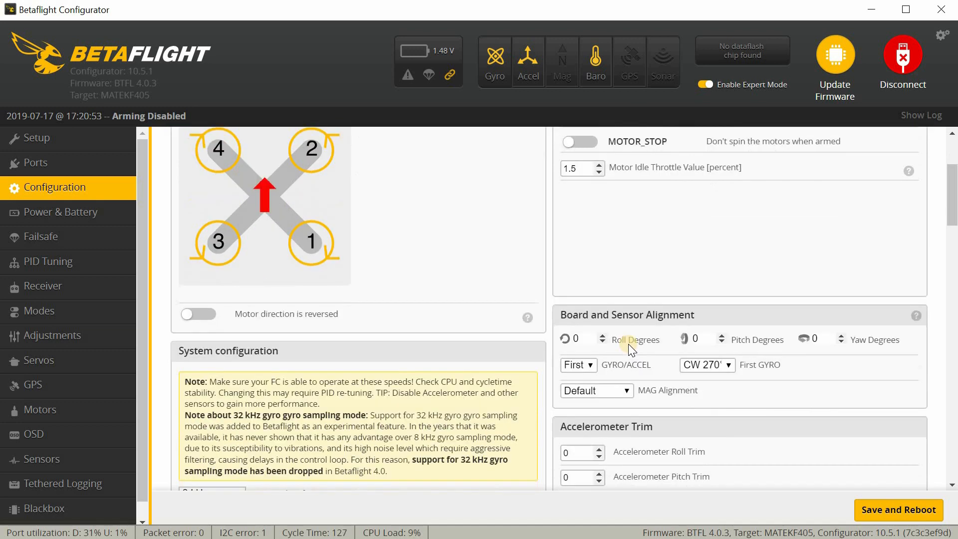
scroll(down, 3)
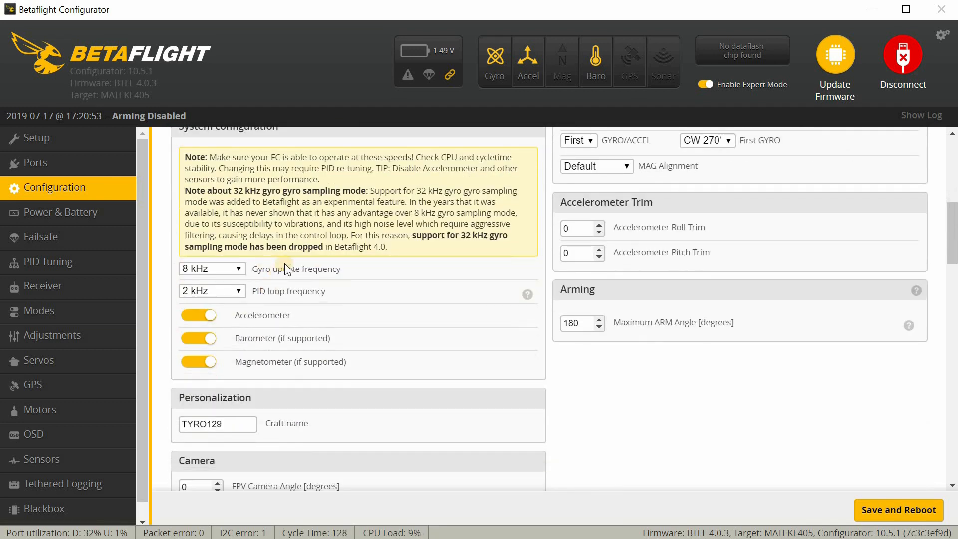
mouse_move(308, 274)
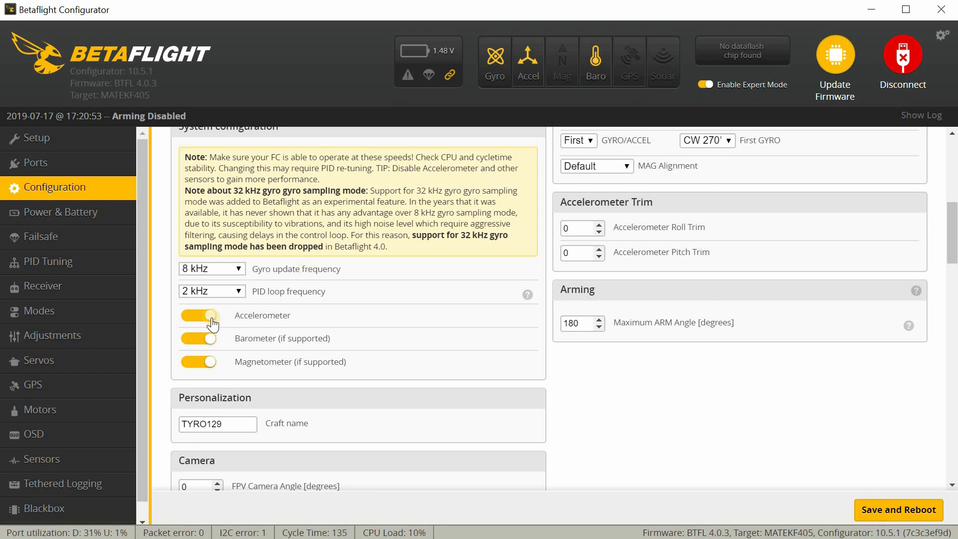
click(198, 315)
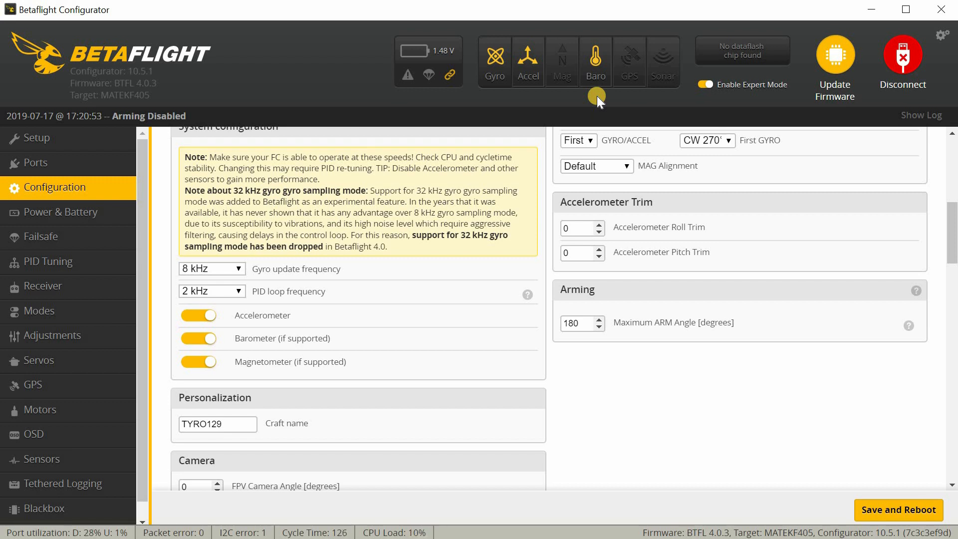
mouse_move(511, 305)
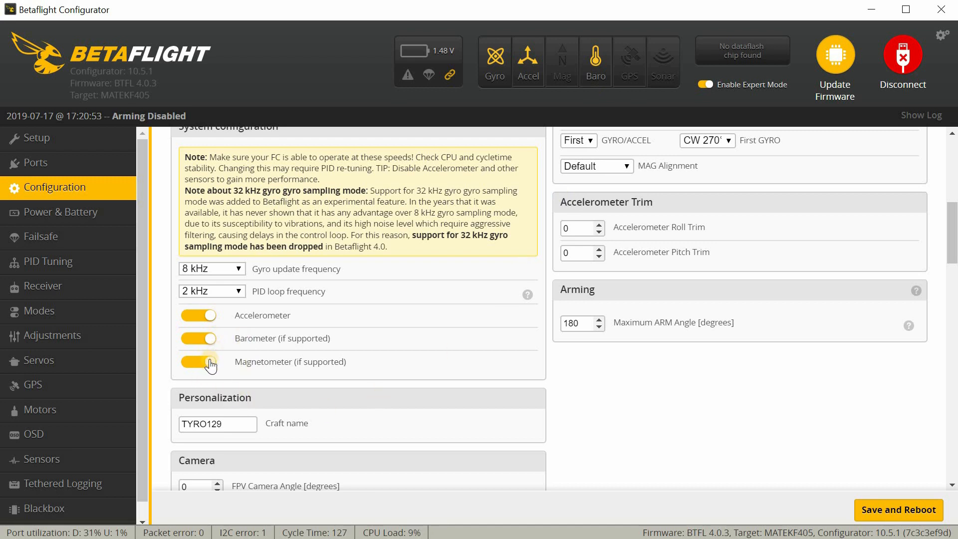
mouse_move(223, 373)
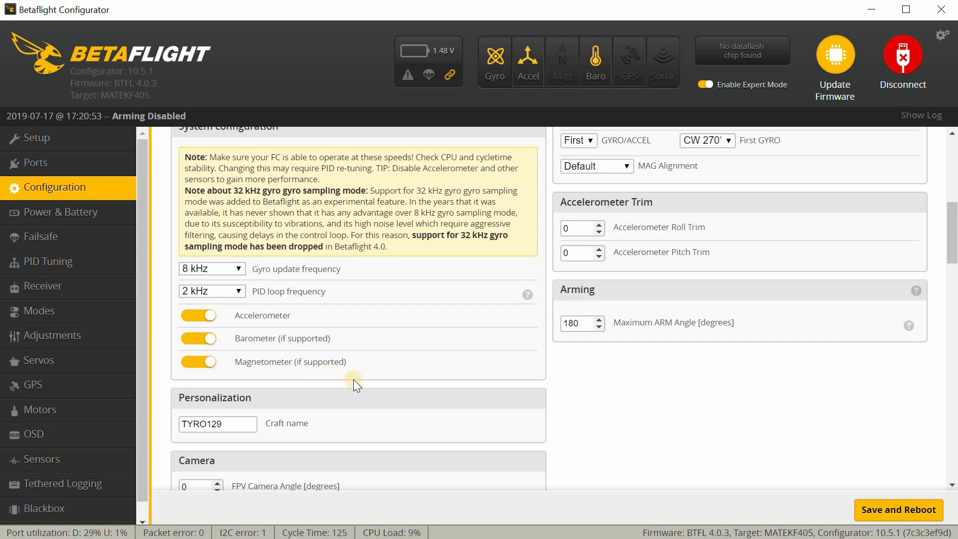
scroll(down, 3)
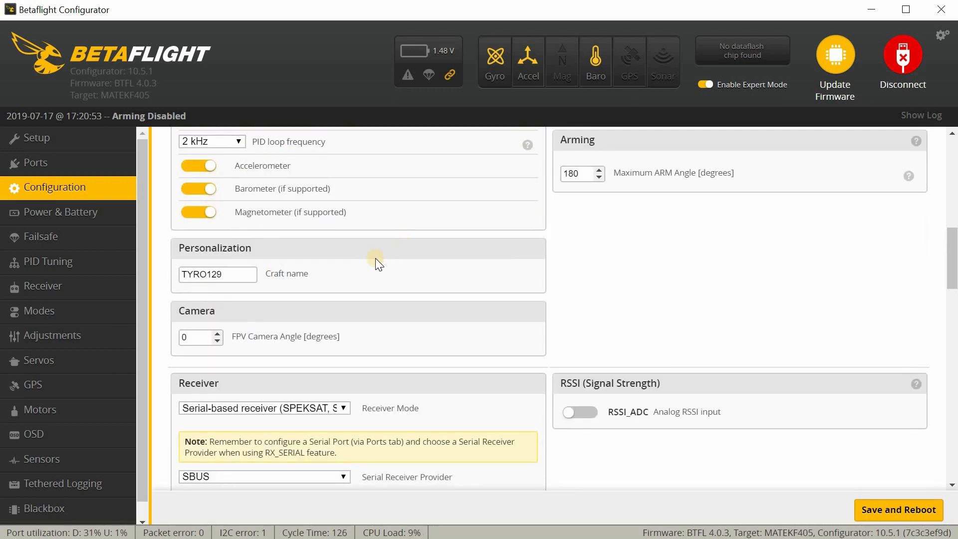
scroll(up, 3)
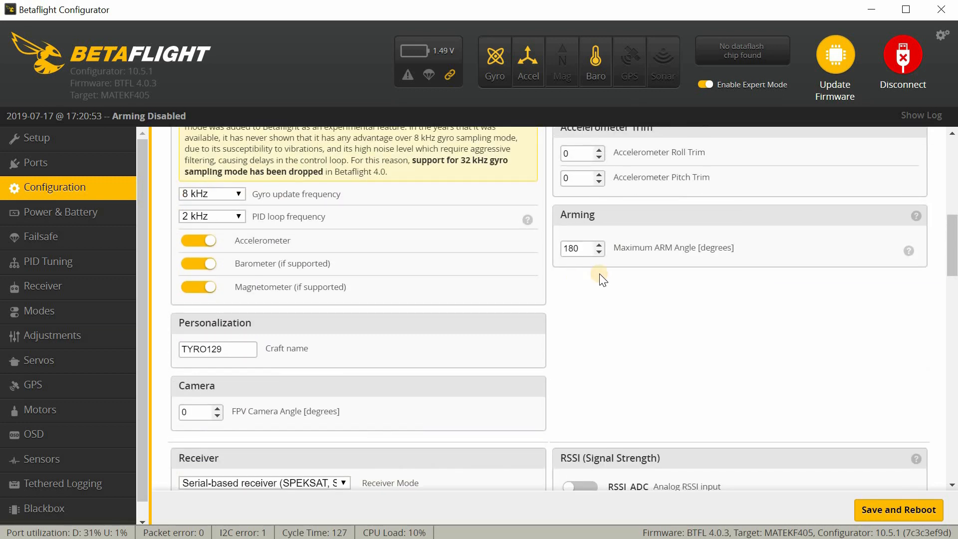
mouse_move(591, 324)
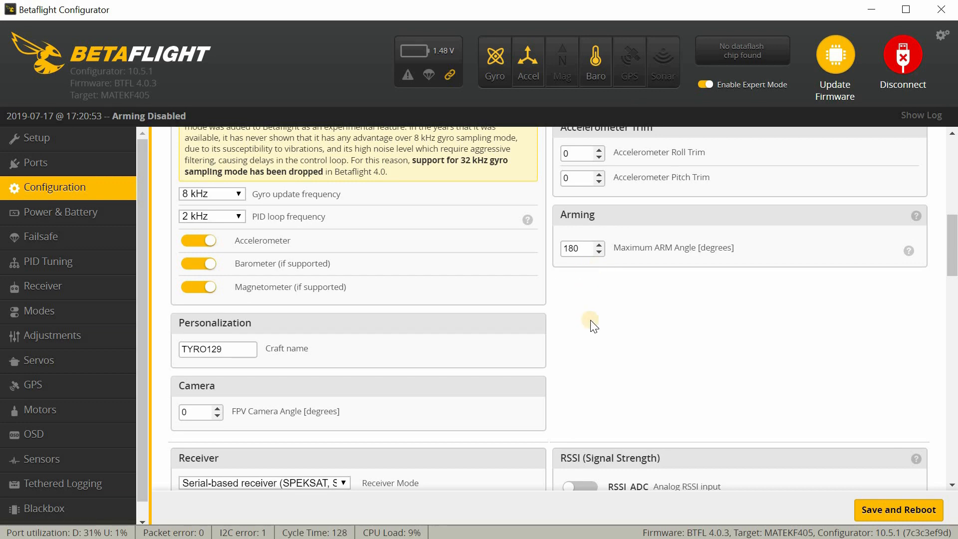
scroll(up, 3)
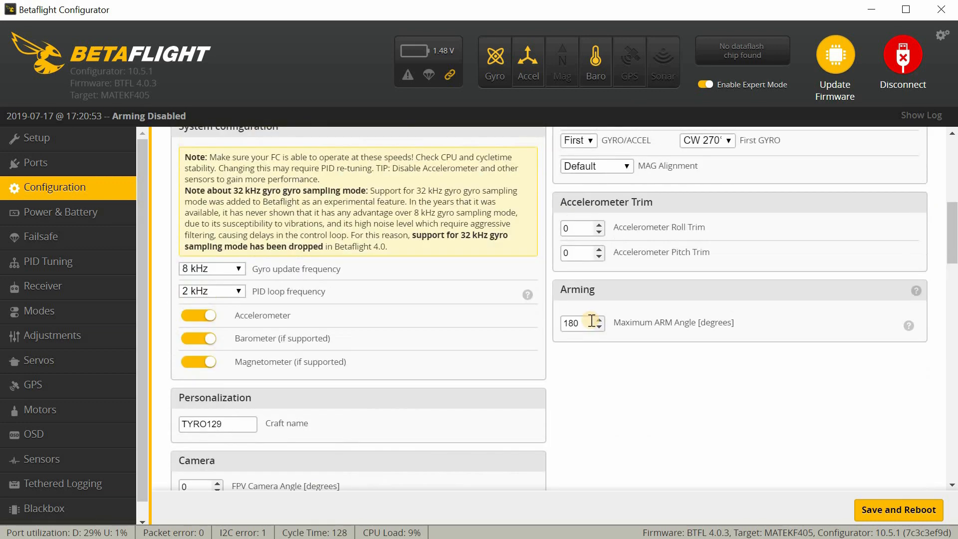
scroll(down, 3)
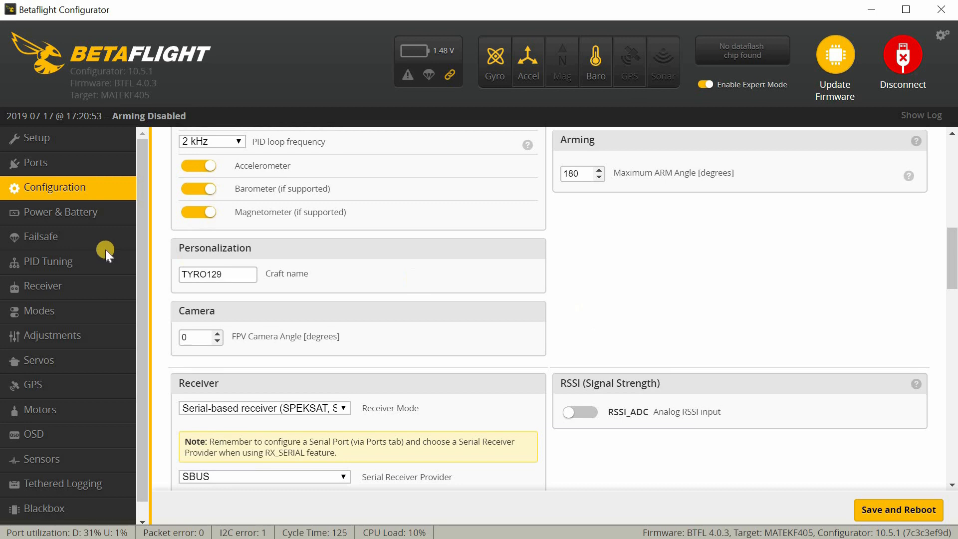
scroll(down, 3)
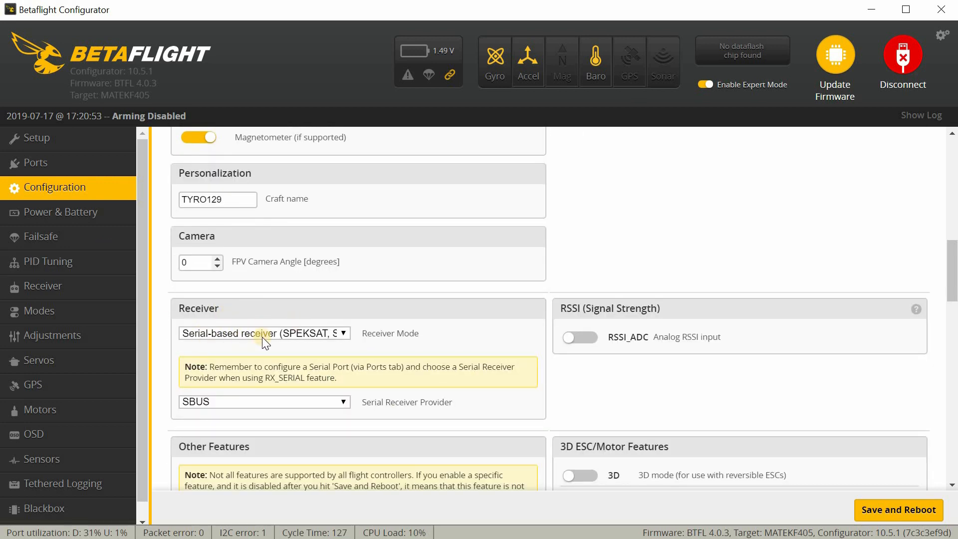
mouse_move(395, 392)
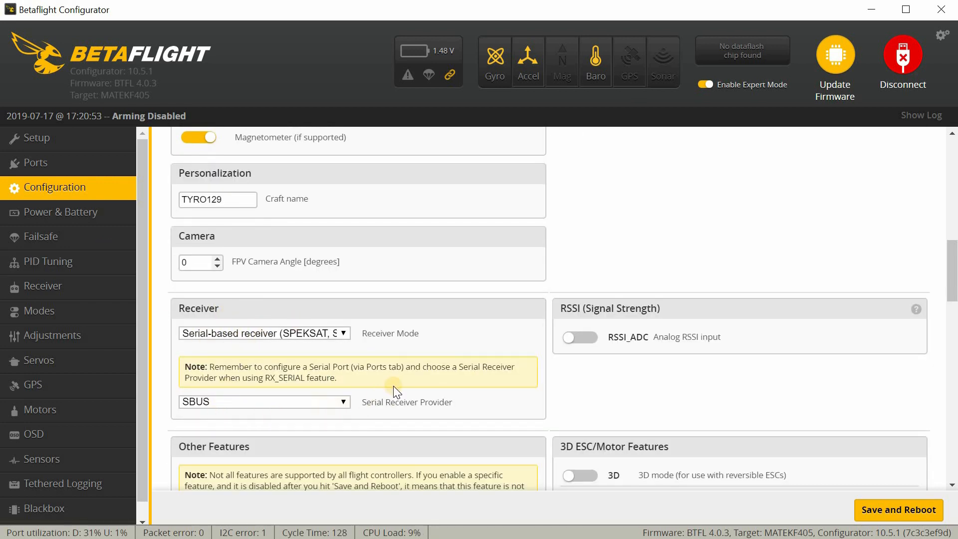
click(263, 401)
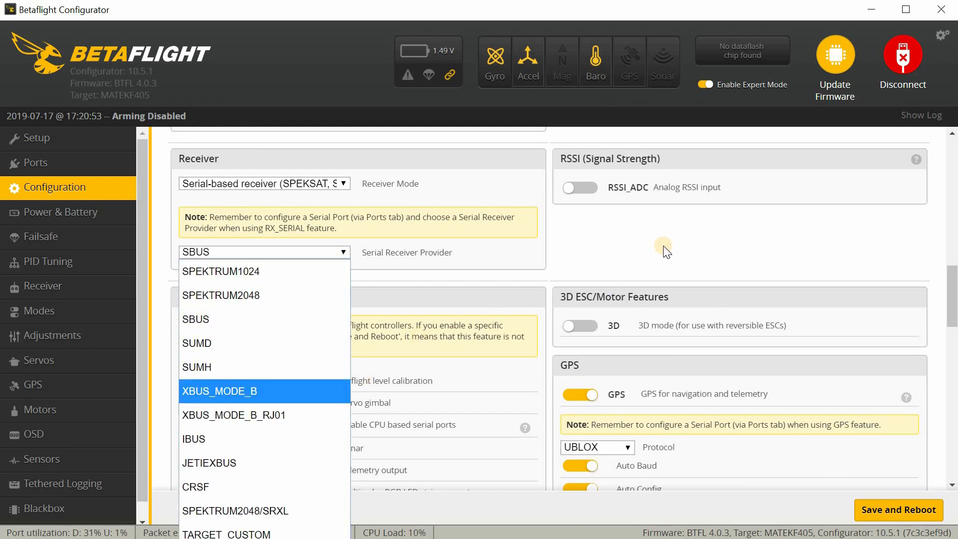
click(196, 318)
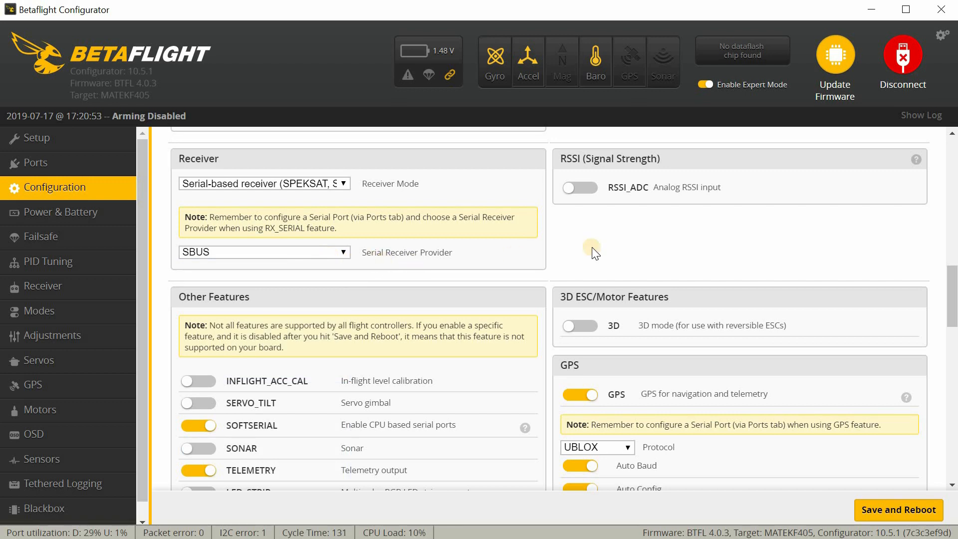
scroll(down, 3)
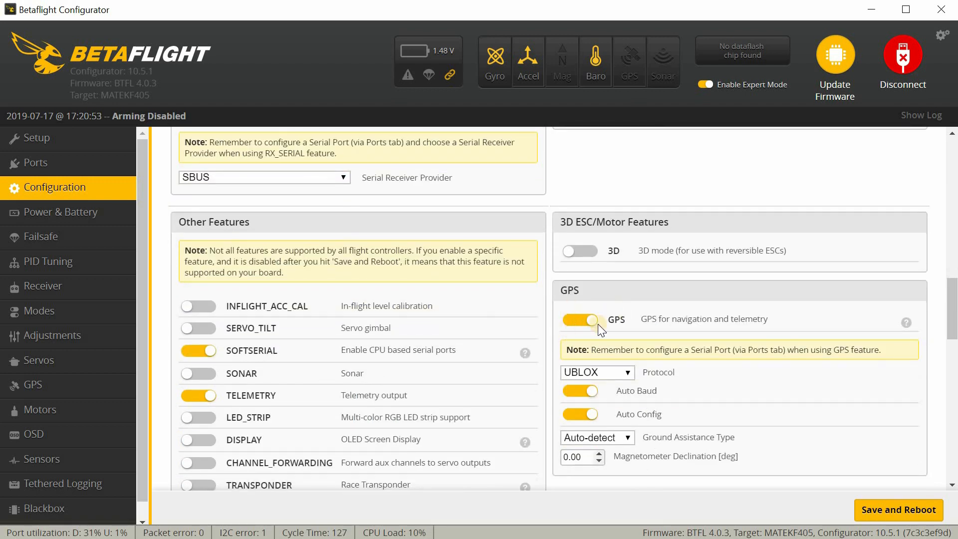
mouse_move(764, 284)
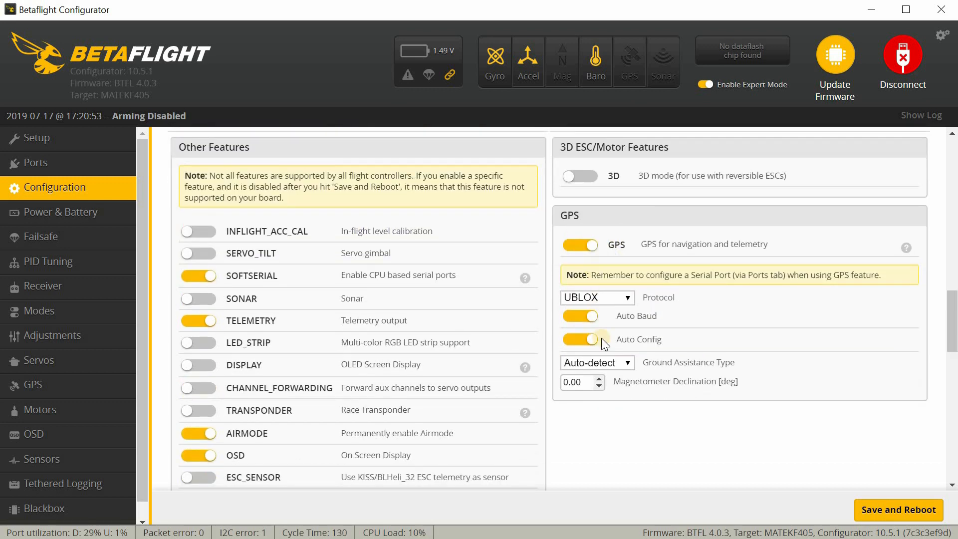
mouse_move(652, 335)
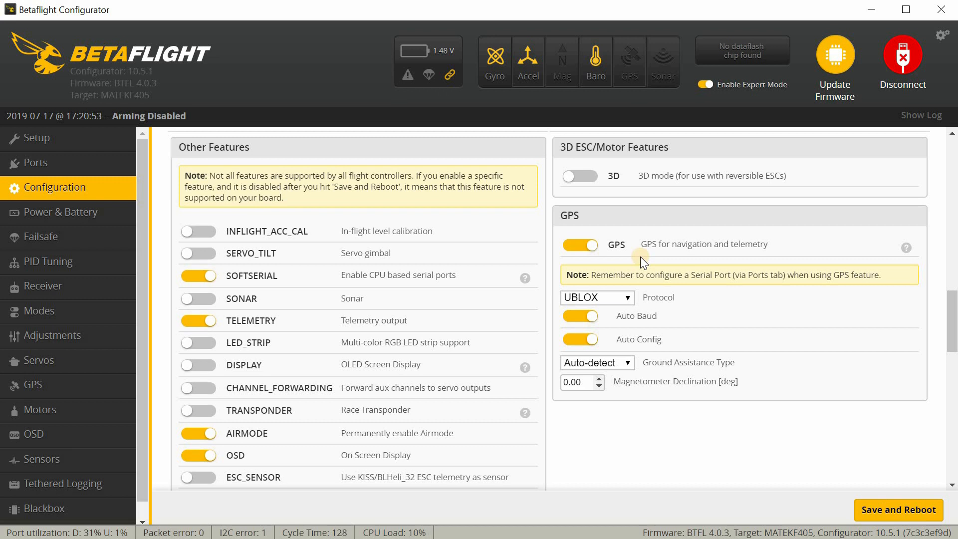
mouse_move(552, 269)
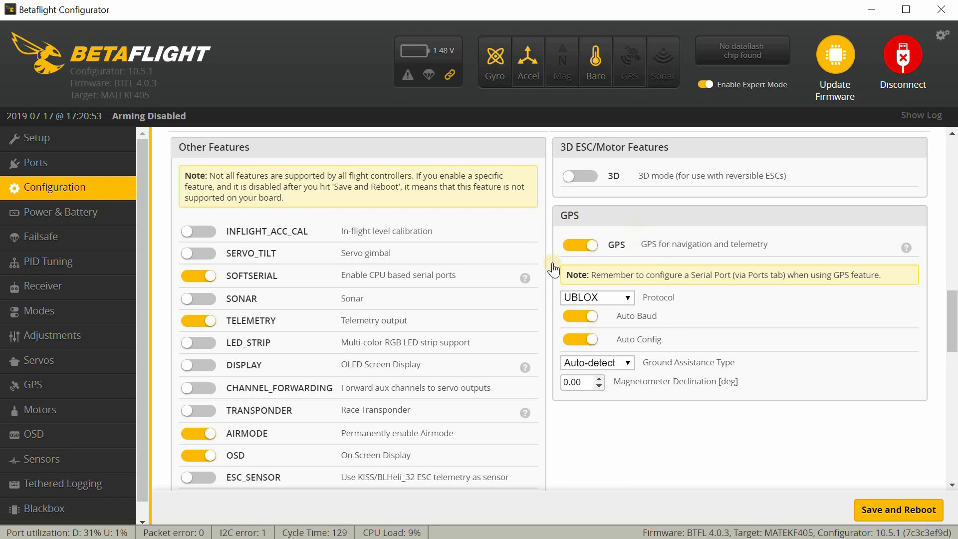
mouse_move(635, 341)
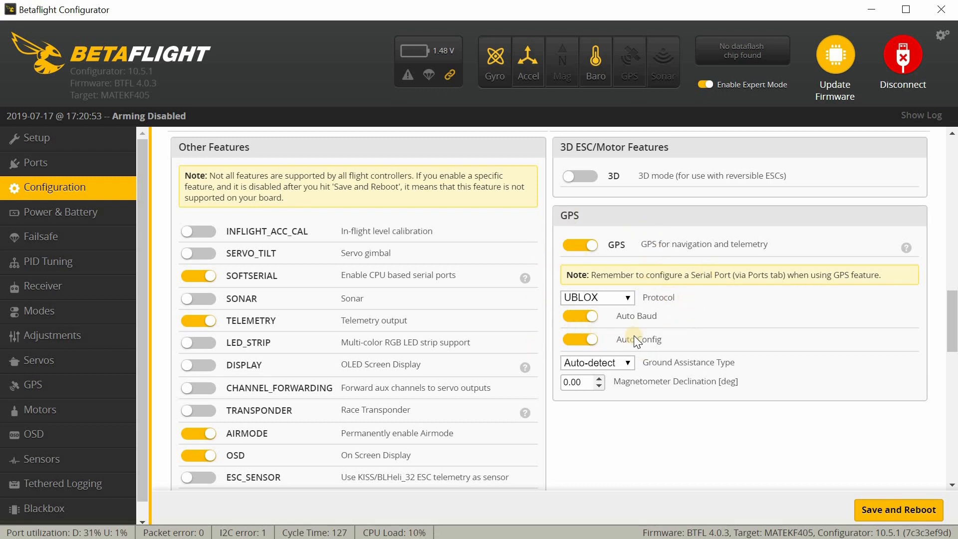
scroll(up, 3)
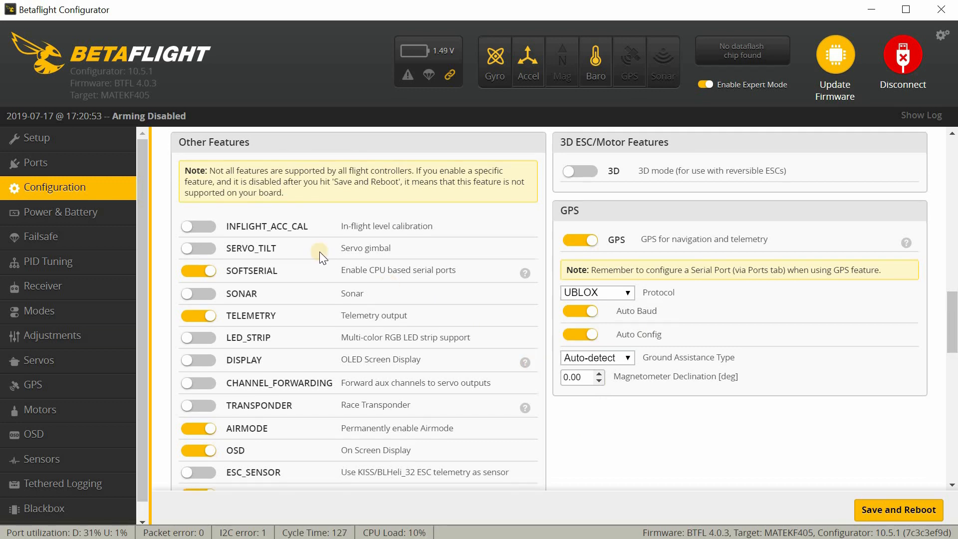
scroll(down, 3)
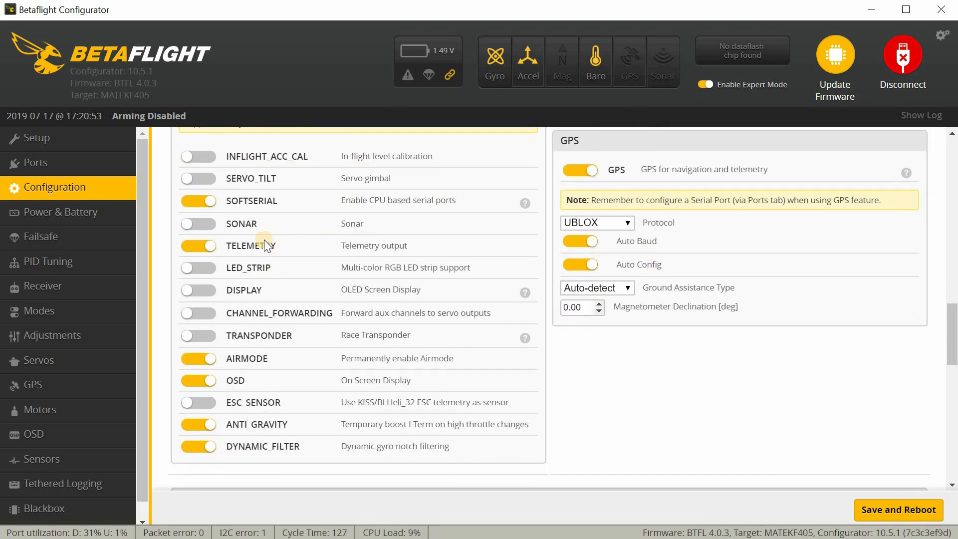
mouse_move(292, 238)
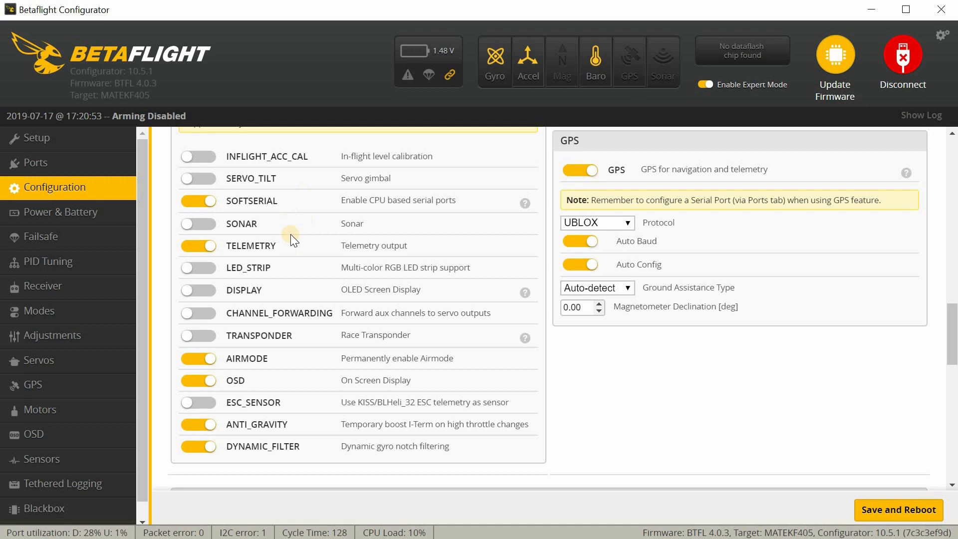
mouse_move(324, 219)
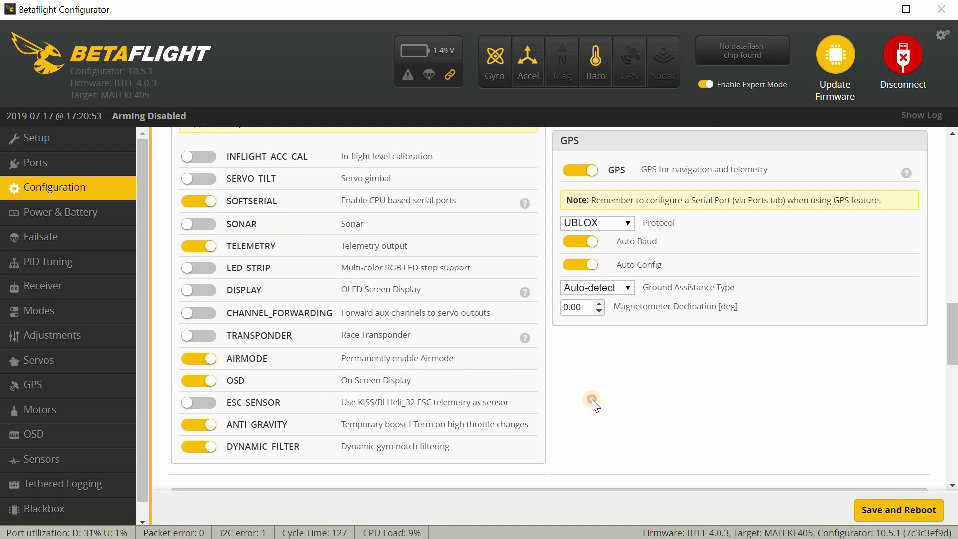
scroll(down, 3)
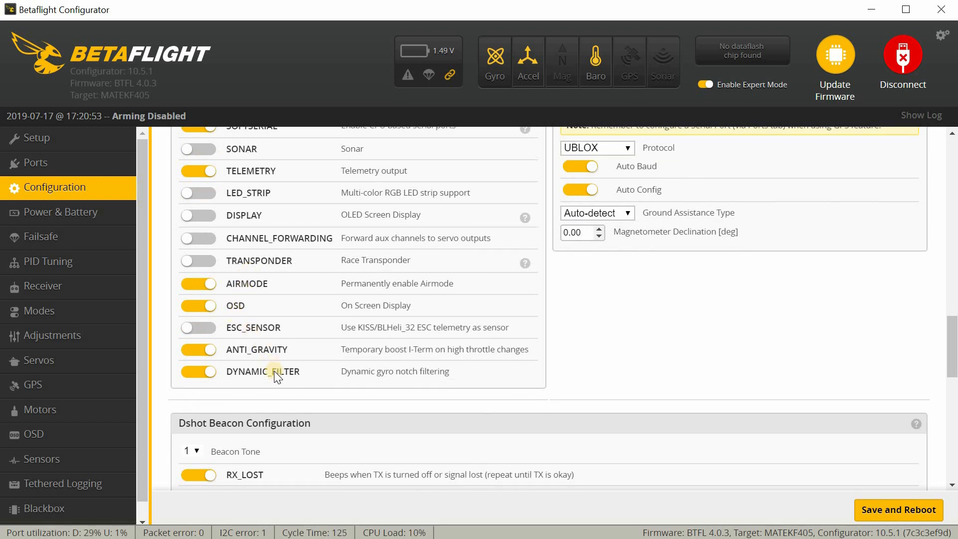
mouse_move(332, 373)
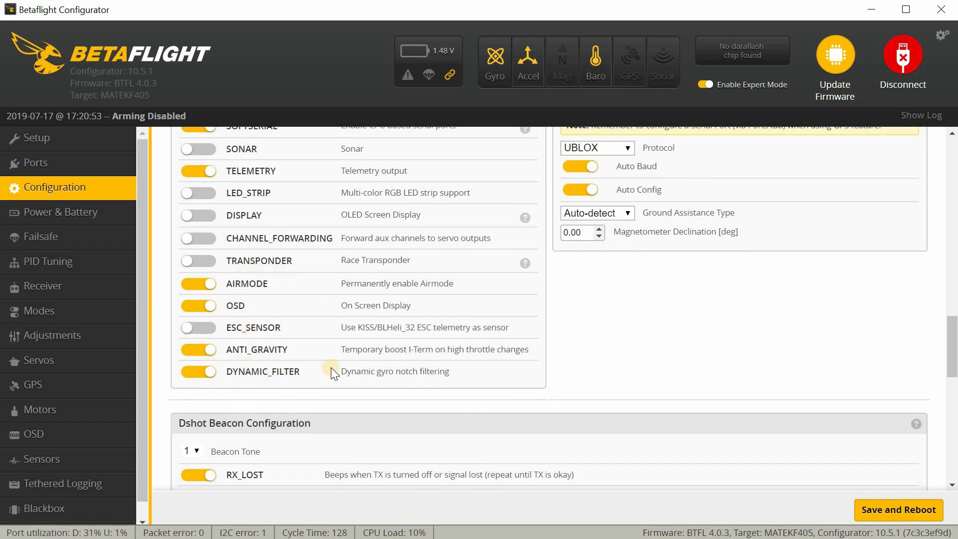
mouse_move(588, 308)
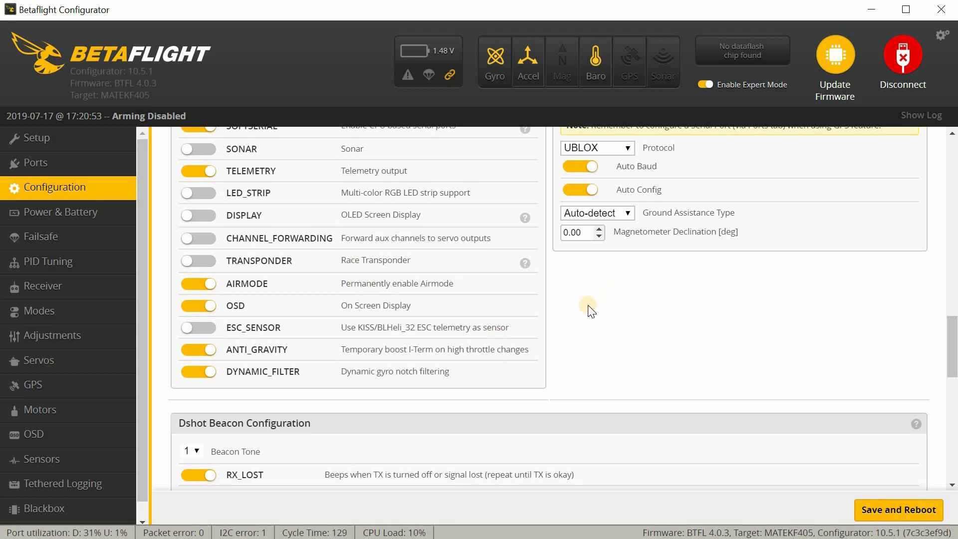
scroll(down, 3)
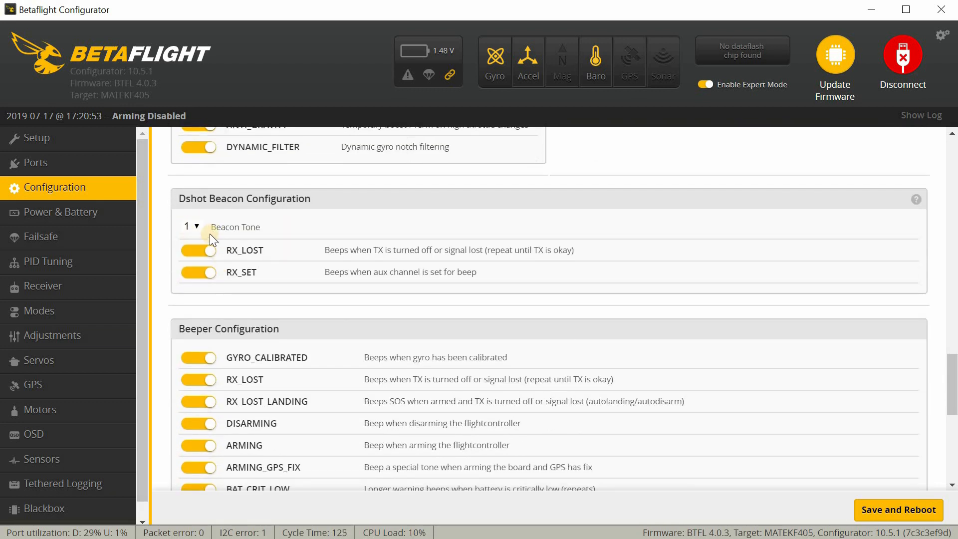
mouse_move(126, 296)
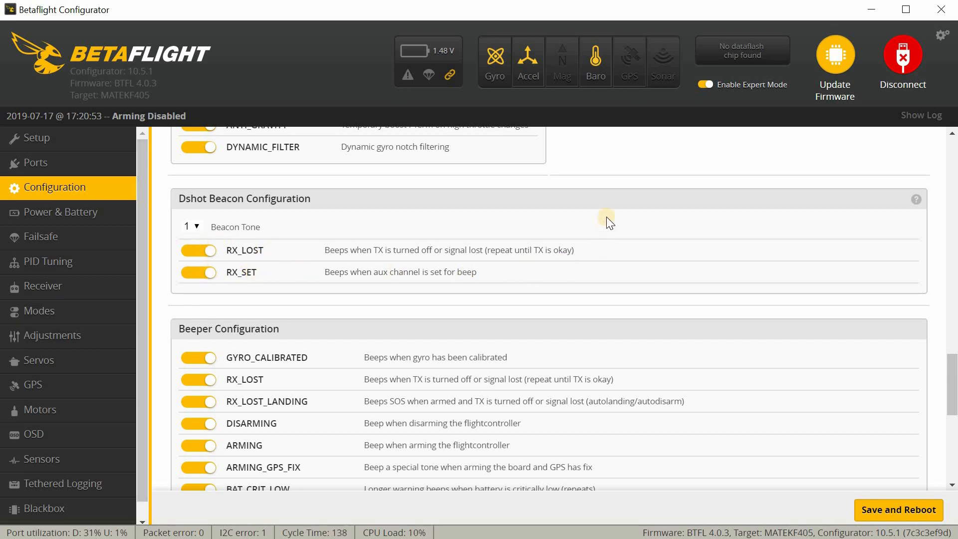
mouse_move(637, 177)
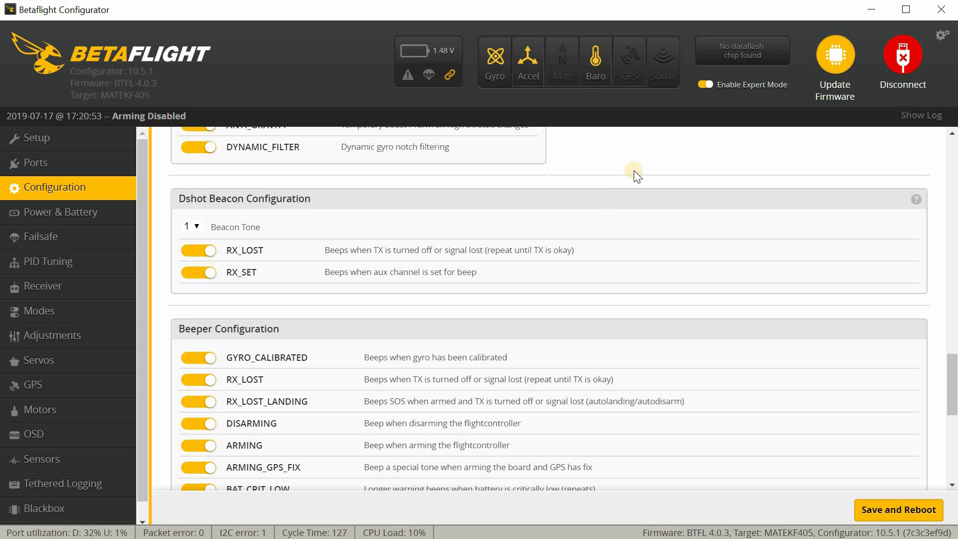
scroll(down, 3)
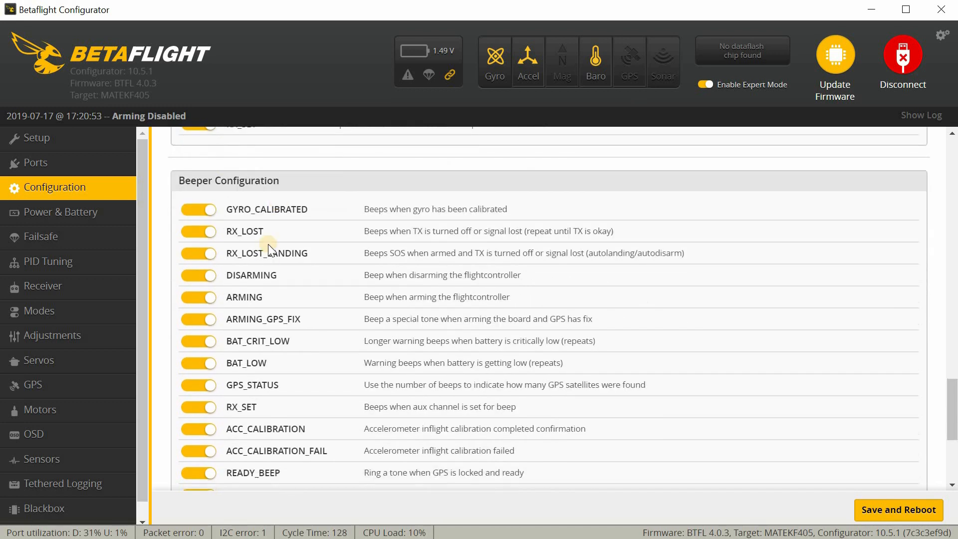
scroll(down, 3)
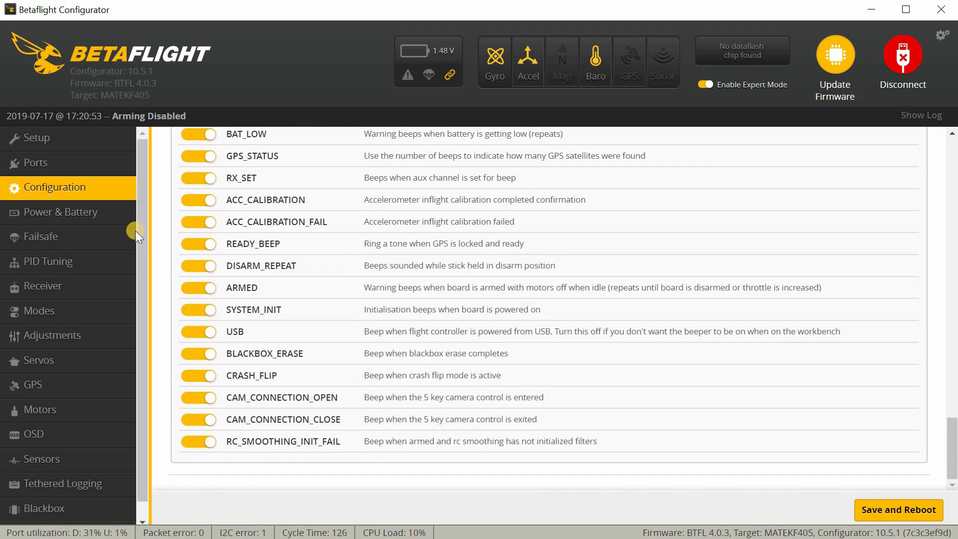
mouse_move(104, 205)
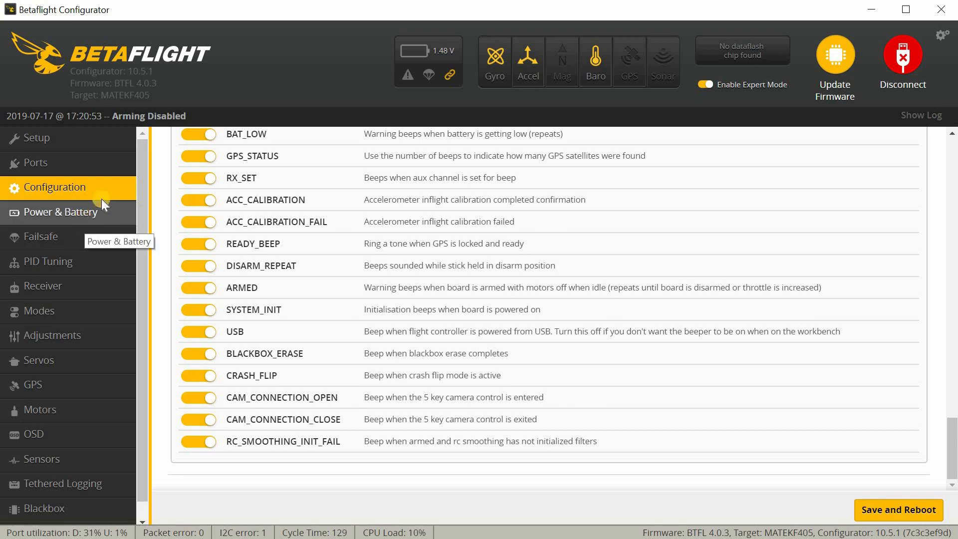
- Open the Power & Battery tab showing ADC meter sources and cell voltage limits
click(60, 211)
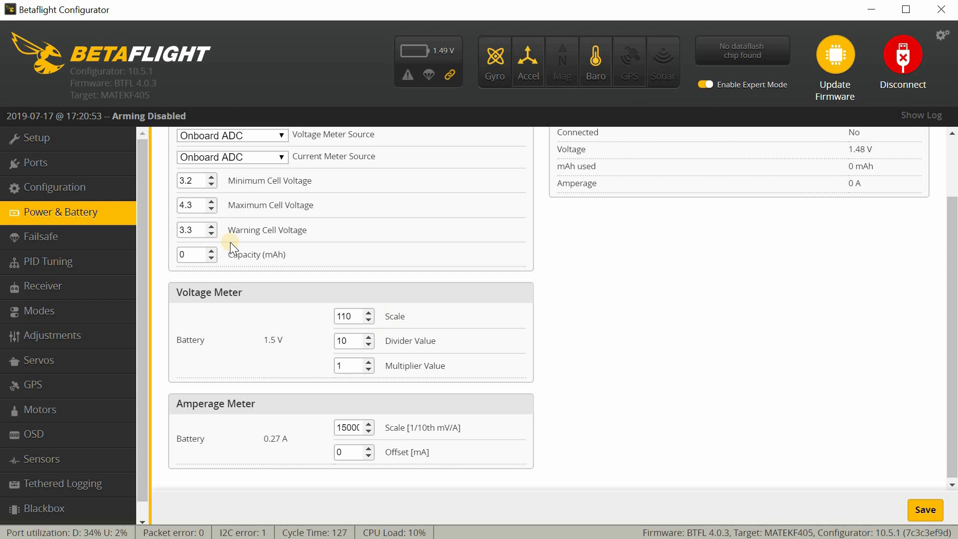
mouse_move(332, 407)
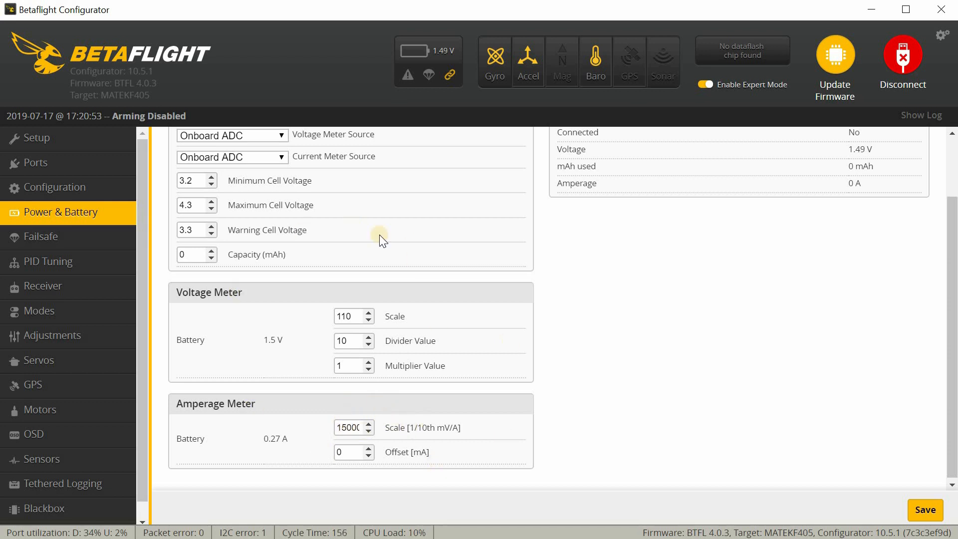
mouse_move(315, 397)
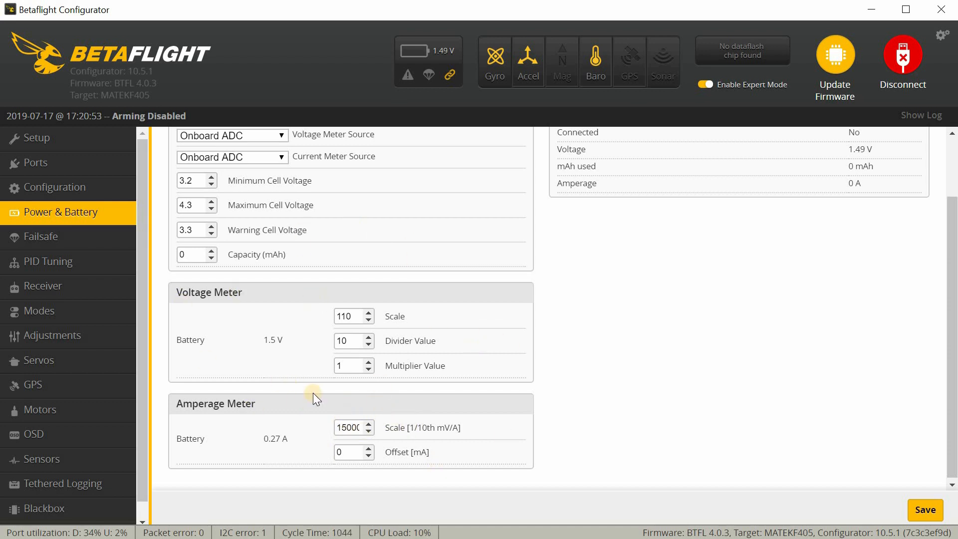
mouse_move(122, 305)
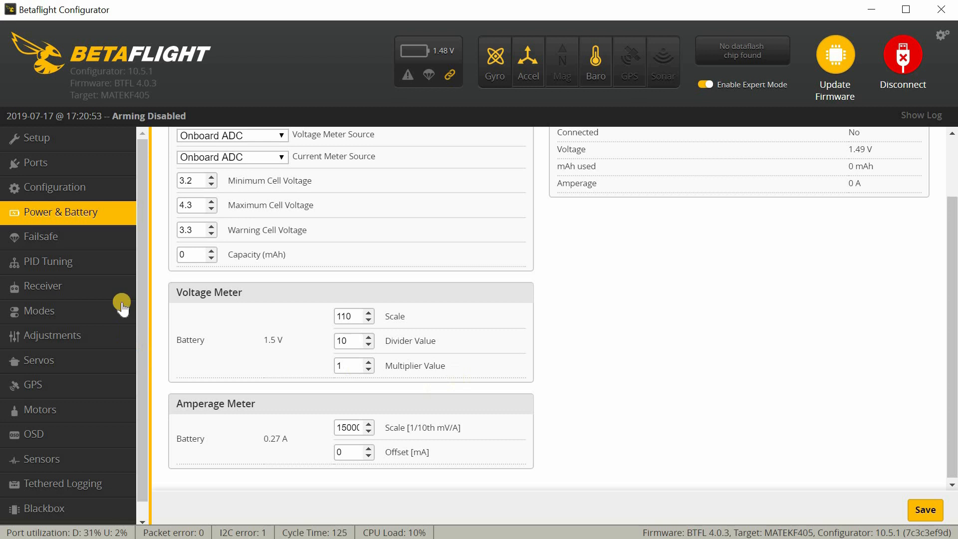
click(41, 236)
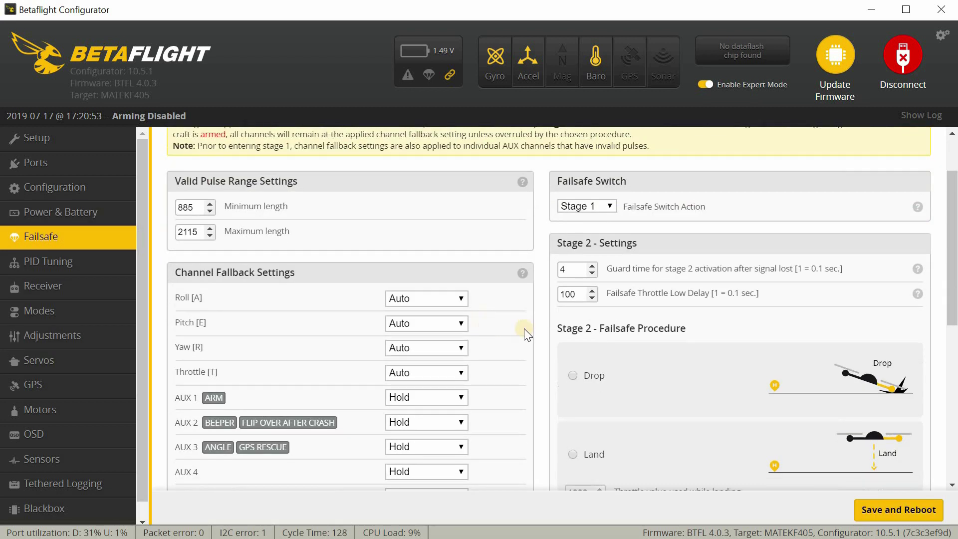
scroll(down, 3)
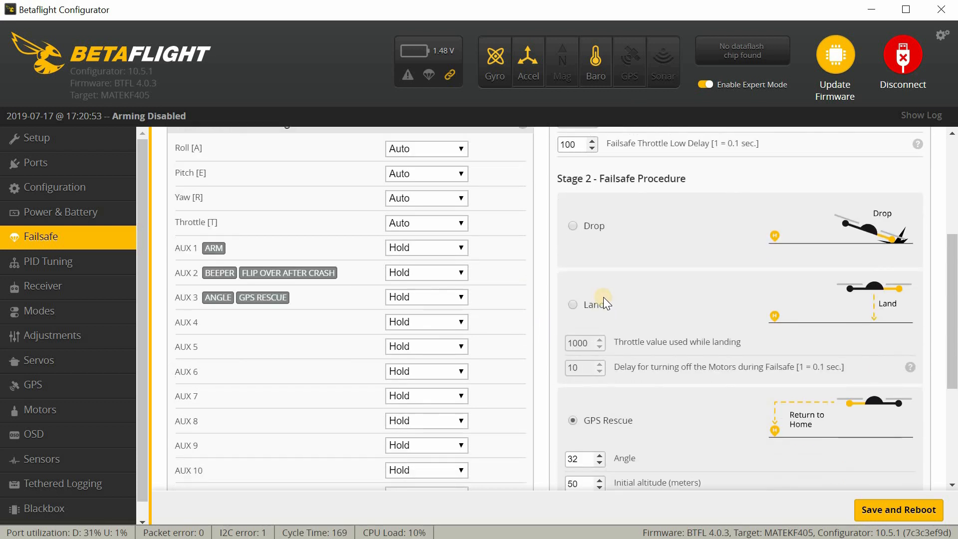
mouse_move(677, 221)
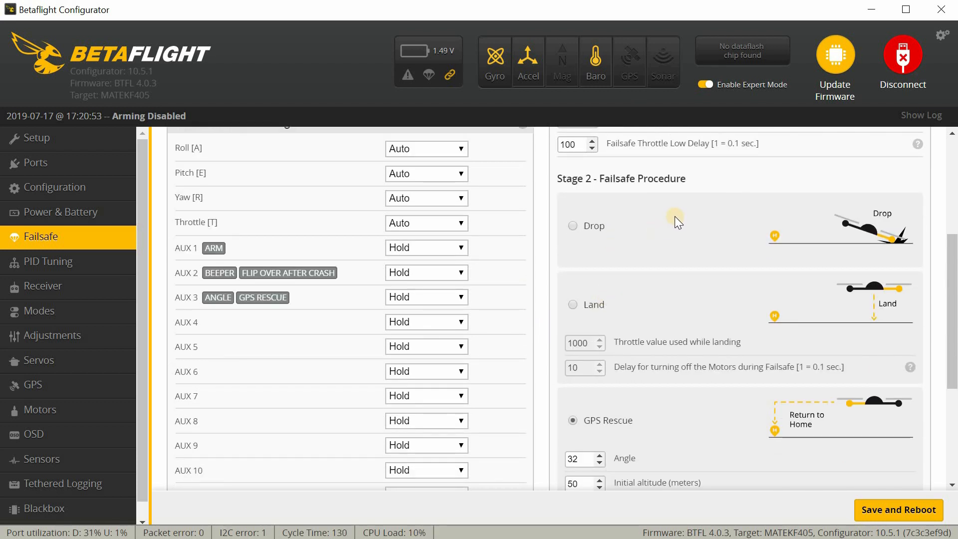
mouse_move(660, 231)
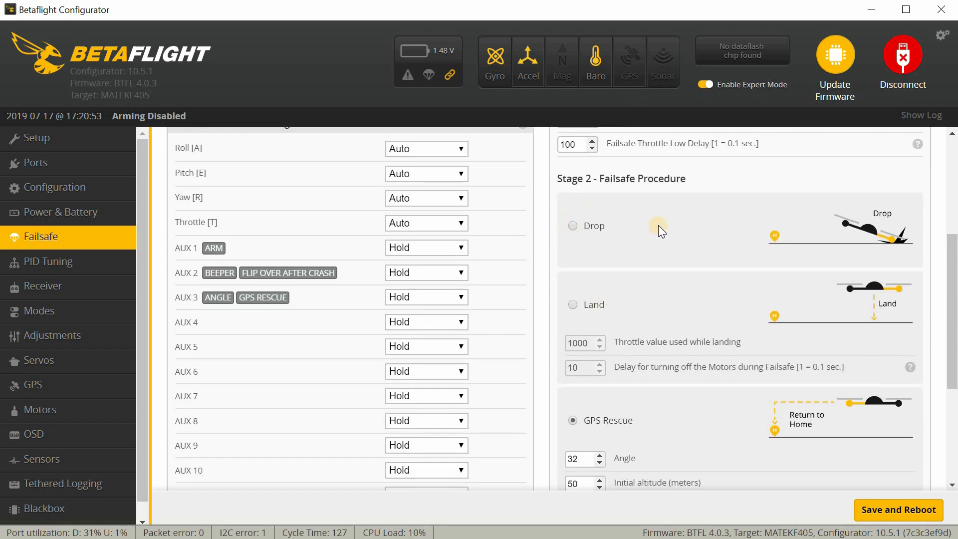
mouse_move(577, 259)
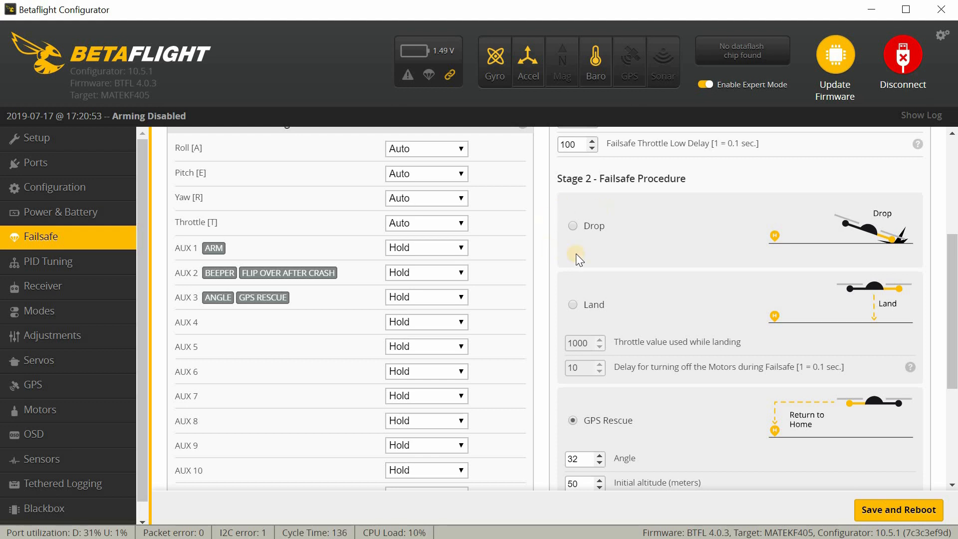
mouse_move(594, 252)
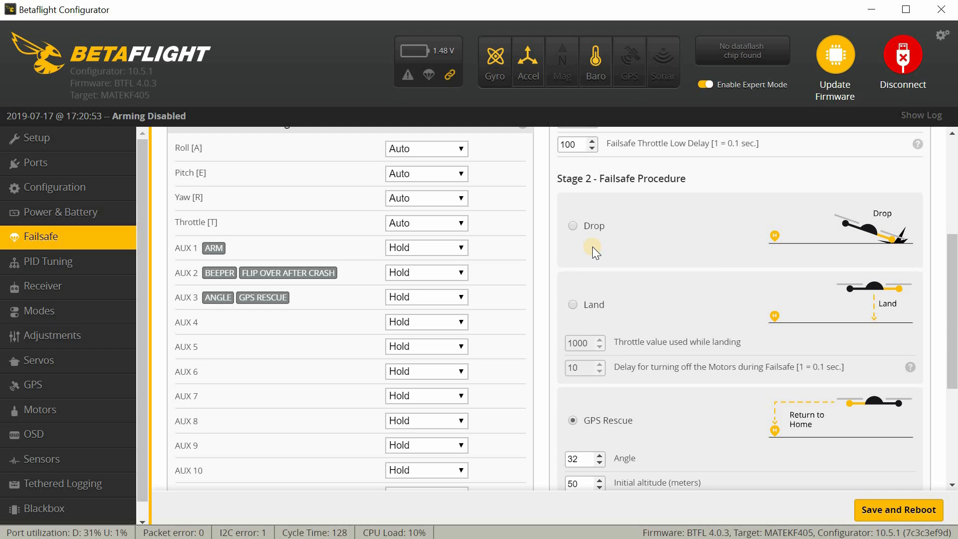
mouse_move(548, 214)
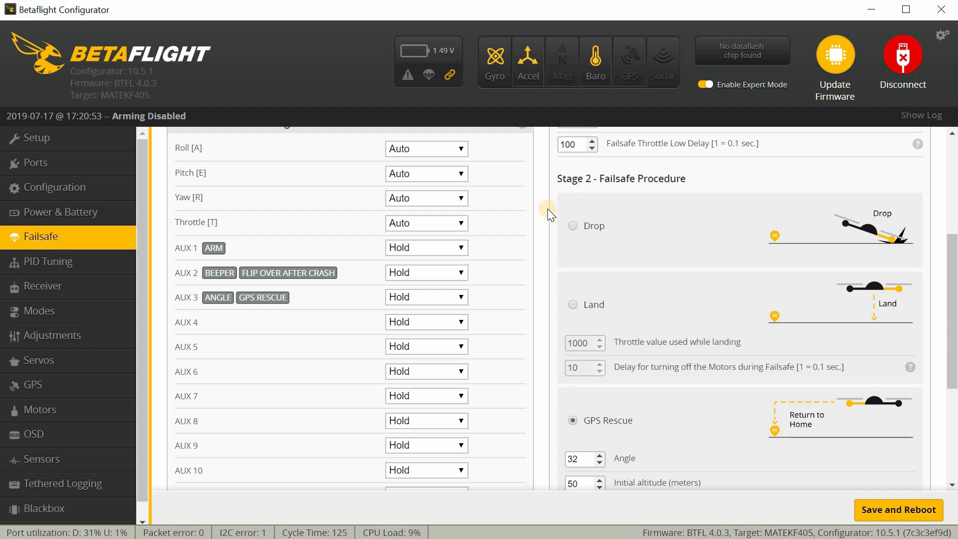
mouse_move(651, 240)
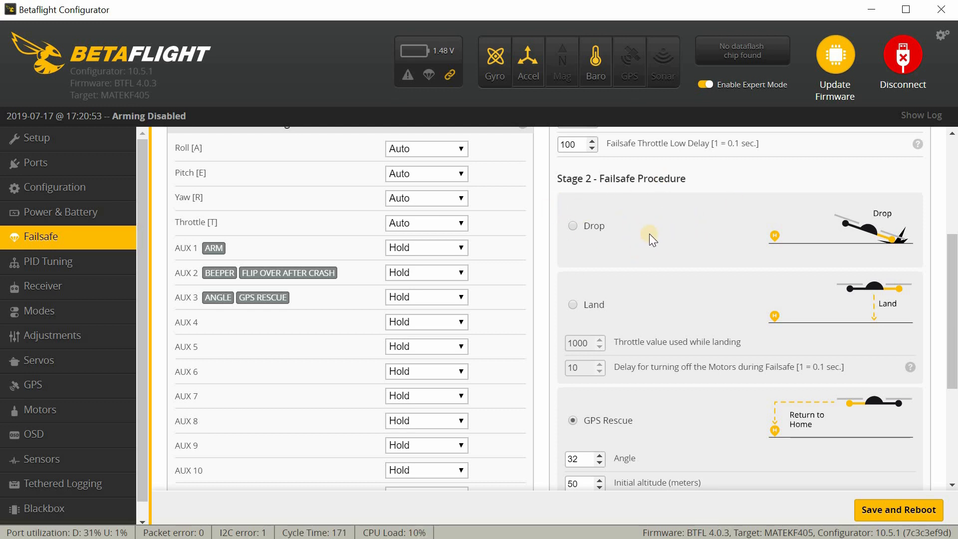
mouse_move(657, 430)
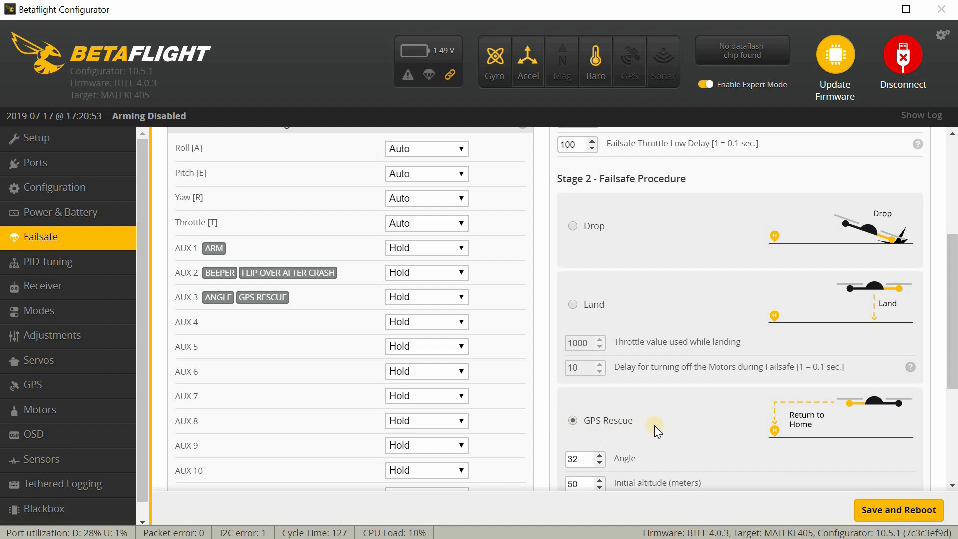
scroll(down, 3)
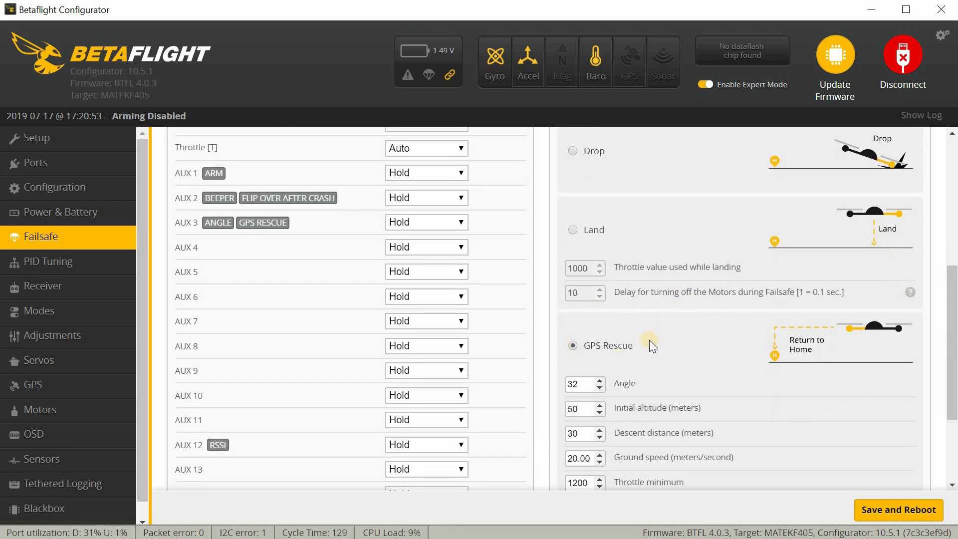
mouse_move(604, 173)
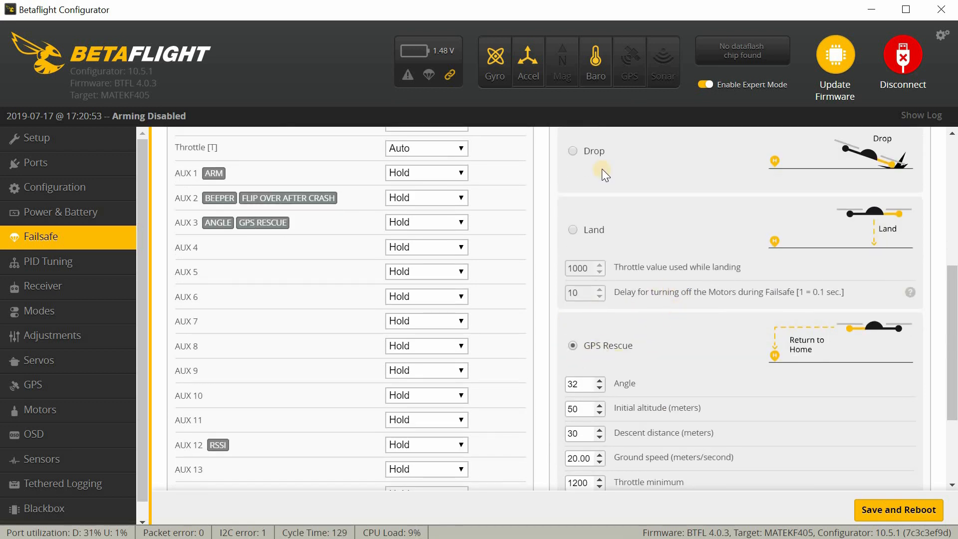
mouse_move(666, 354)
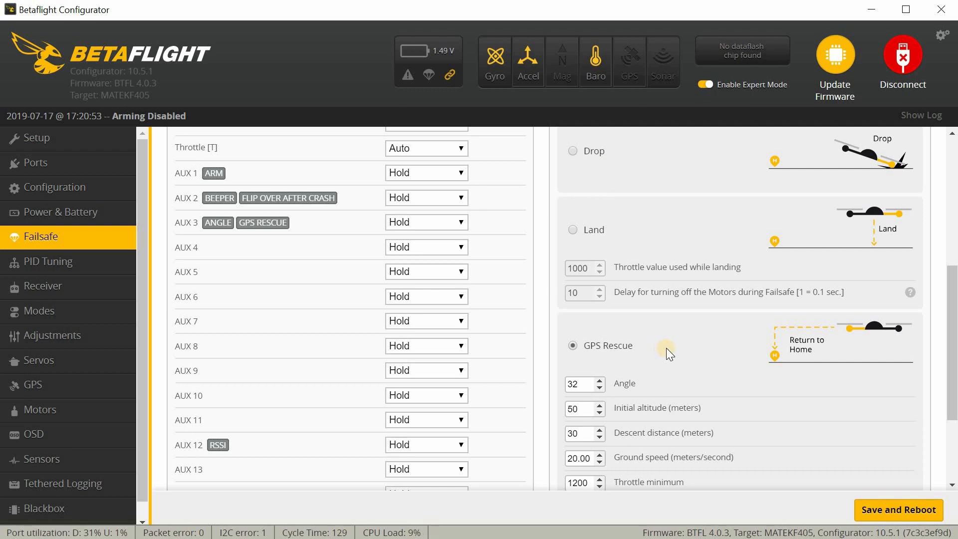
scroll(down, 3)
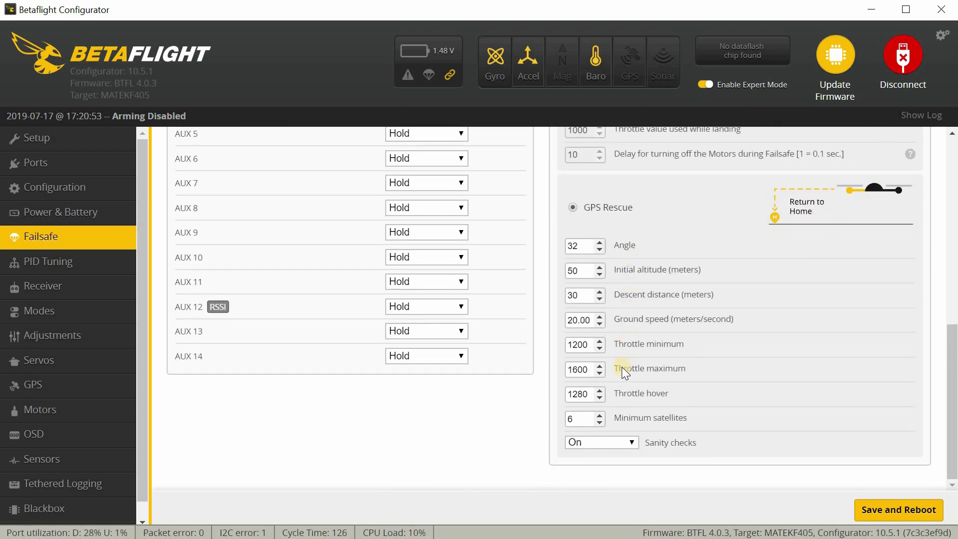
mouse_move(619, 278)
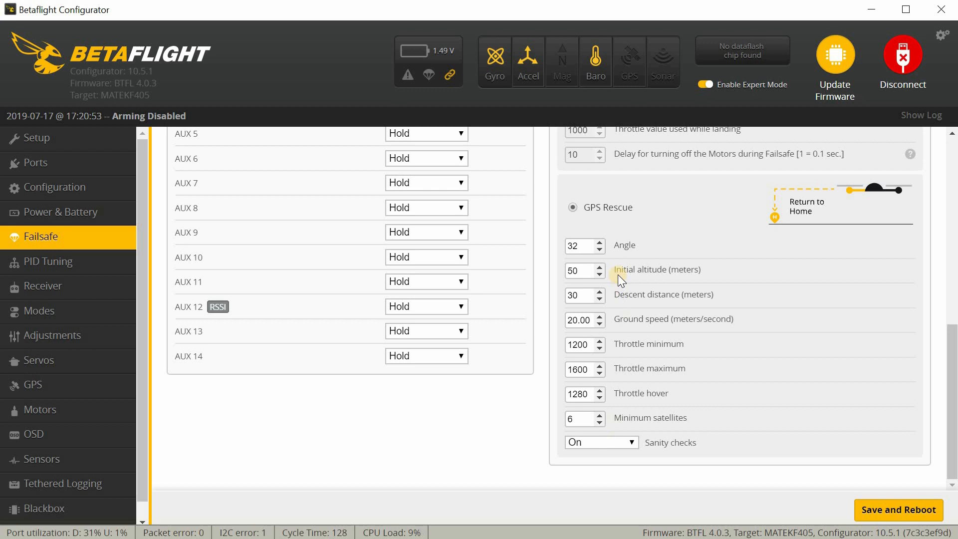
mouse_move(631, 338)
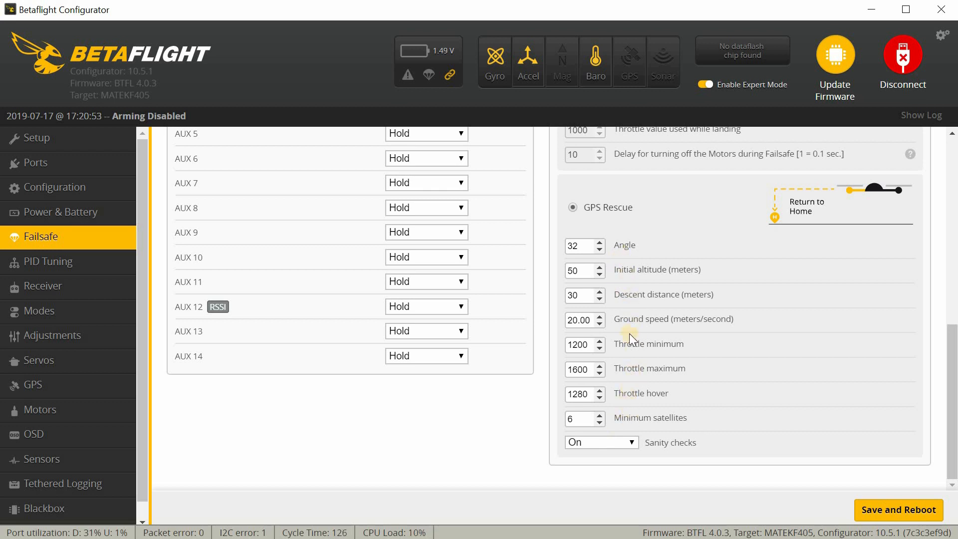
mouse_move(635, 253)
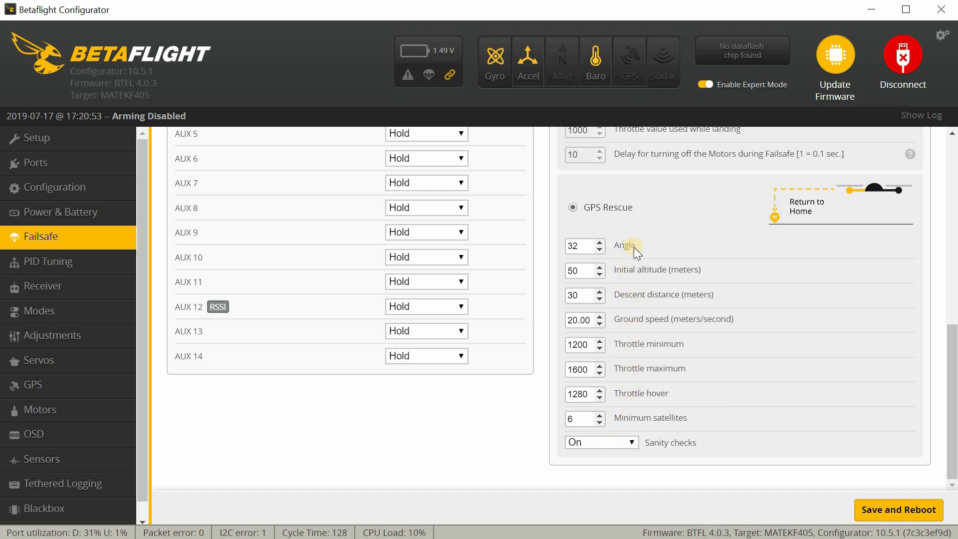
mouse_move(634, 267)
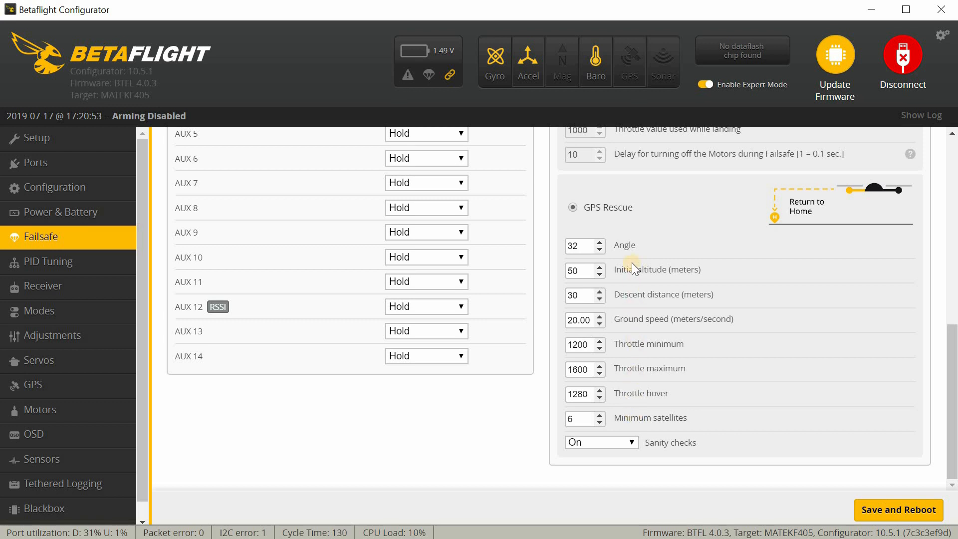
mouse_move(645, 258)
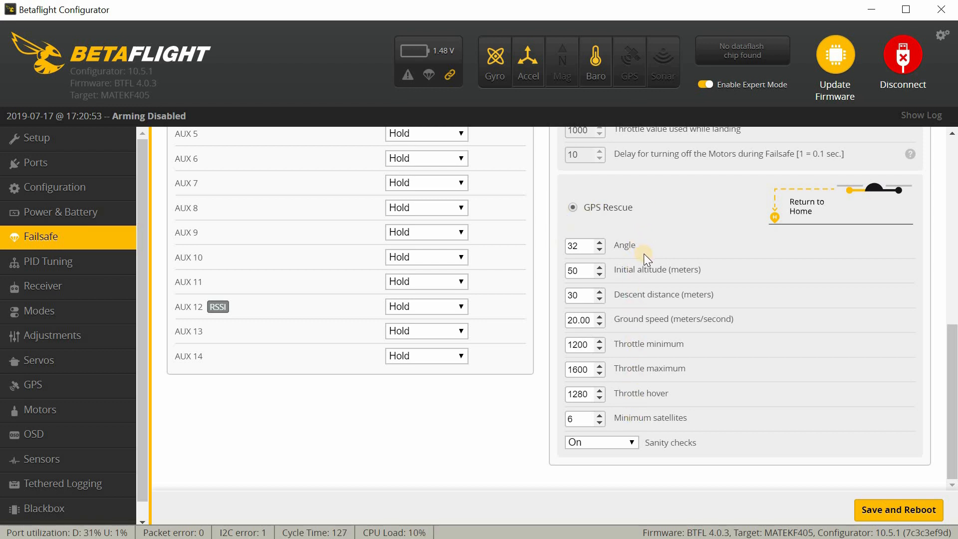
mouse_move(429, 458)
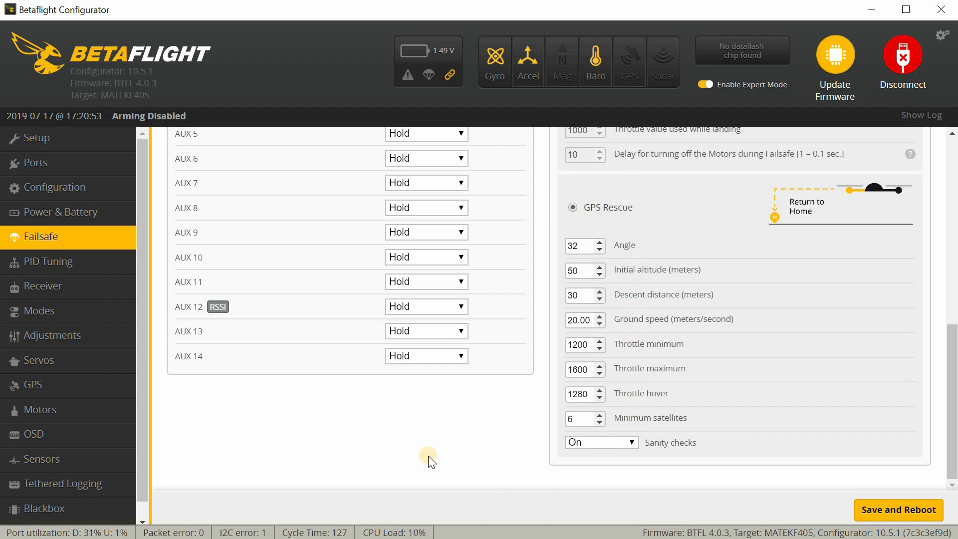
scroll(up, 3)
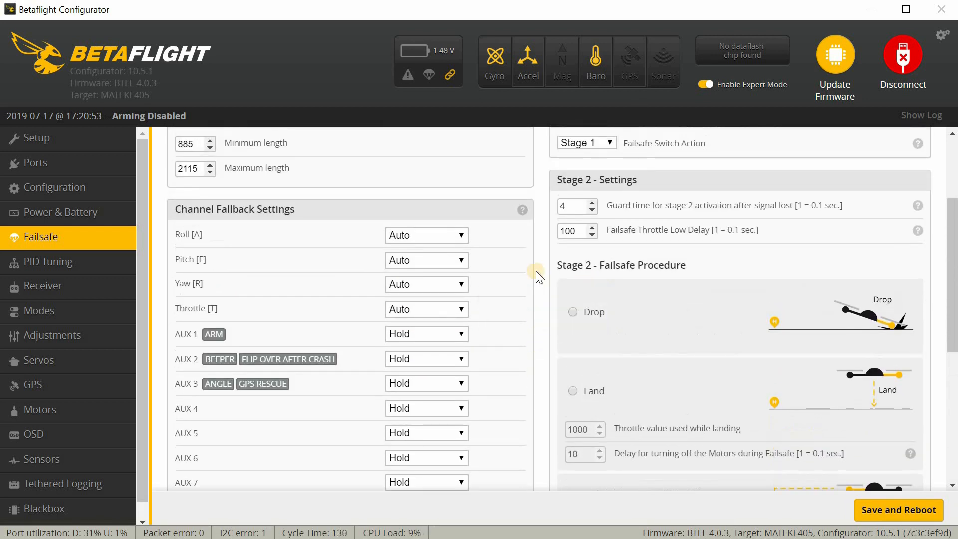
mouse_move(618, 386)
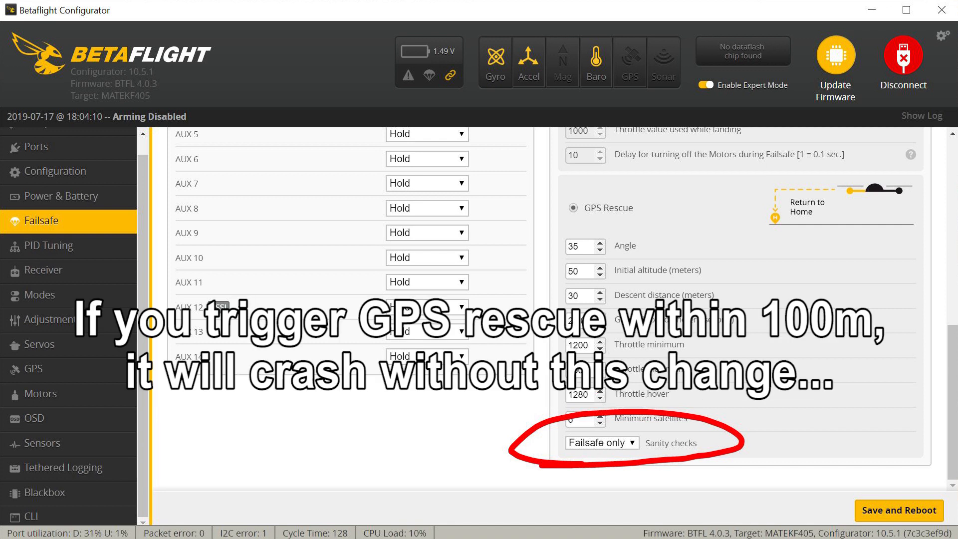
- Scroll up from GPS Rescue back to the channel fallback settings
scroll(up, 3)
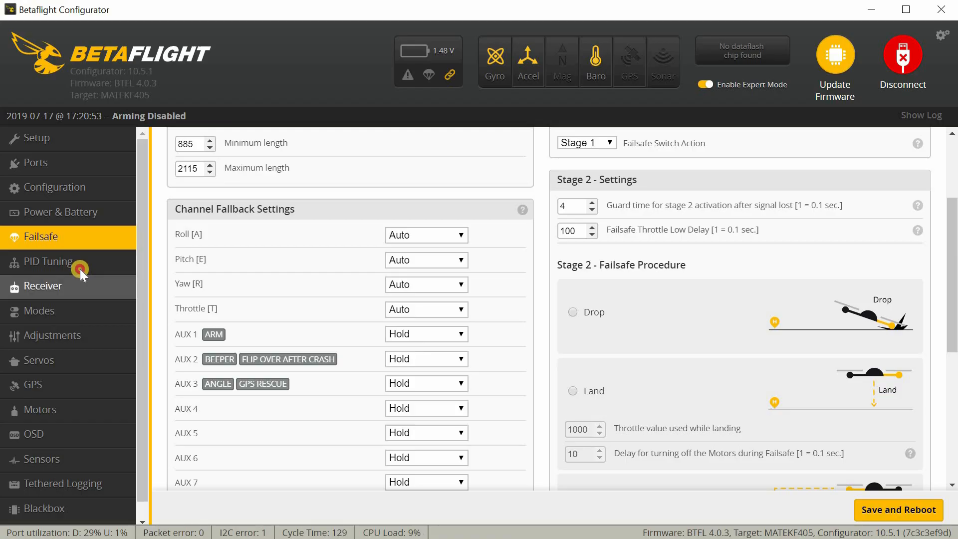
click(48, 261)
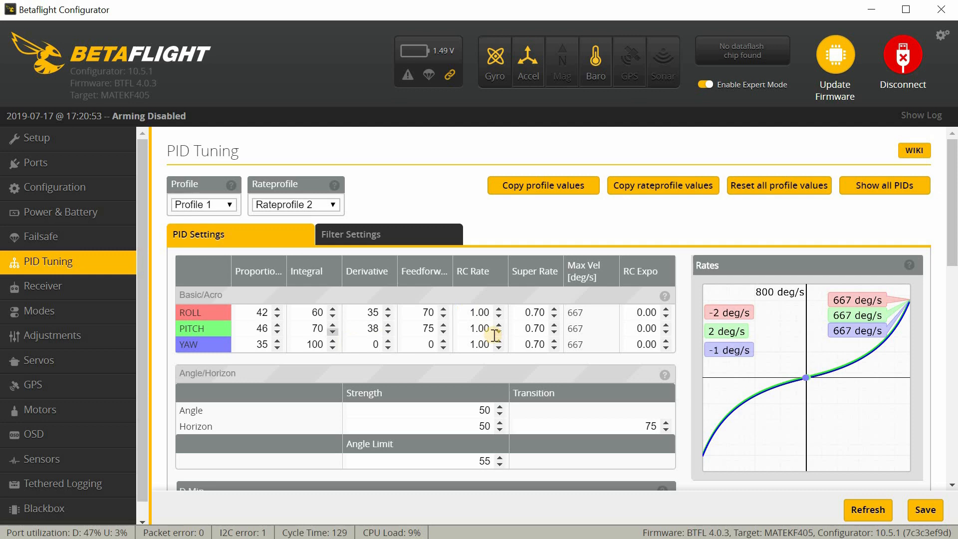
mouse_move(565, 239)
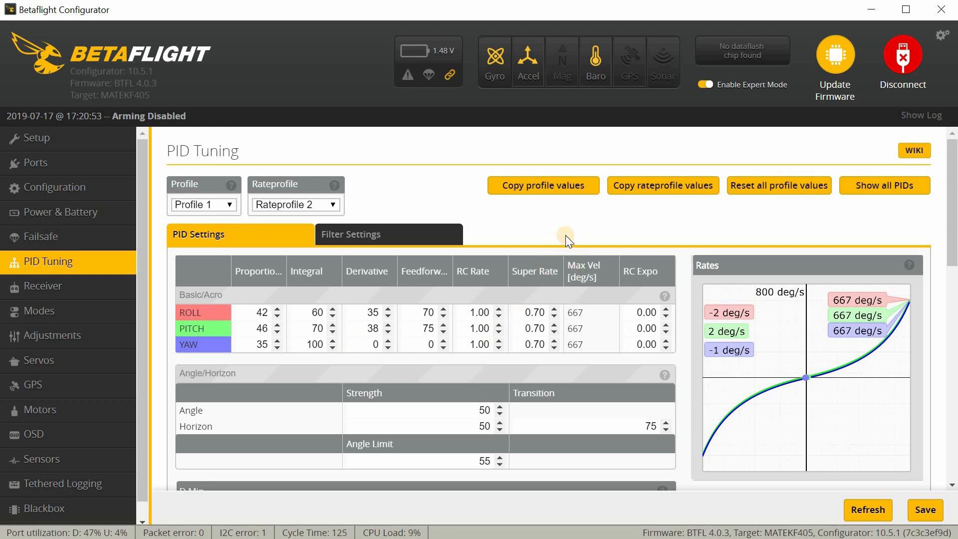
scroll(down, 3)
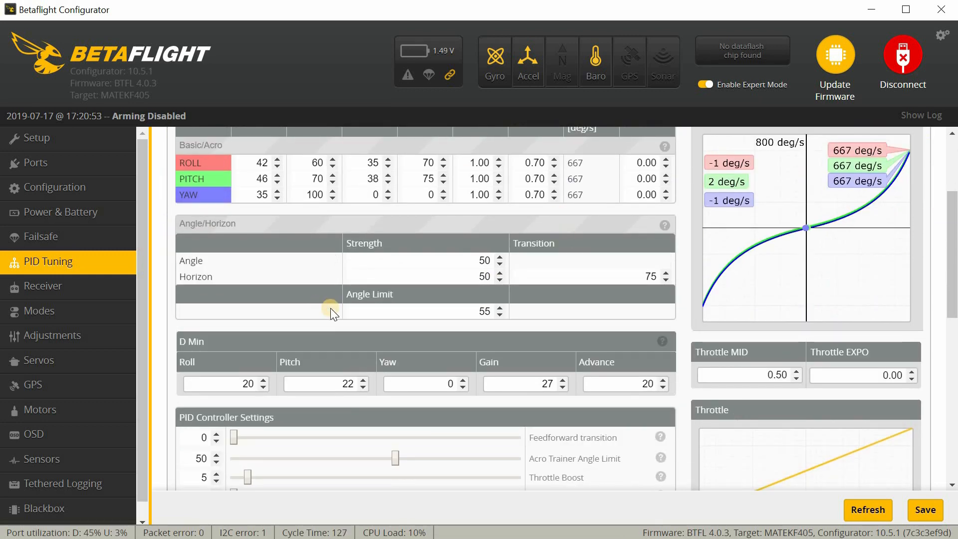
scroll(down, 3)
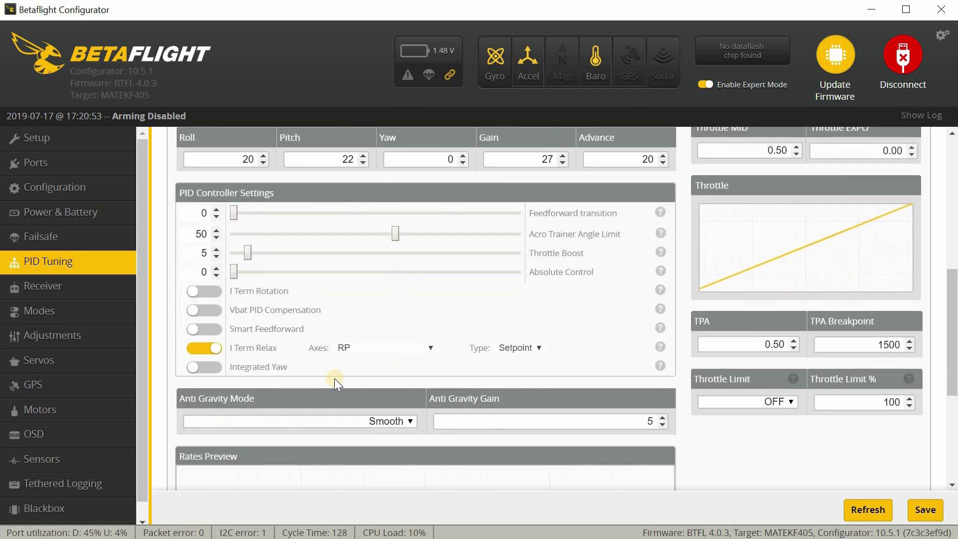
scroll(up, 3)
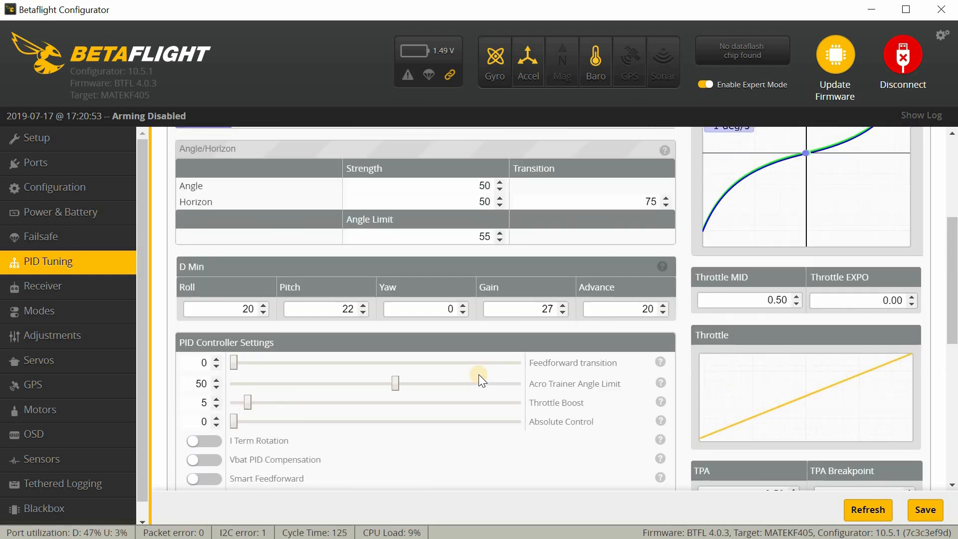
scroll(up, 3)
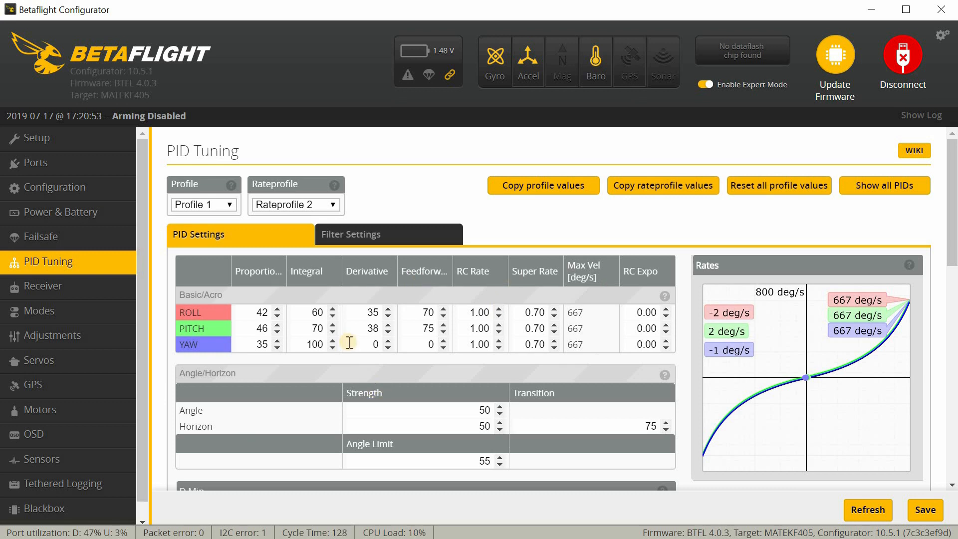
mouse_move(104, 299)
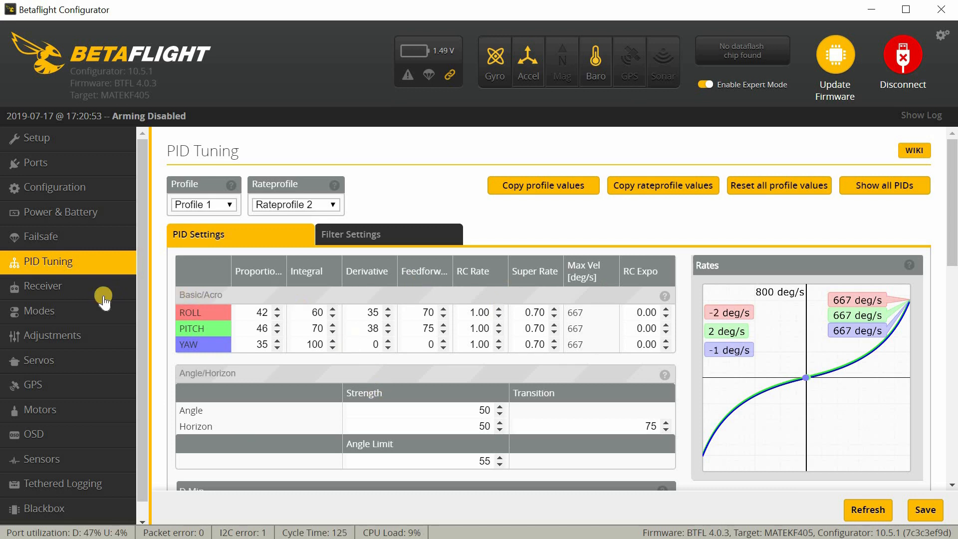
mouse_move(97, 300)
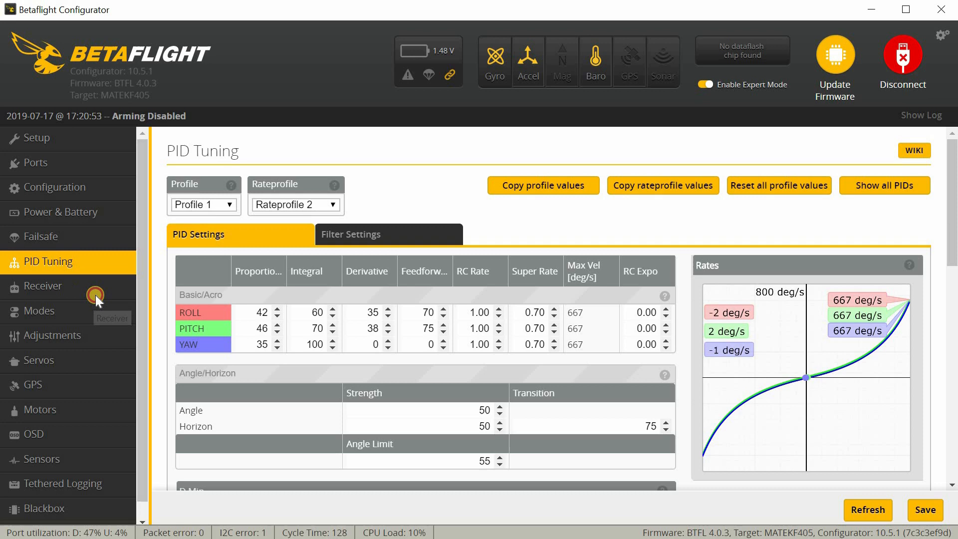
- Check the Receiver tab: channel map ETAR1234, live AUX 12 bar, RSSI on AUX 12
click(44, 286)
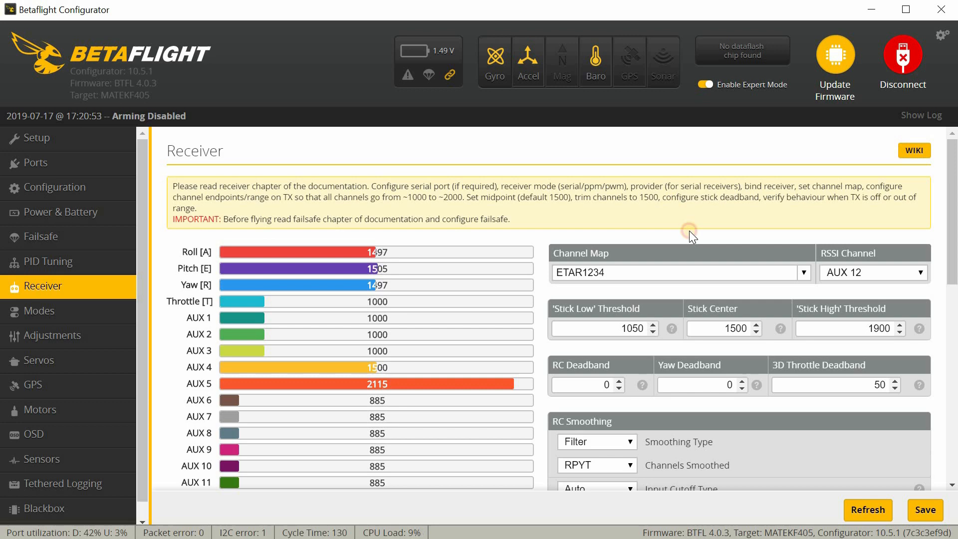
scroll(down, 3)
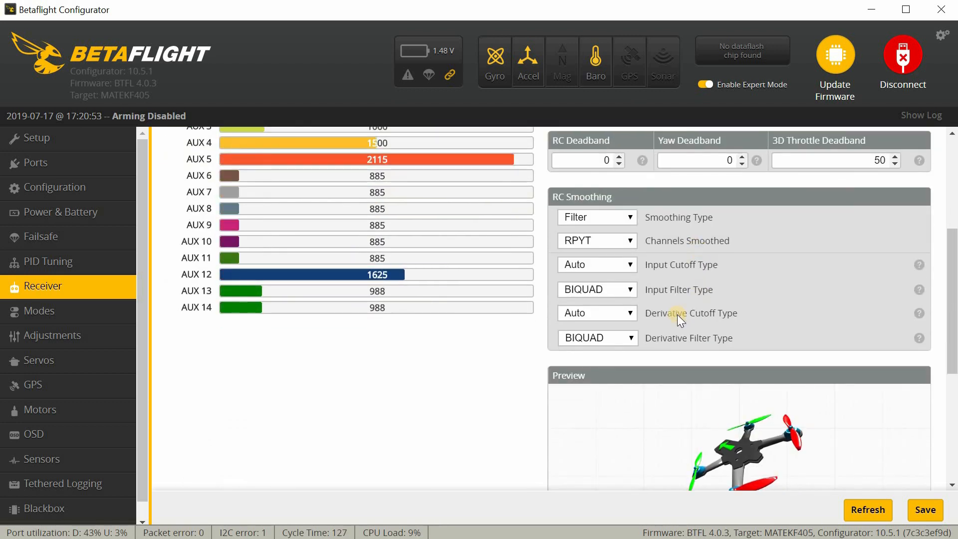
scroll(up, 3)
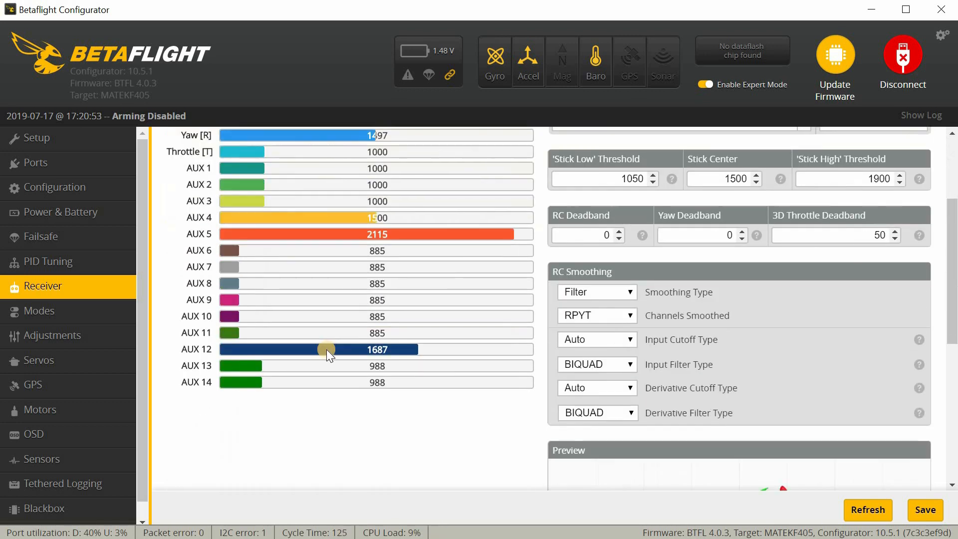
scroll(up, 3)
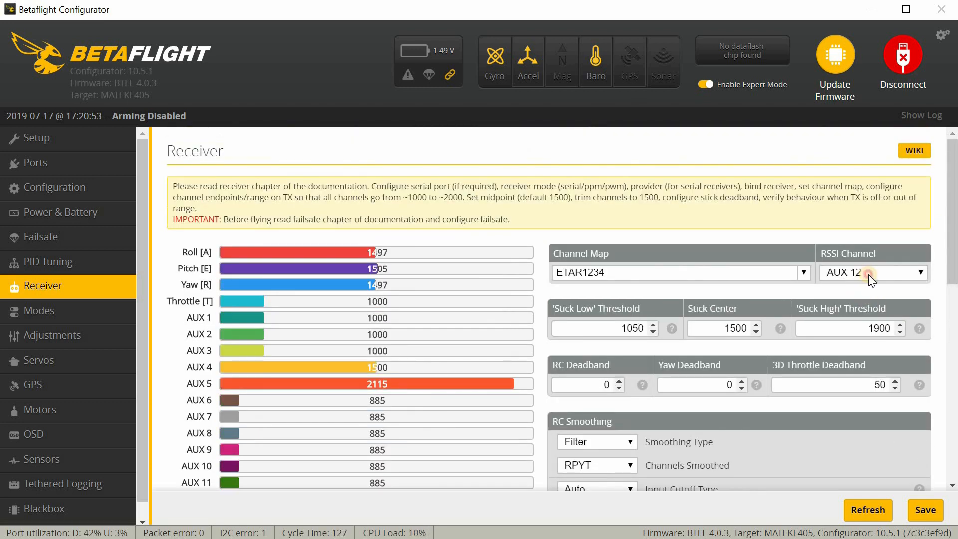
mouse_move(860, 232)
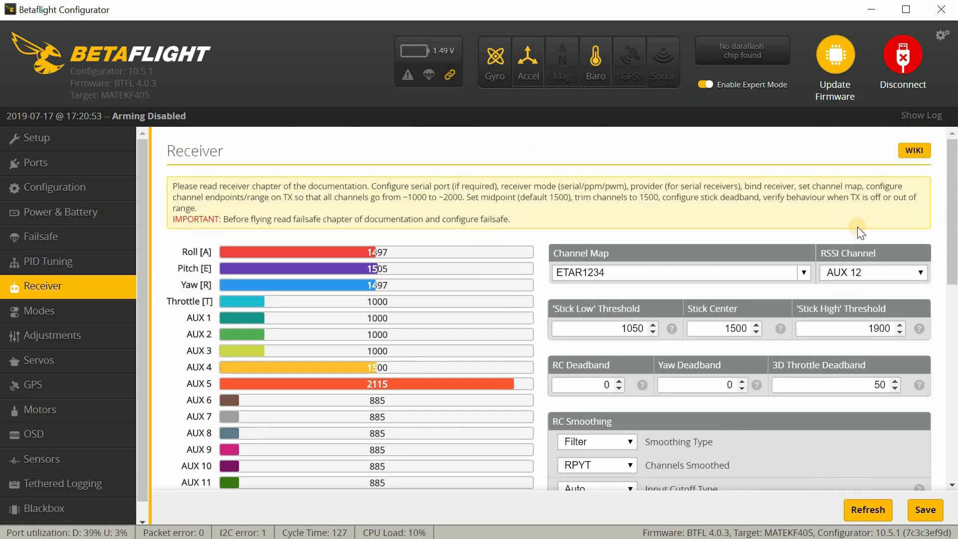
mouse_move(152, 291)
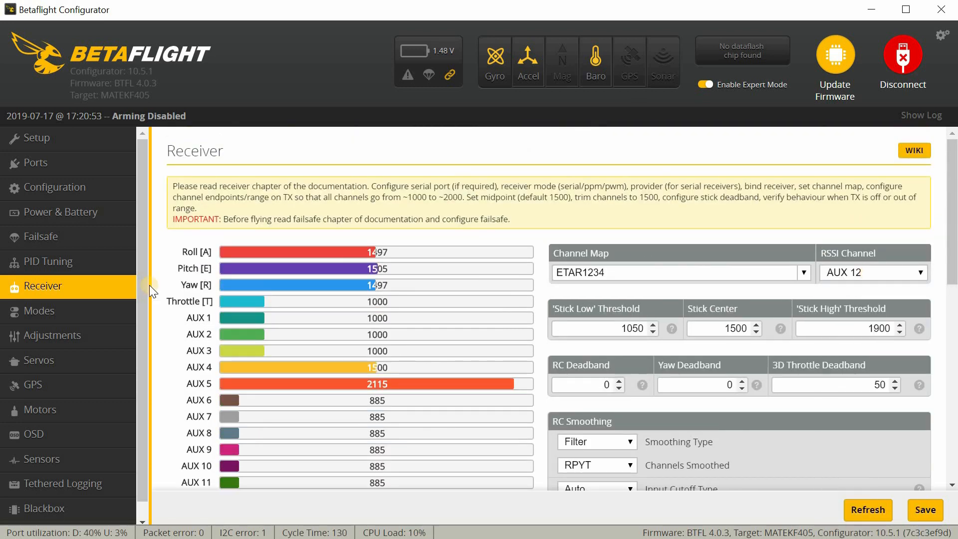
mouse_move(82, 310)
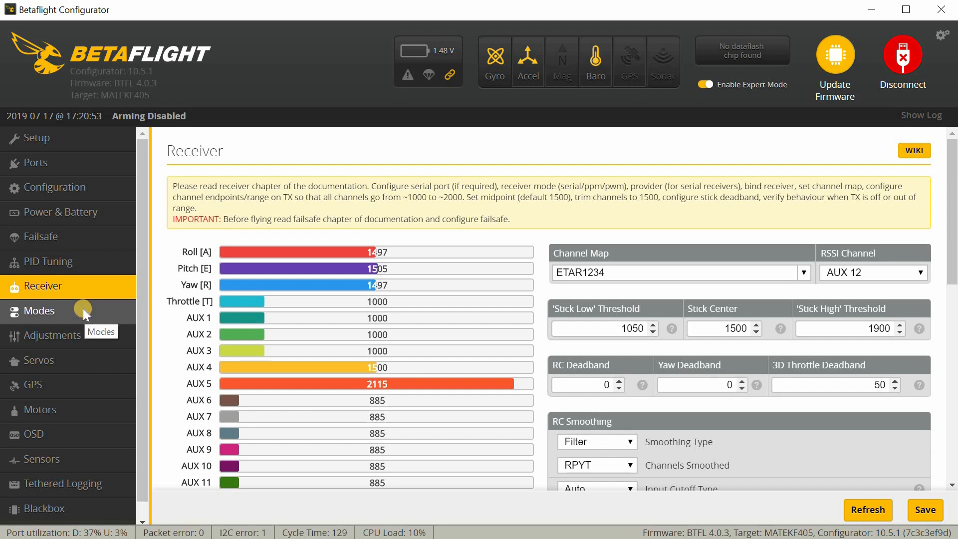
- Review mode ranges: ARM on AUX 1, Angle and GPS Rescue on AUX 3, Beeper on AUX 2
click(39, 310)
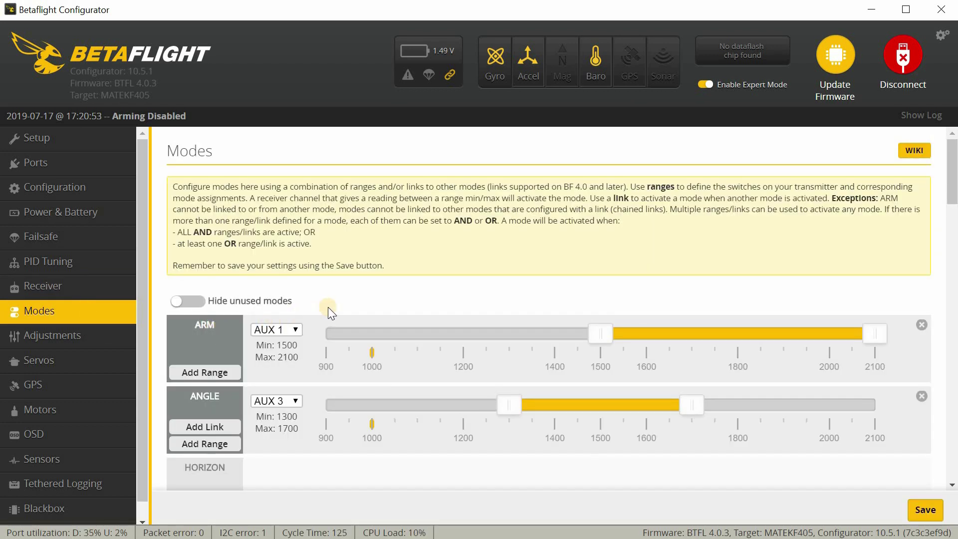
mouse_move(339, 308)
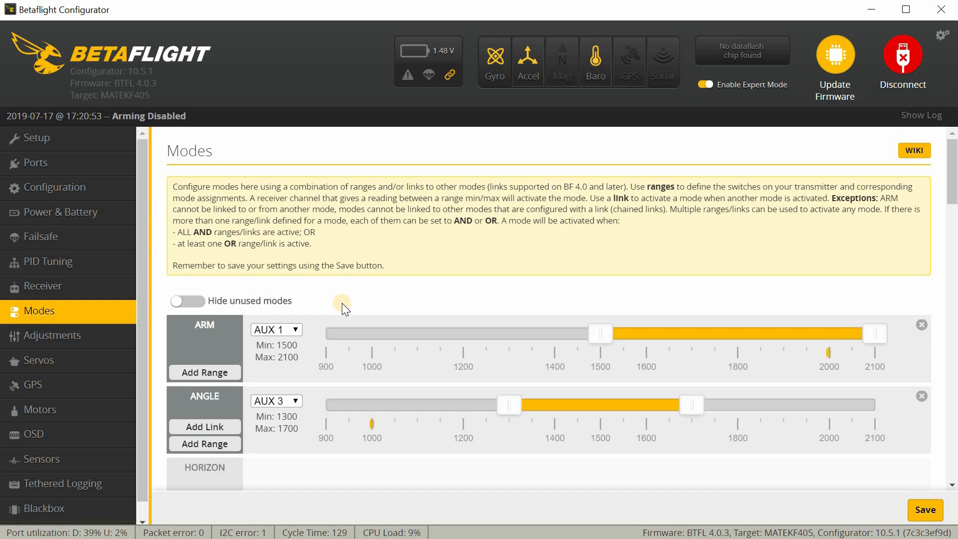
scroll(down, 3)
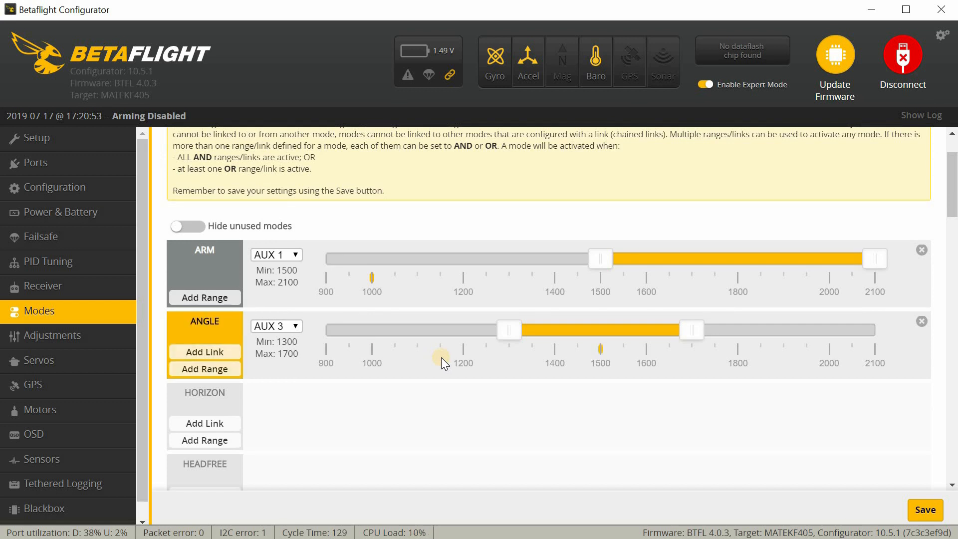
scroll(down, 3)
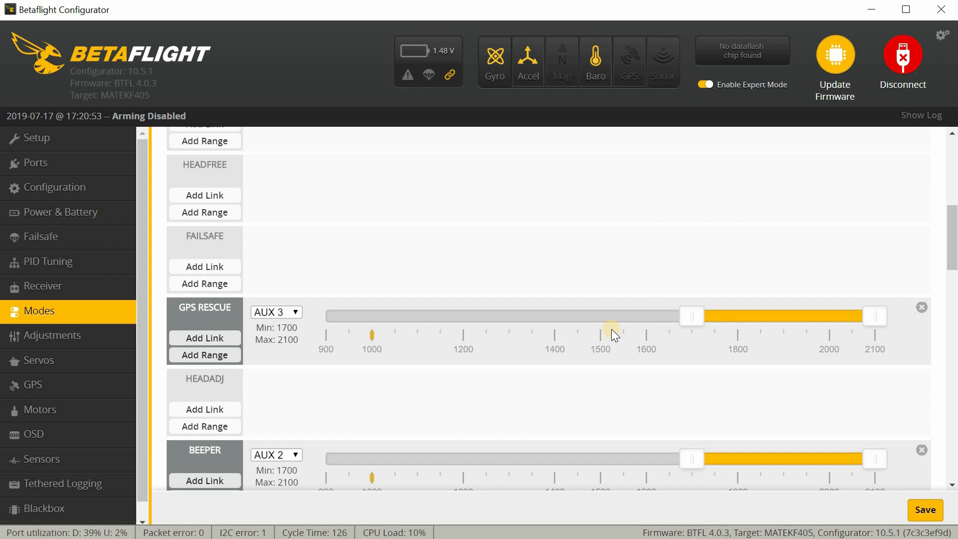
scroll(down, 3)
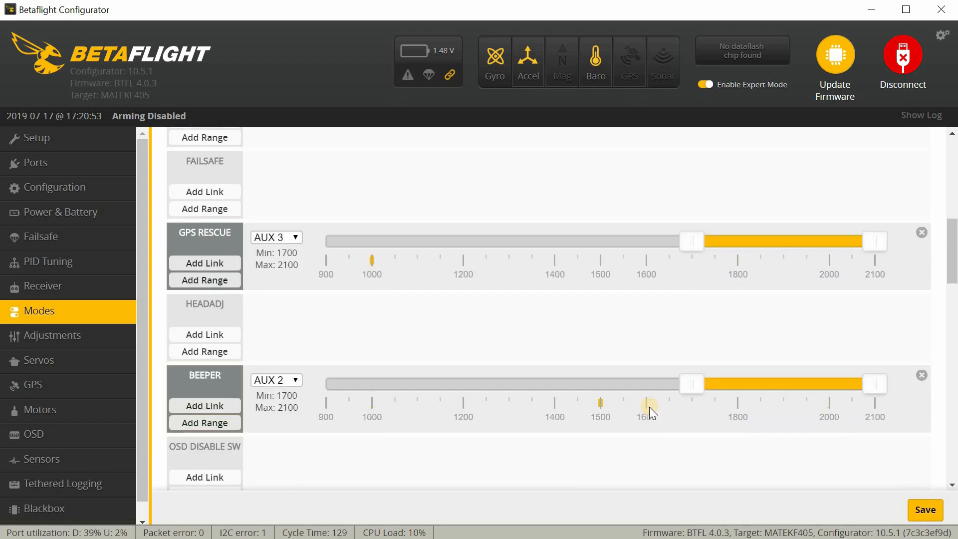
scroll(down, 3)
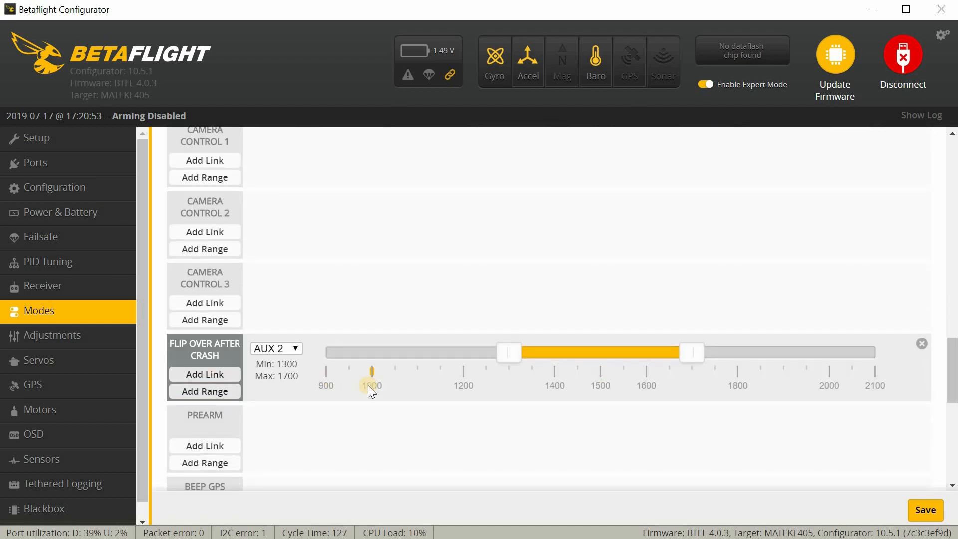
mouse_move(389, 407)
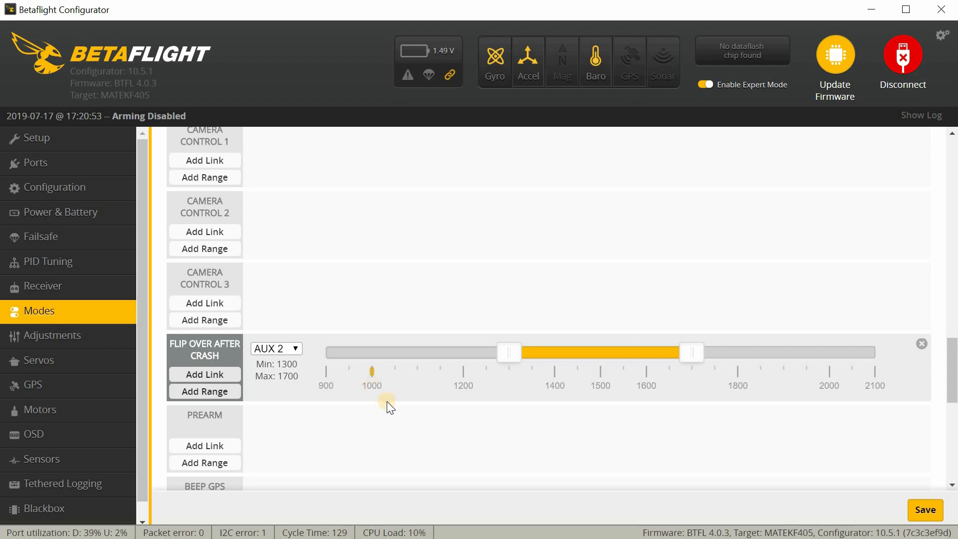
scroll(down, 3)
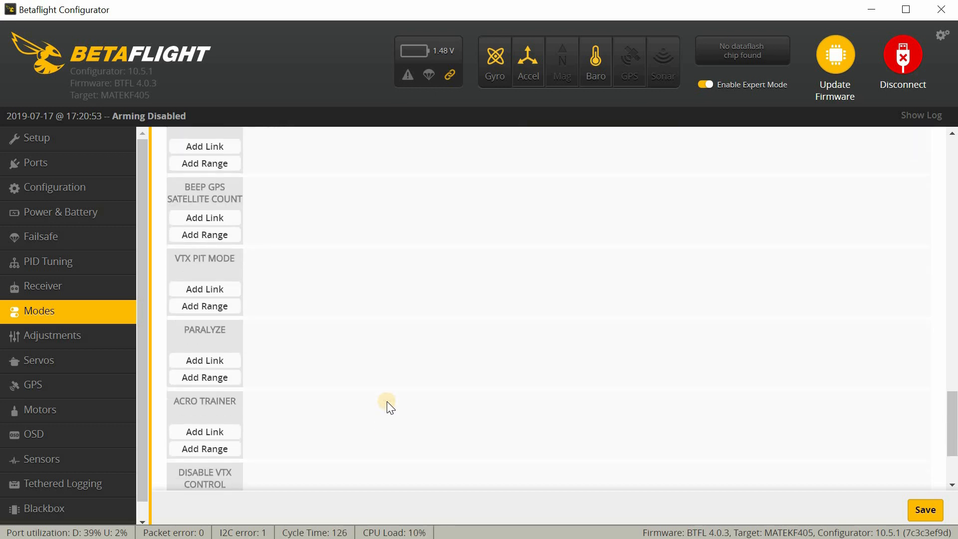
scroll(up, 3)
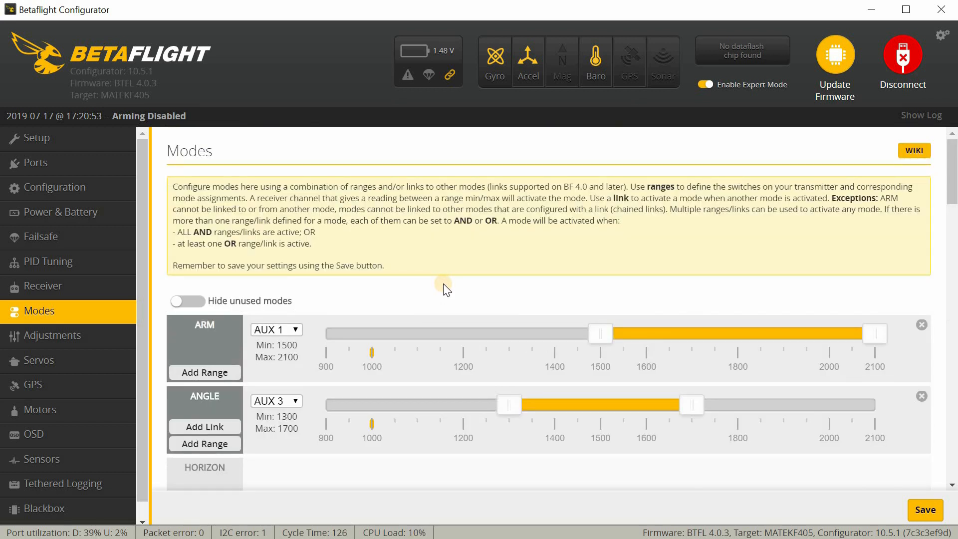
mouse_move(102, 401)
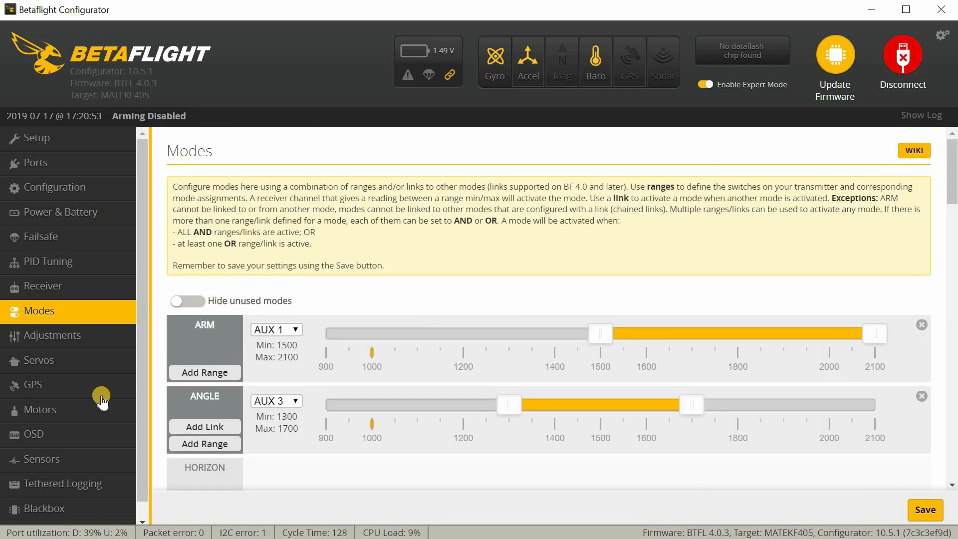
mouse_move(110, 493)
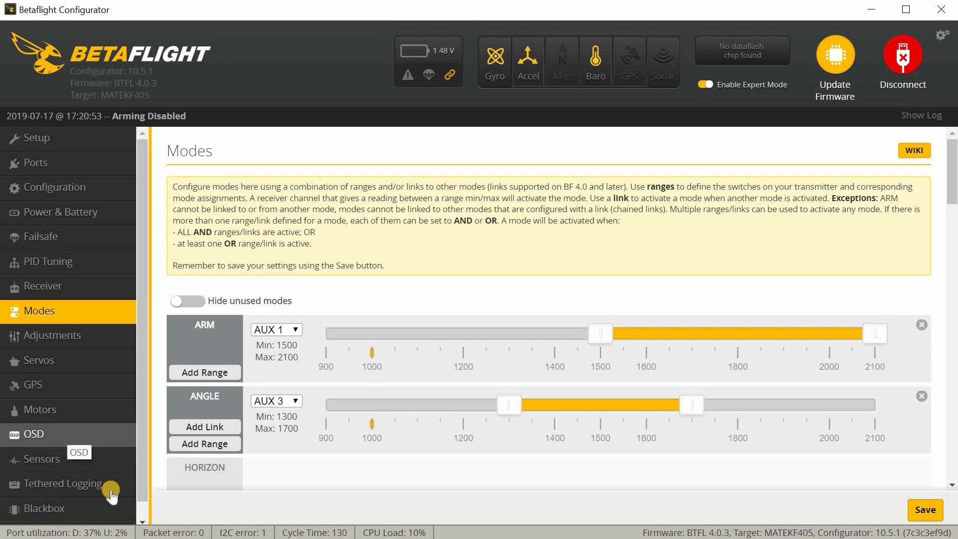
- Show the OSD tab's element checkboxes and PAL, metric video preview
click(33, 433)
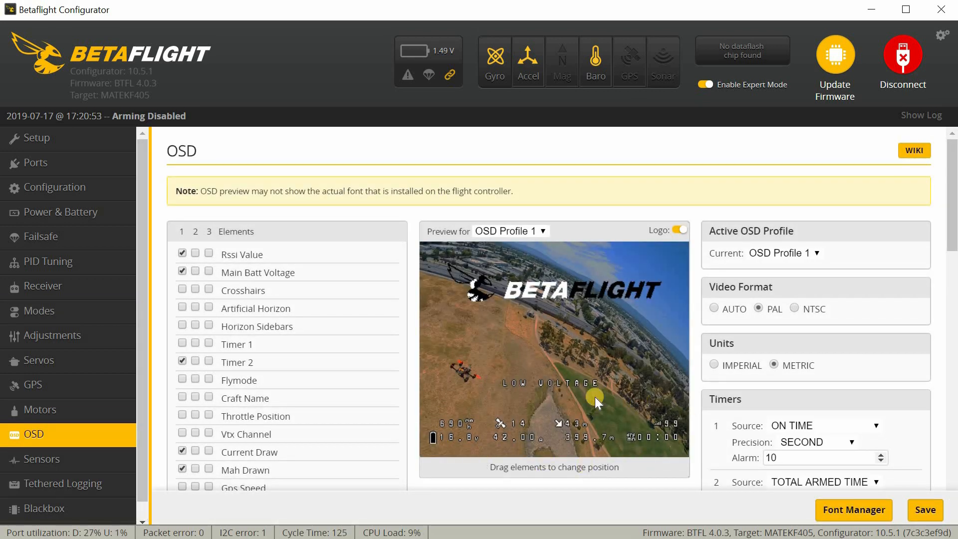
mouse_move(451, 463)
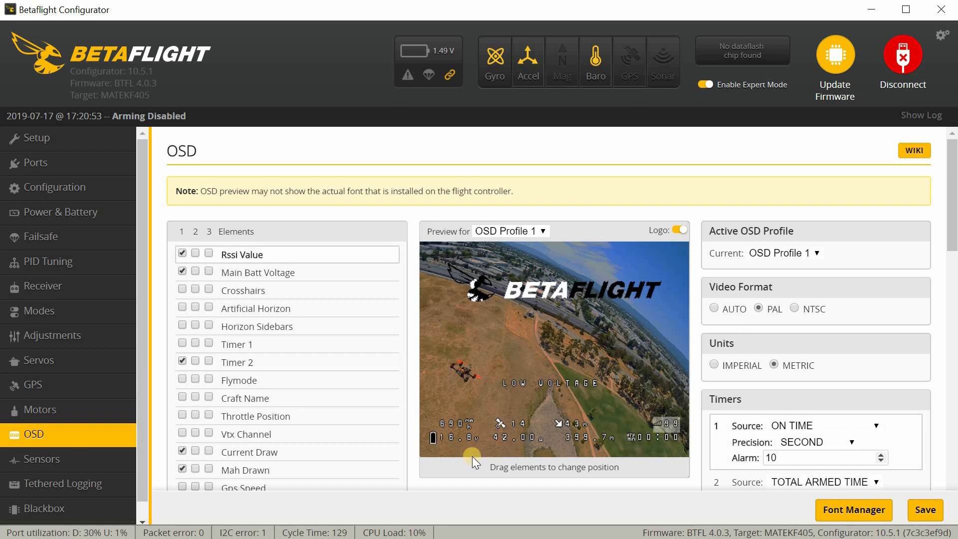
mouse_move(458, 495)
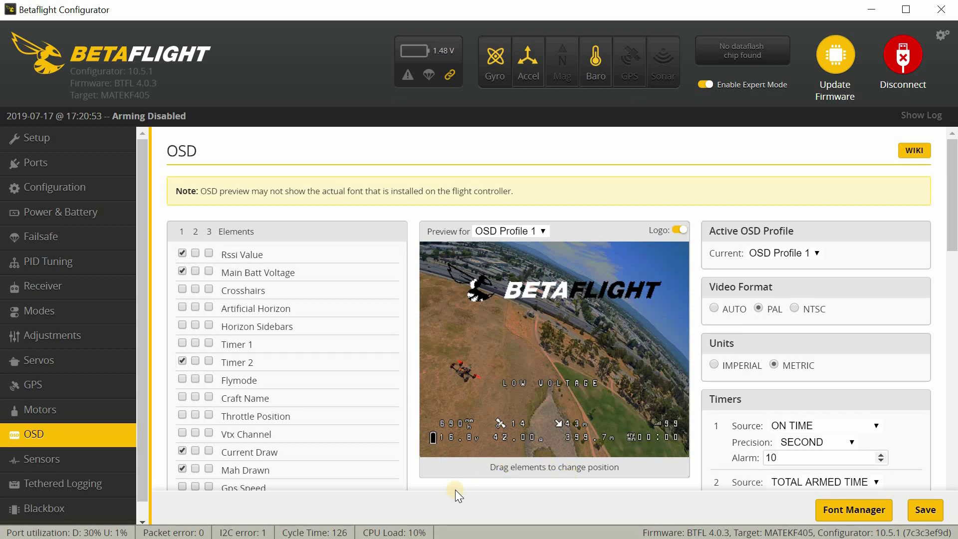
mouse_move(104, 471)
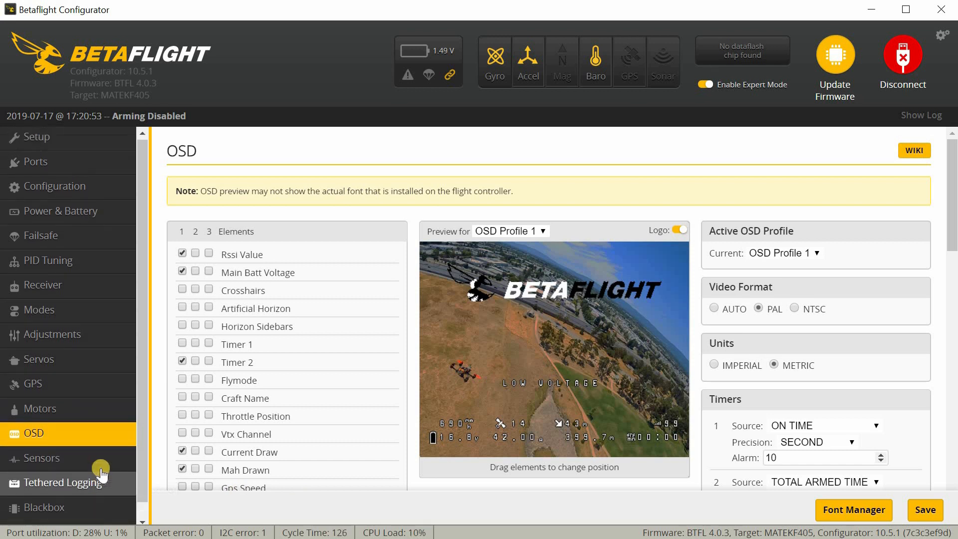
mouse_move(210, 513)
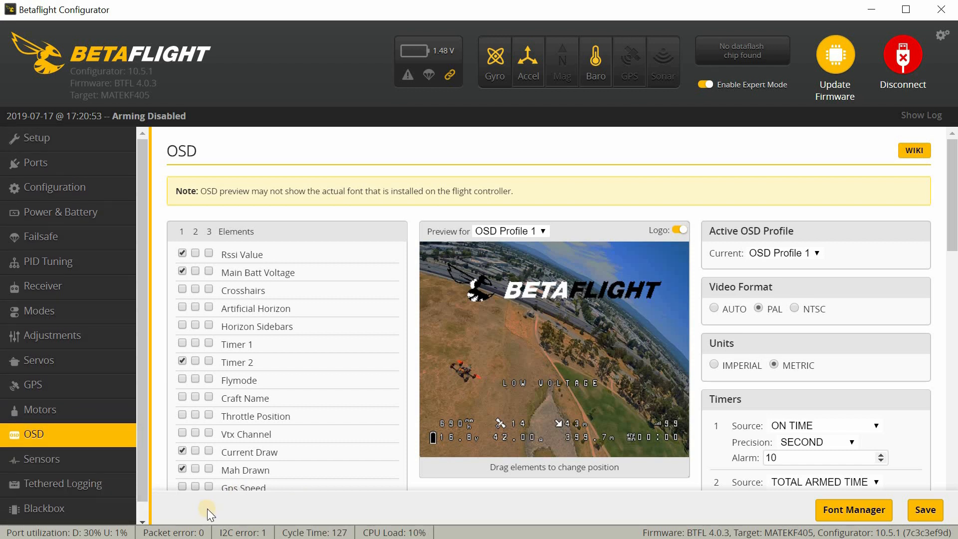